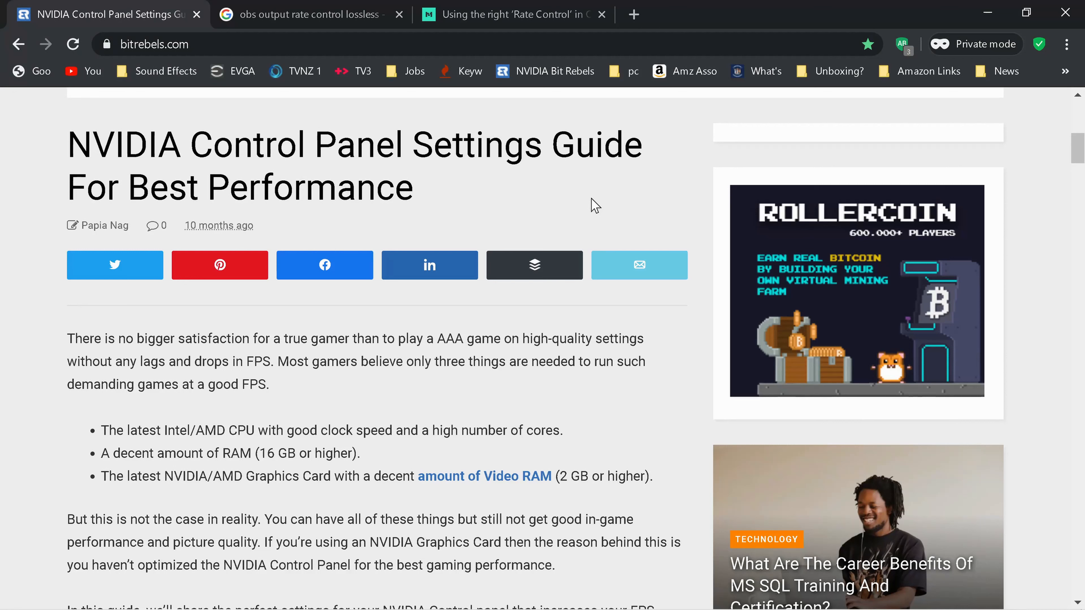
mouse_move(533, 182)
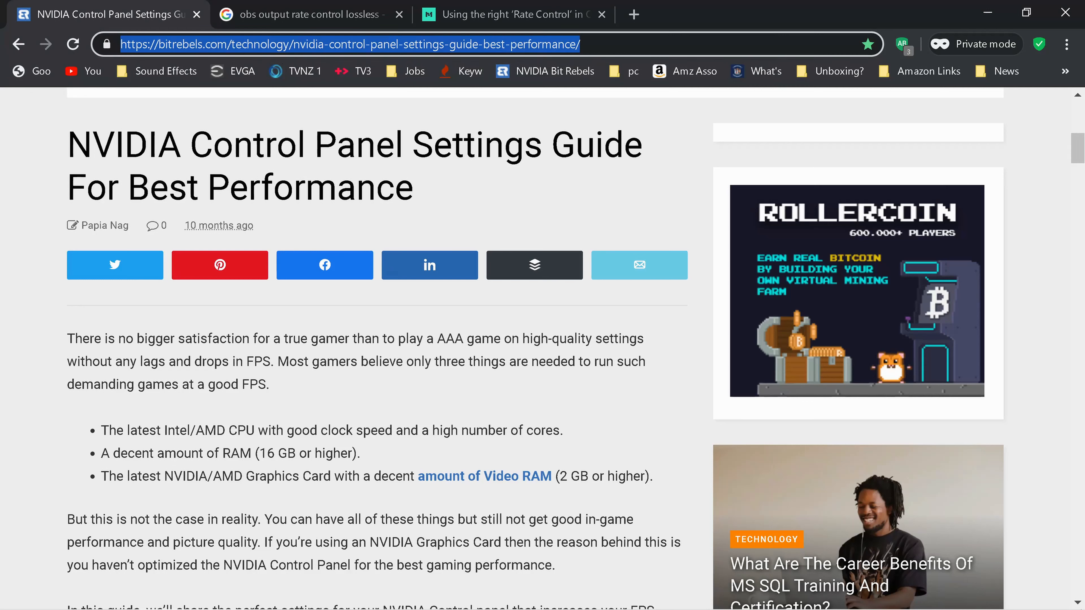
Scroll down through the bitrebels guide past its 3D settings recommendations.
scroll(down, 3)
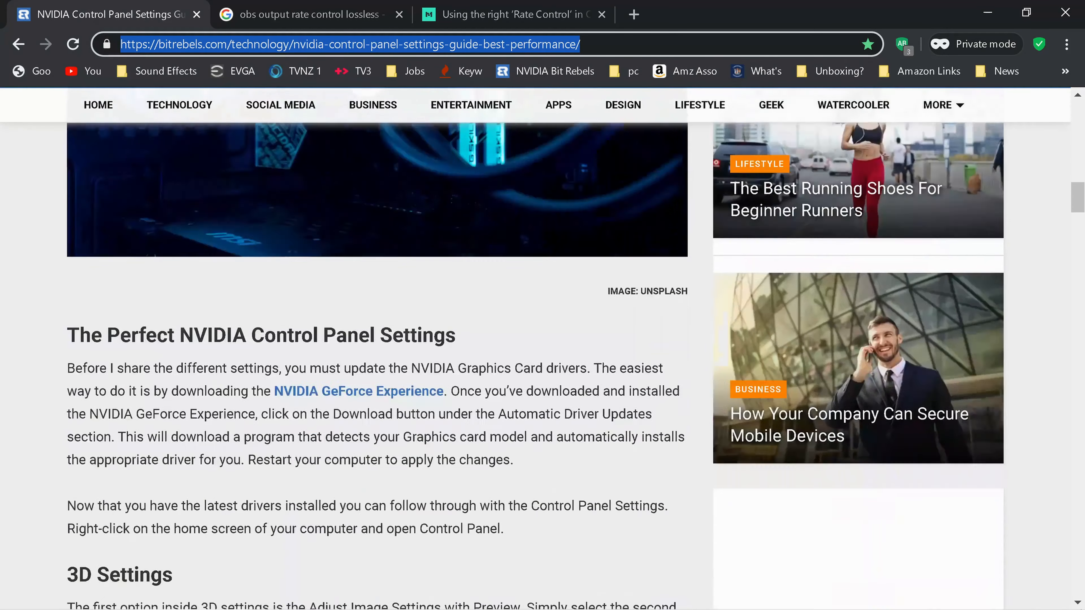
scroll(down, 3)
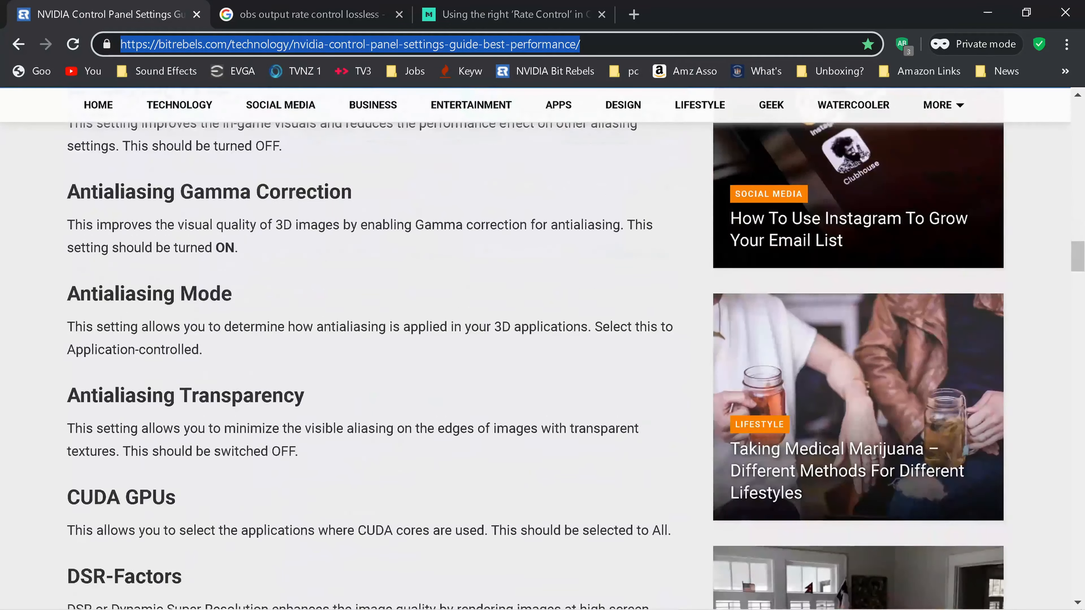
scroll(down, 3)
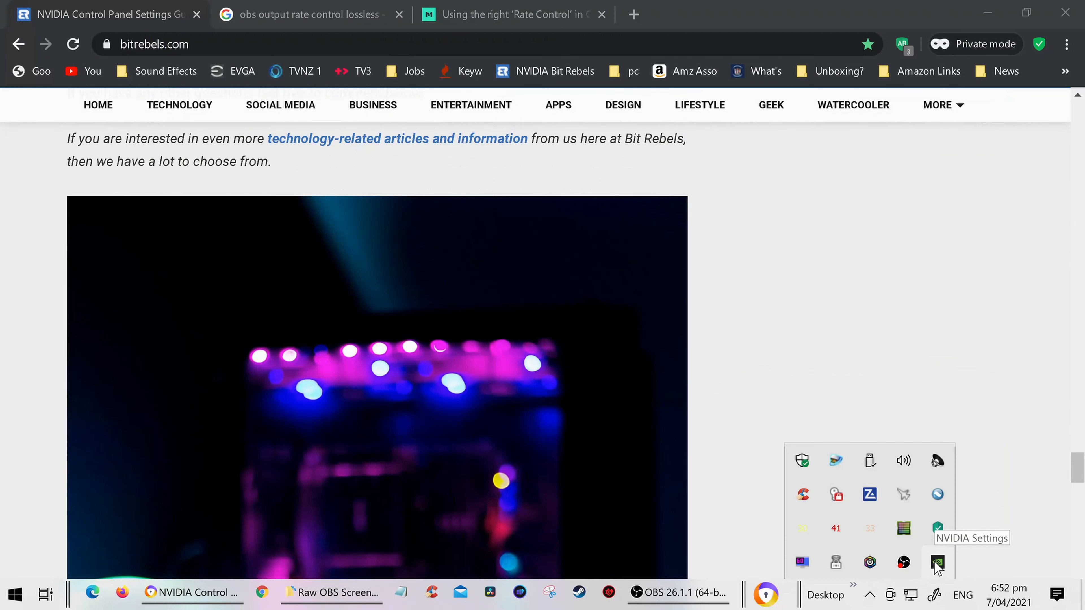
mouse_move(902, 522)
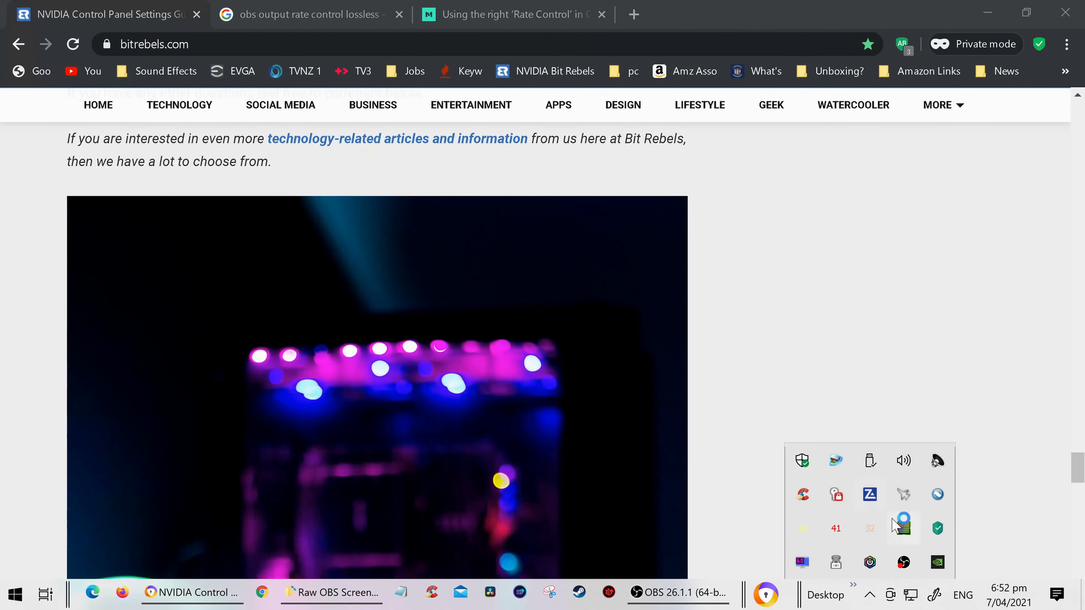
mouse_move(262, 188)
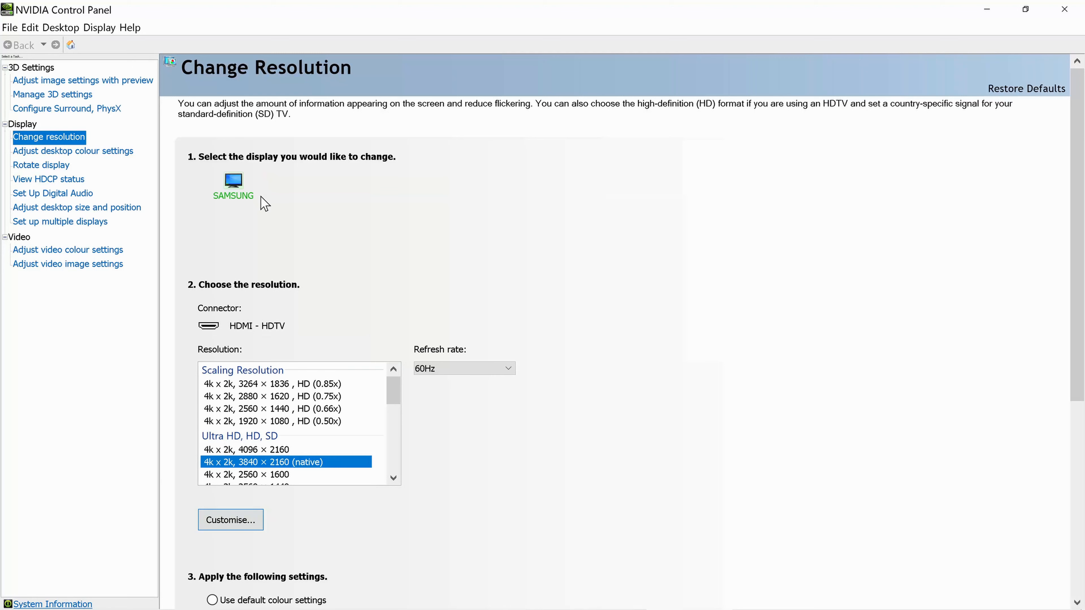
mouse_move(108, 142)
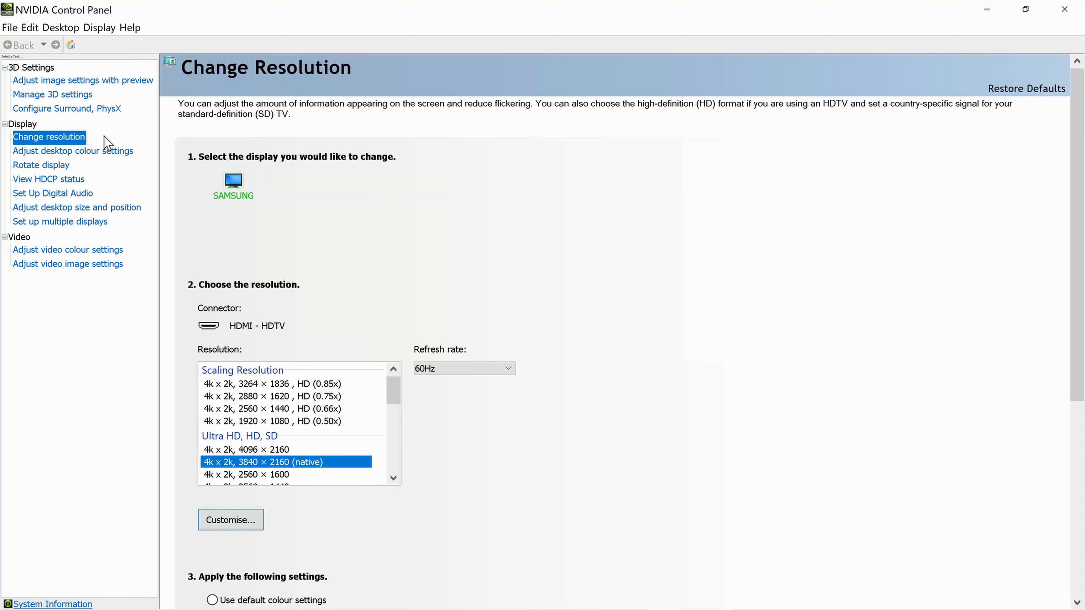
mouse_move(4, 101)
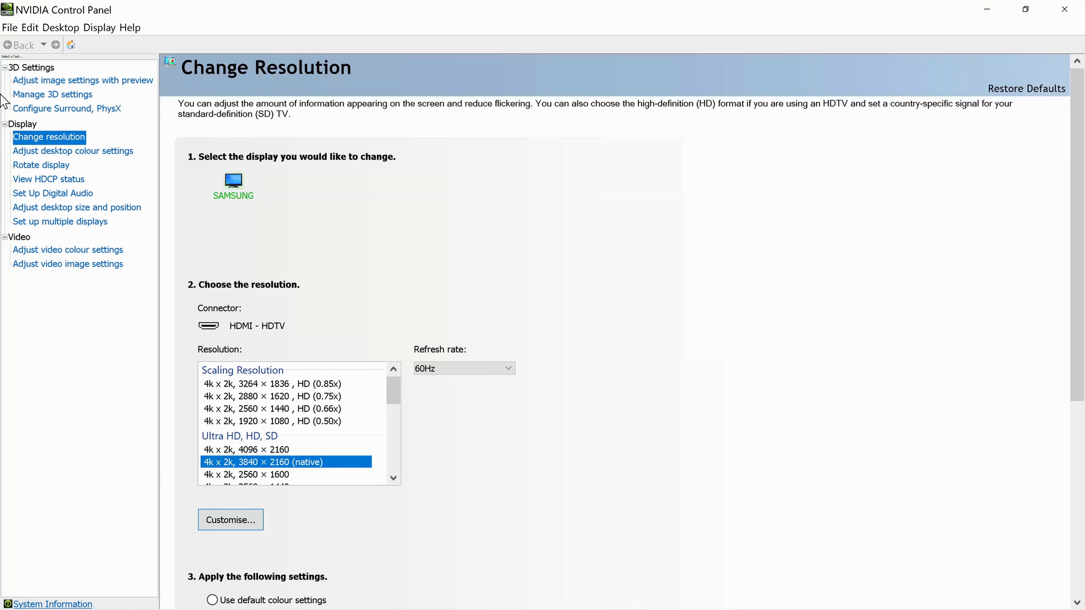
mouse_move(82, 80)
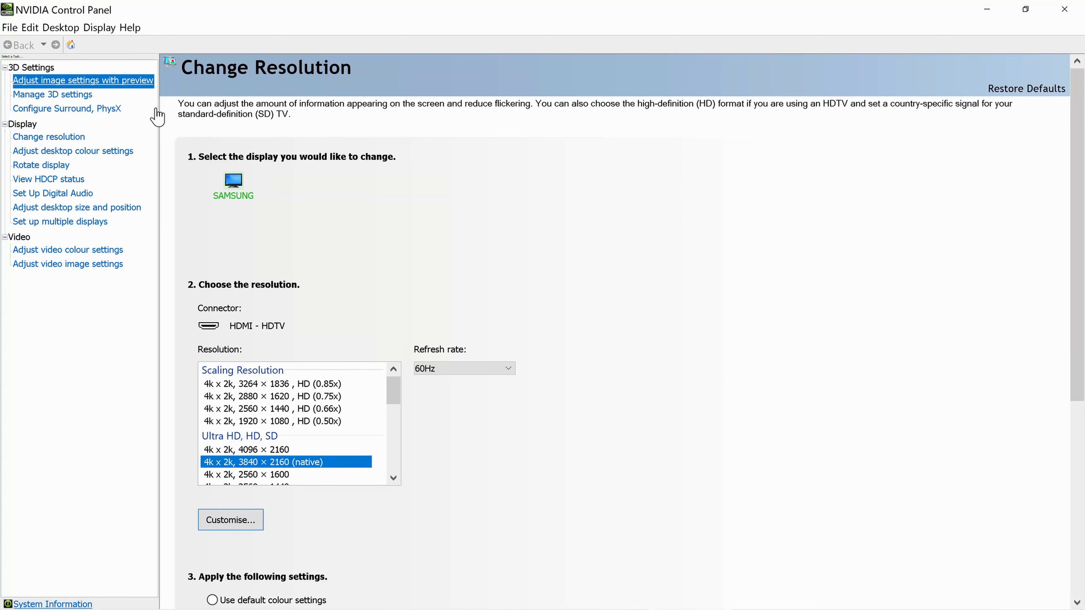
Switch to the Adjust Image Settings with Preview page under 3D Settings.
click(83, 79)
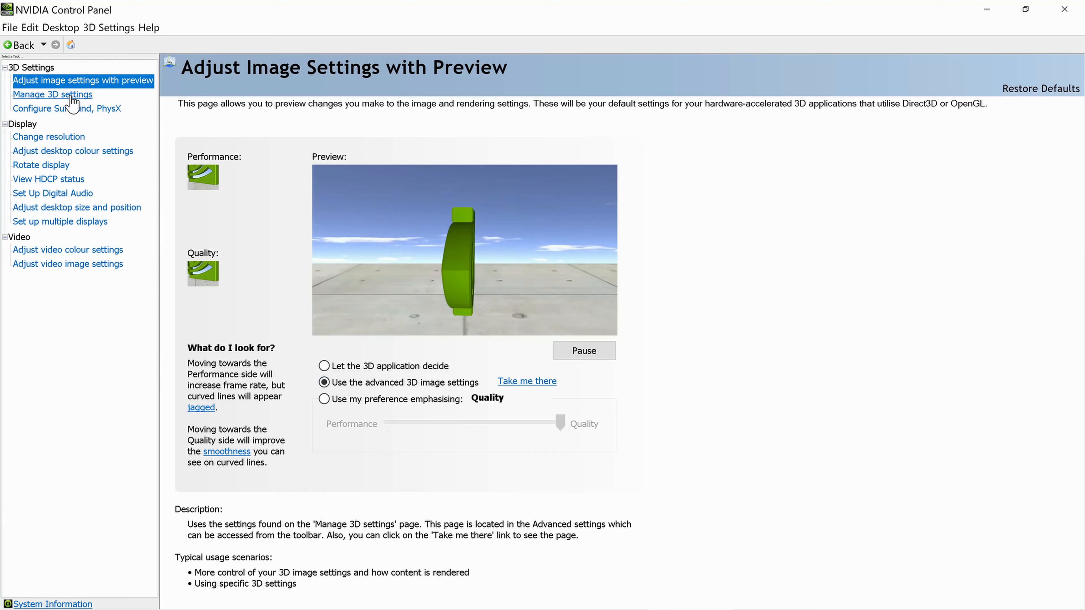
In Manage 3D Settings' global list, set Vertical sync to Adaptive.
click(52, 95)
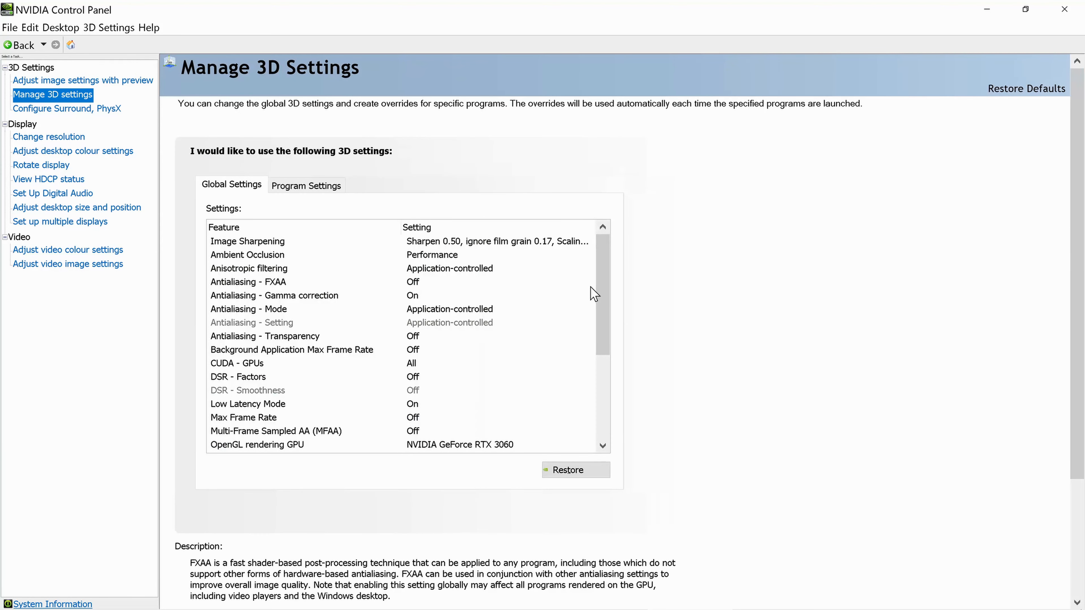
scroll(down, 3)
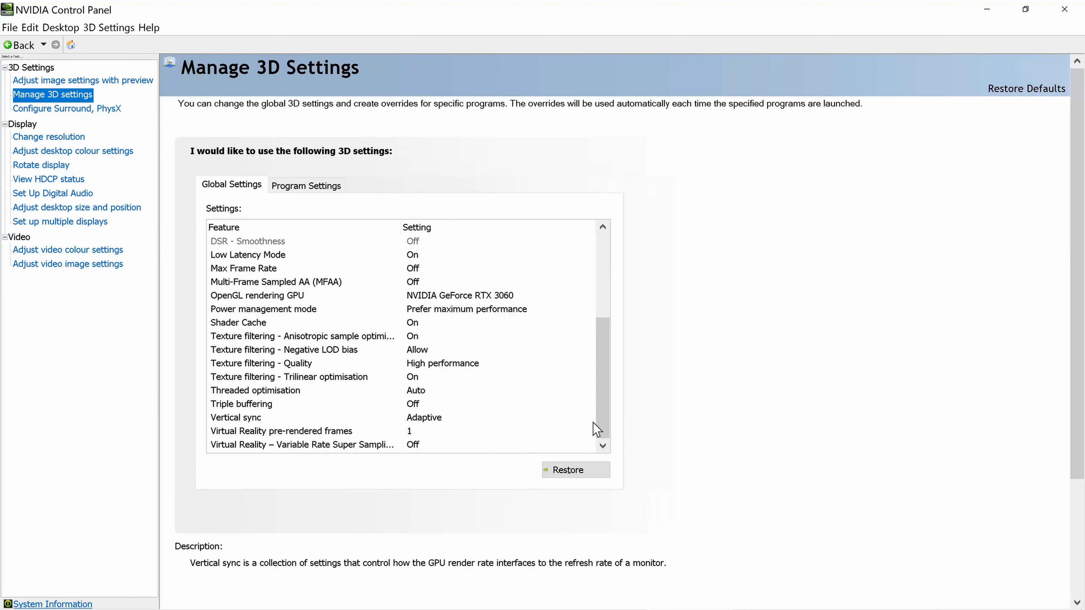
mouse_move(262, 424)
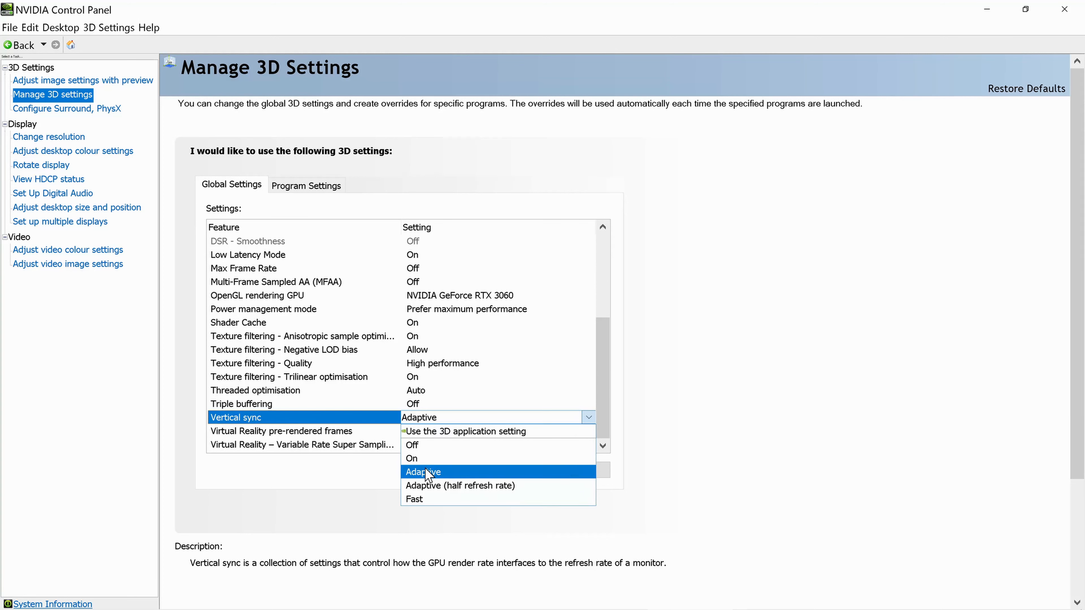
click(423, 472)
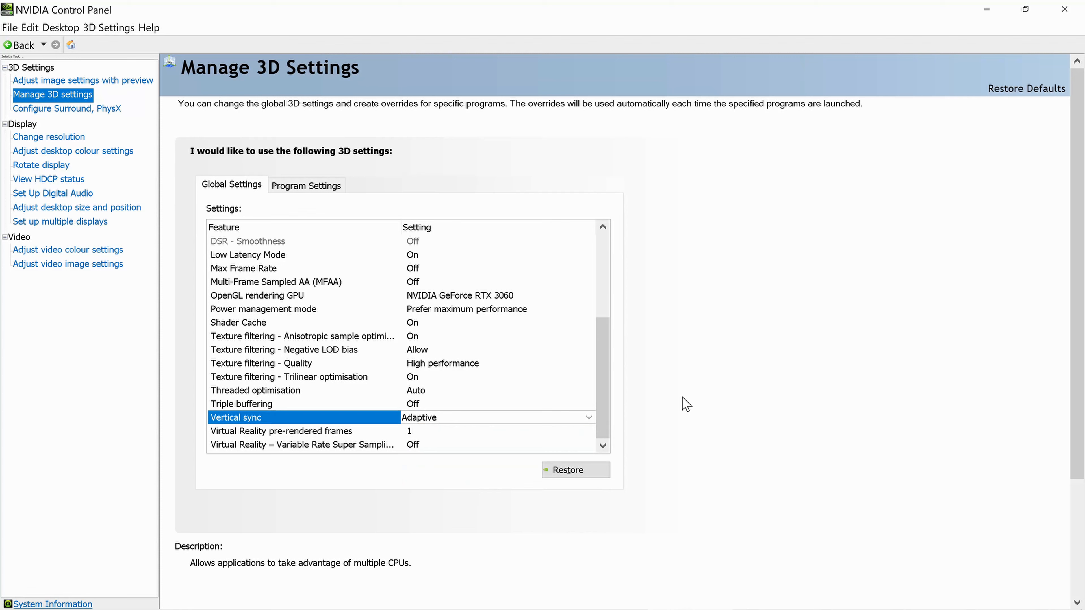
mouse_move(654, 417)
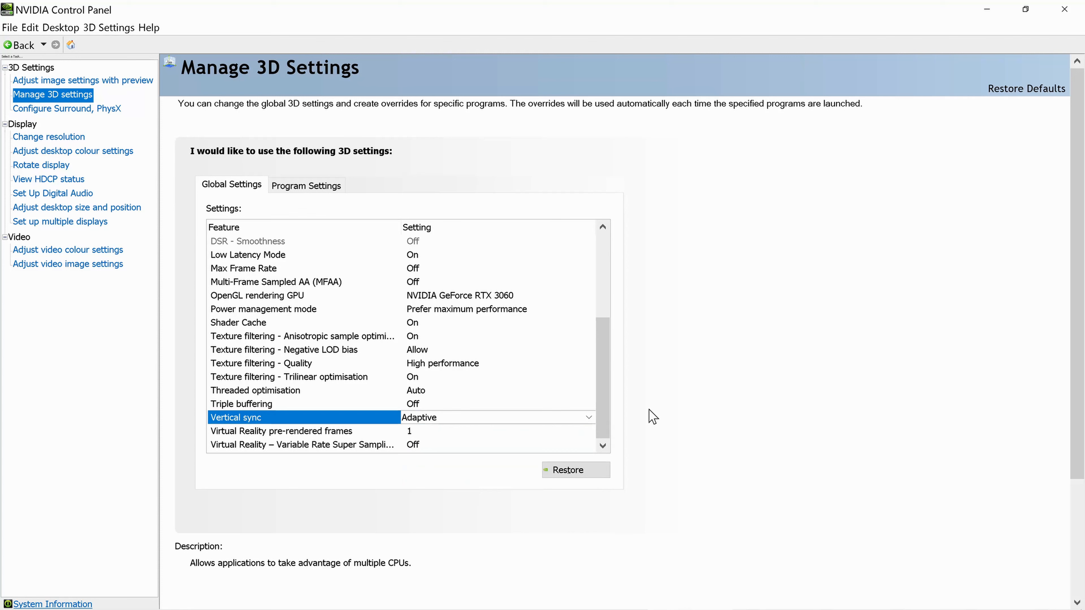
mouse_move(645, 424)
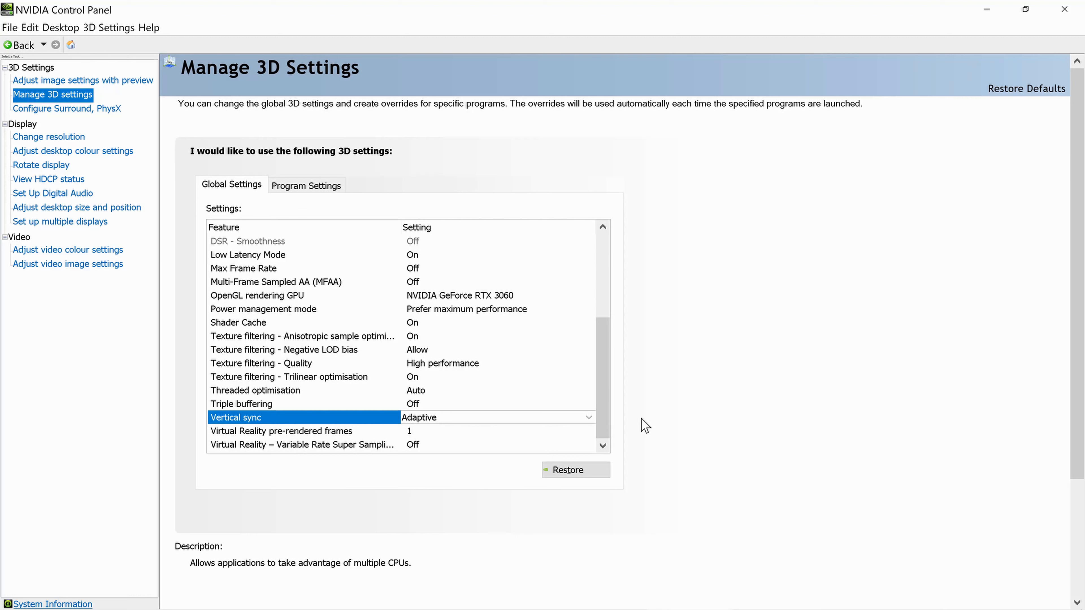
mouse_move(635, 425)
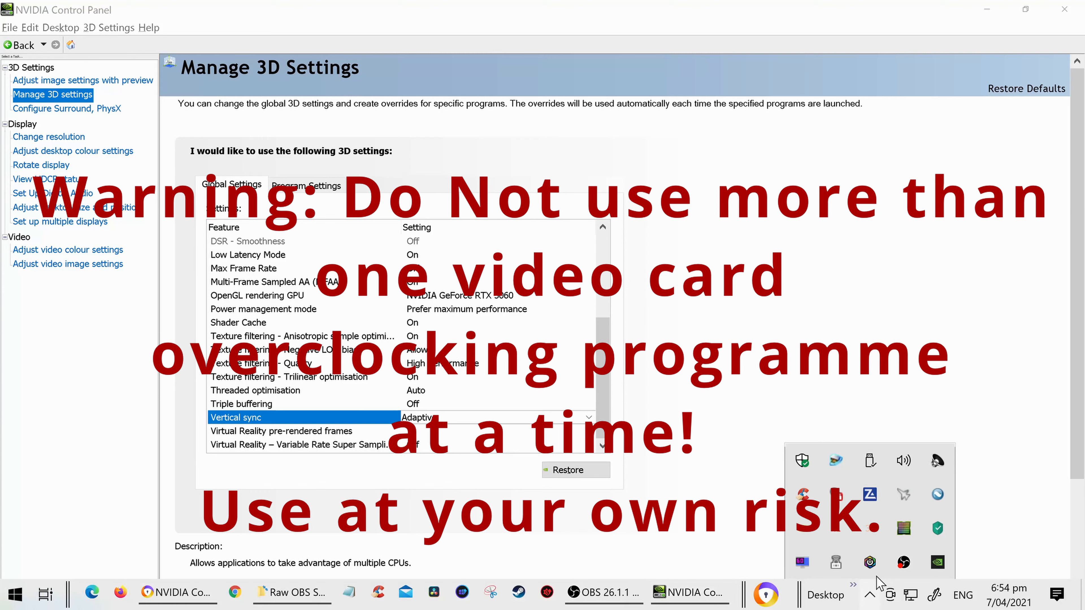
mouse_move(867, 373)
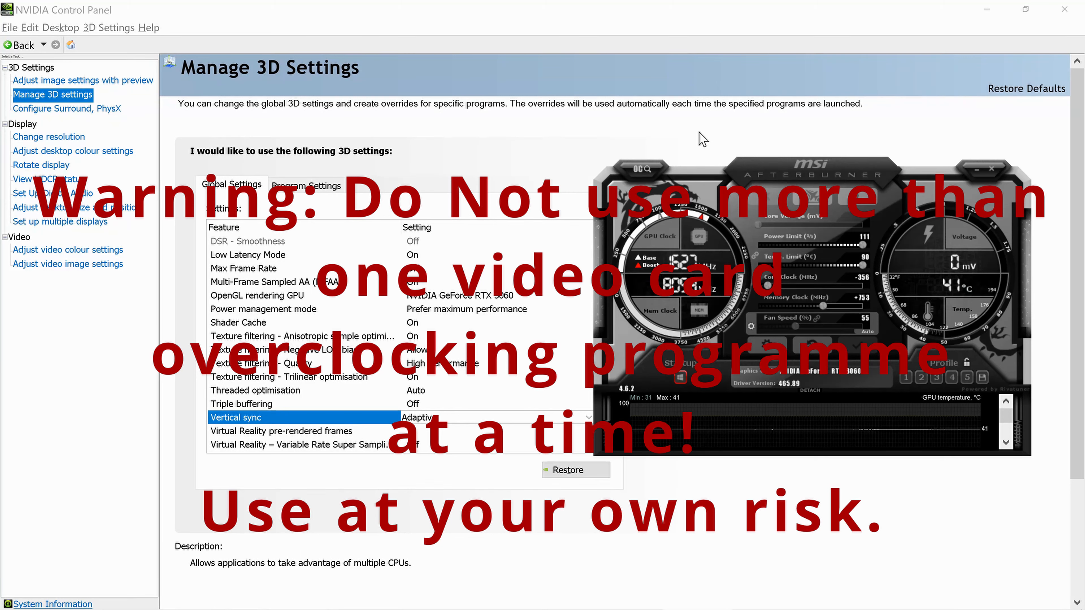
mouse_move(693, 143)
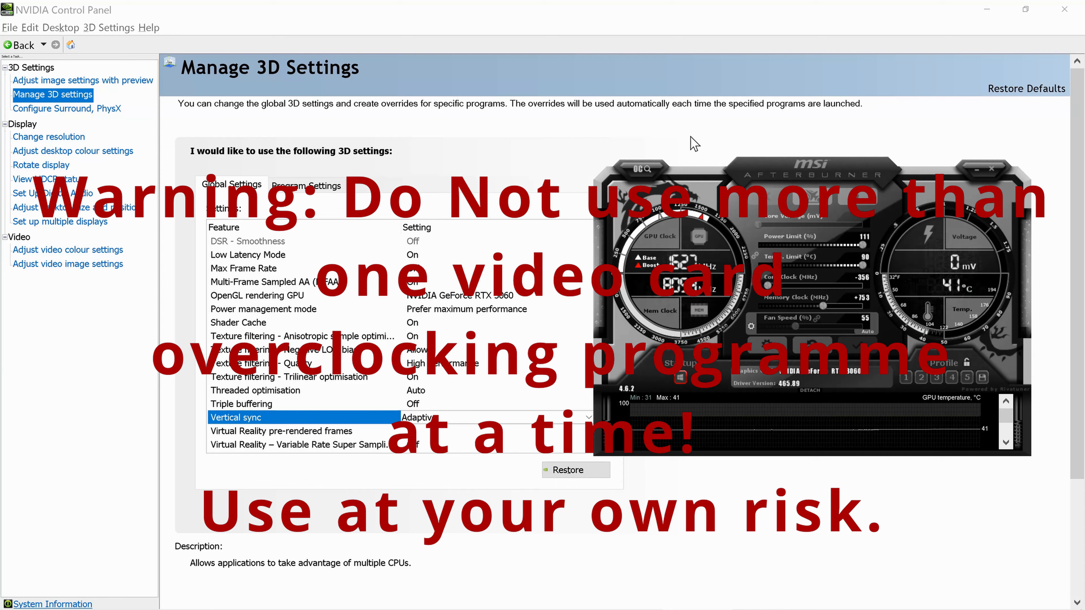
mouse_move(686, 142)
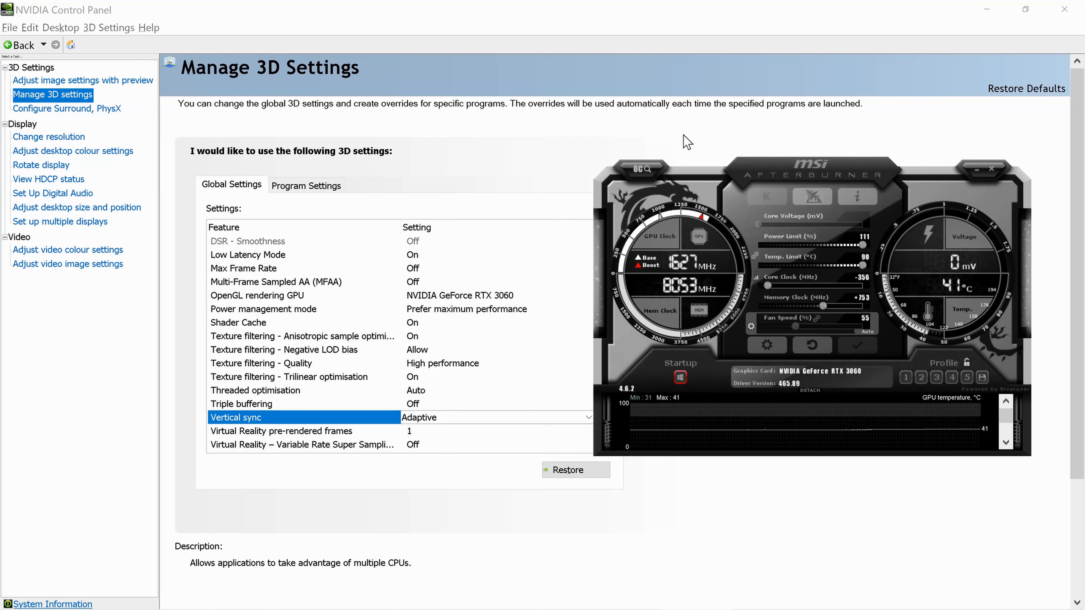
mouse_move(813, 169)
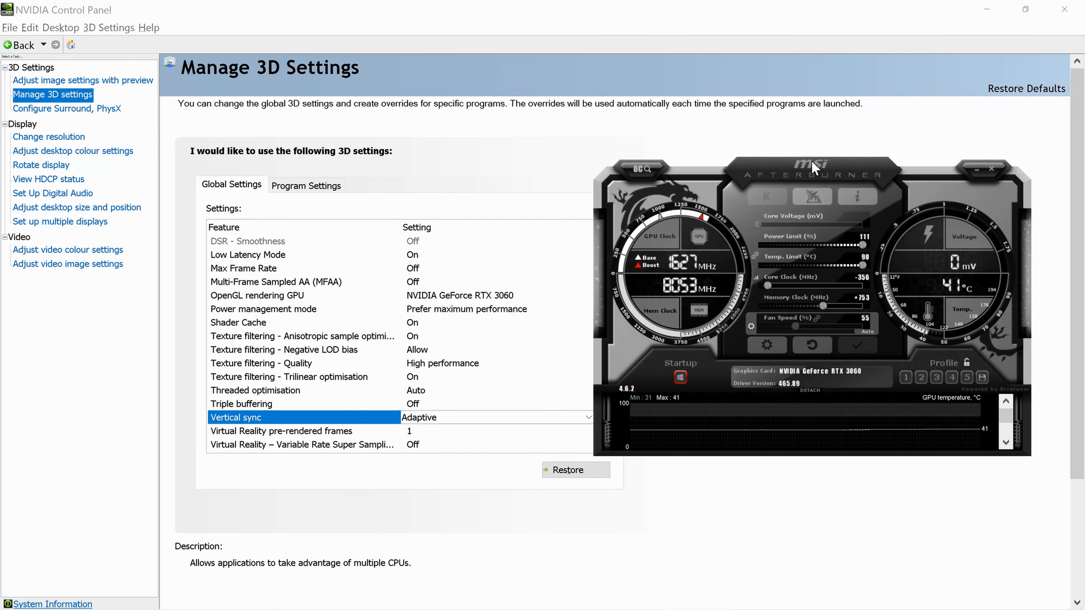
mouse_move(818, 179)
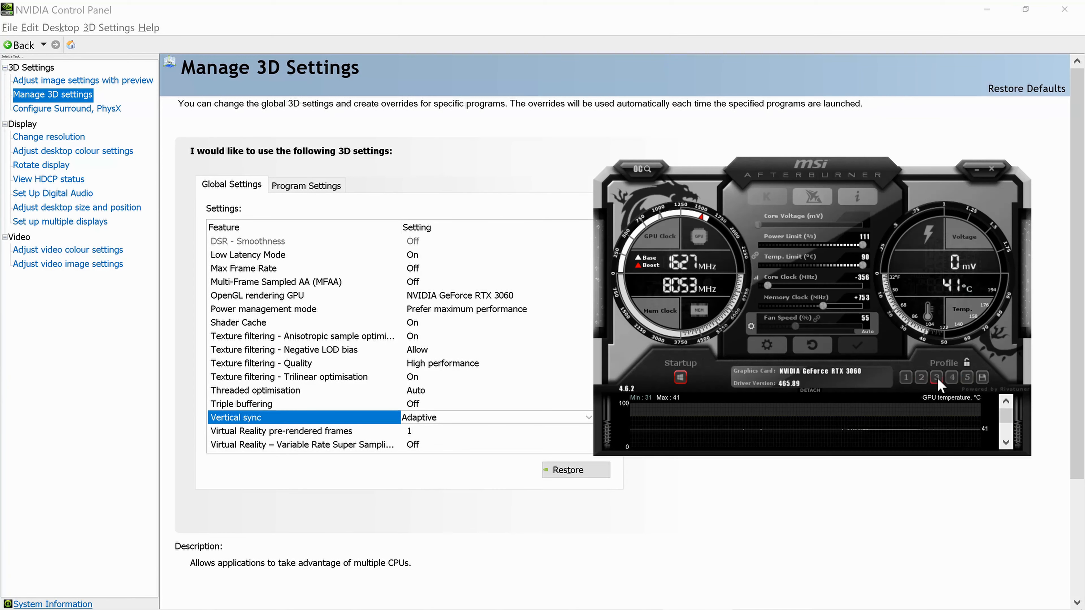
mouse_move(968, 386)
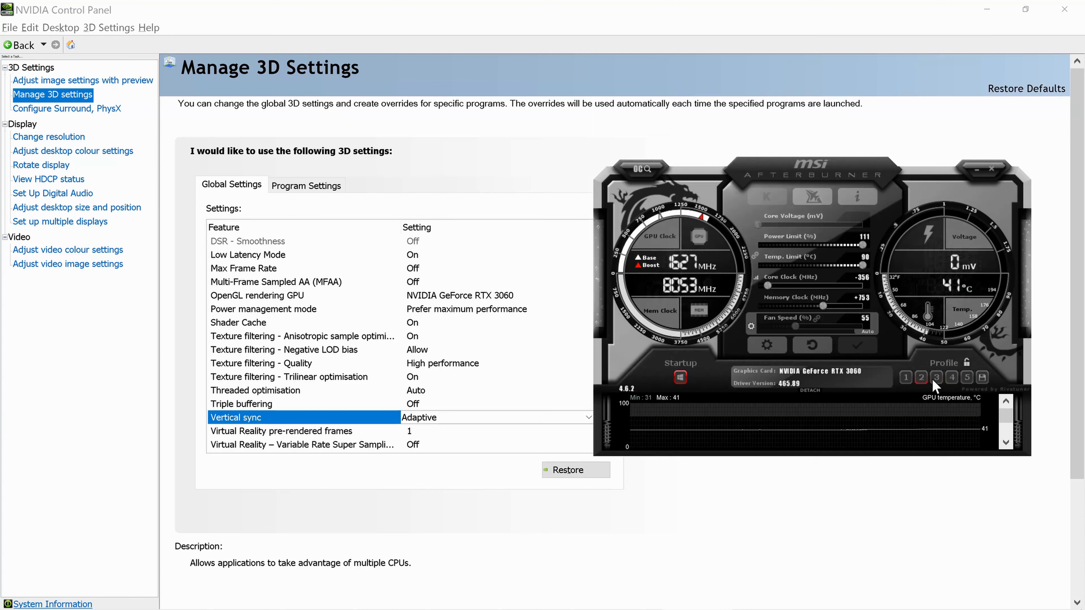
click(937, 377)
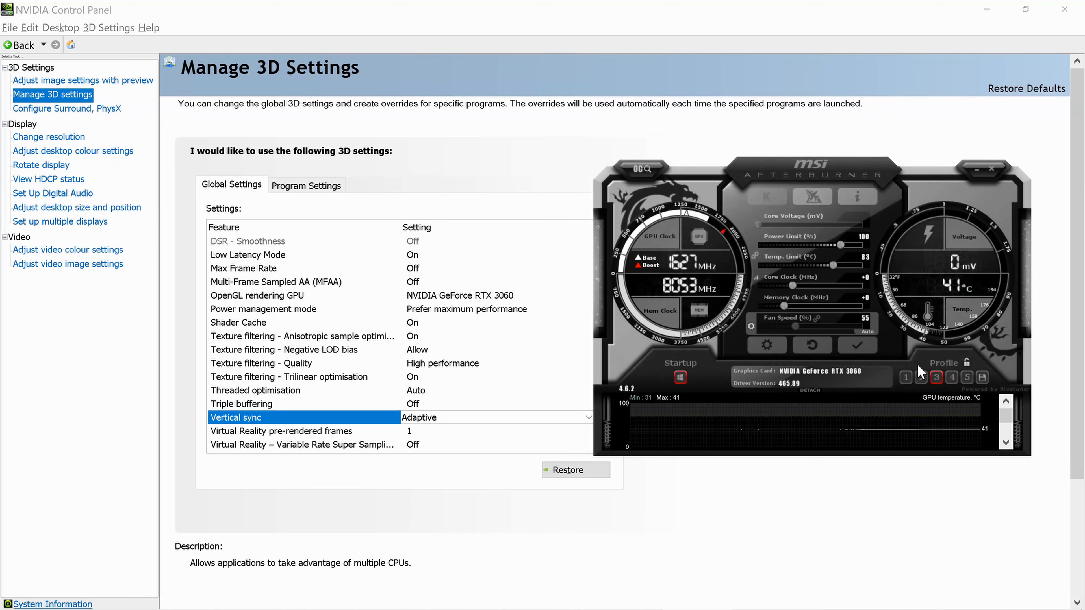
mouse_move(799, 282)
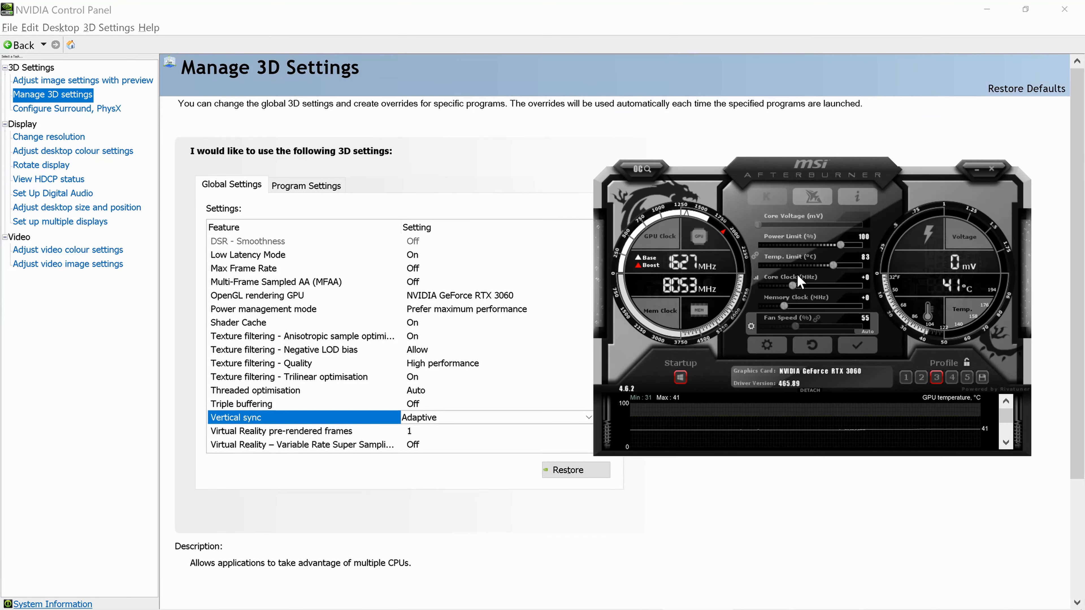
mouse_move(796, 289)
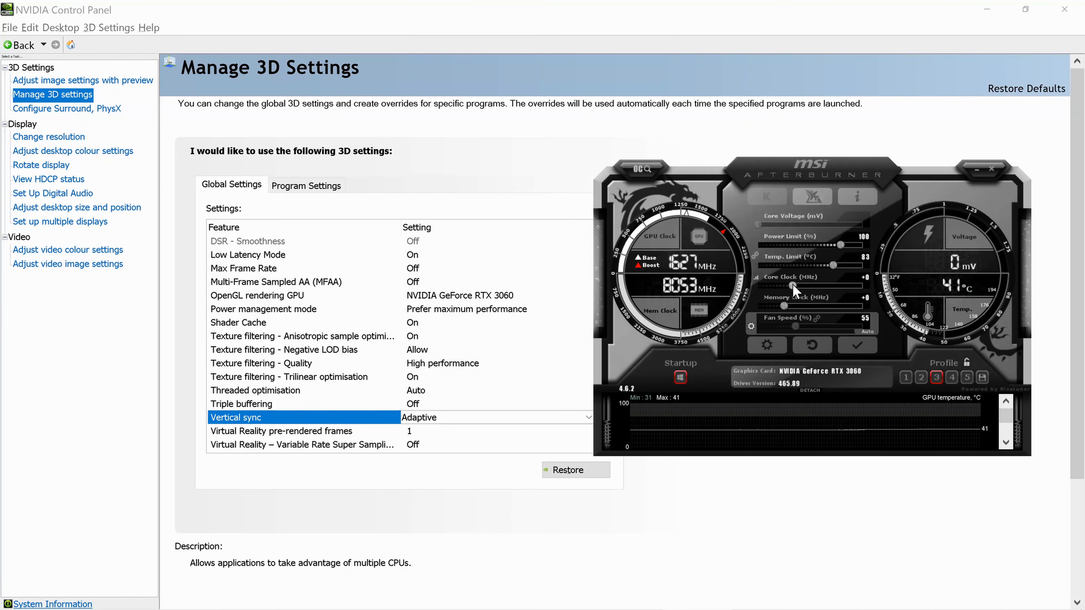
mouse_move(793, 333)
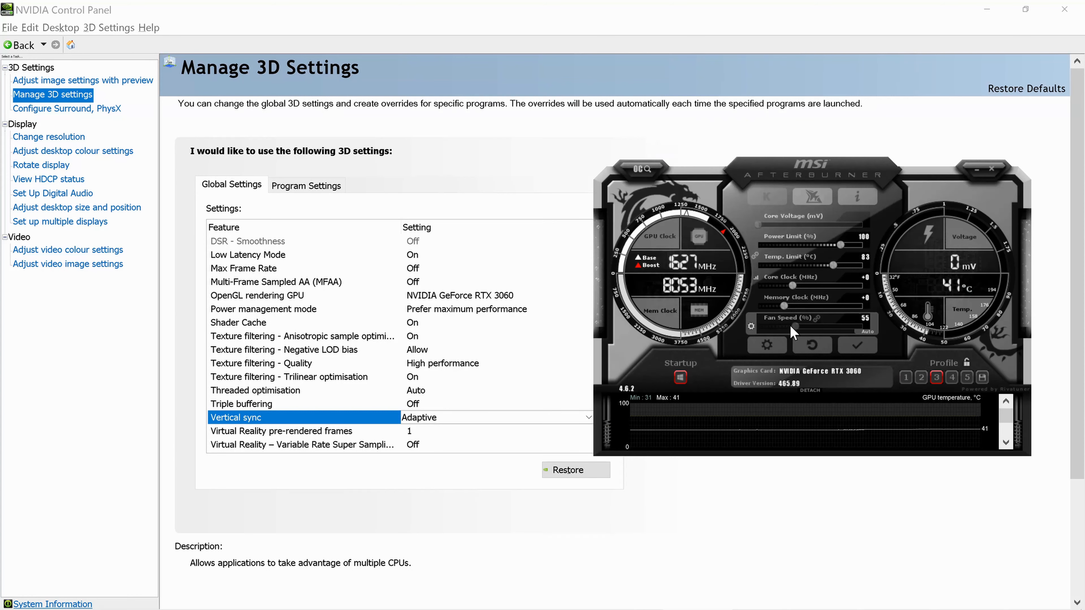
mouse_move(794, 303)
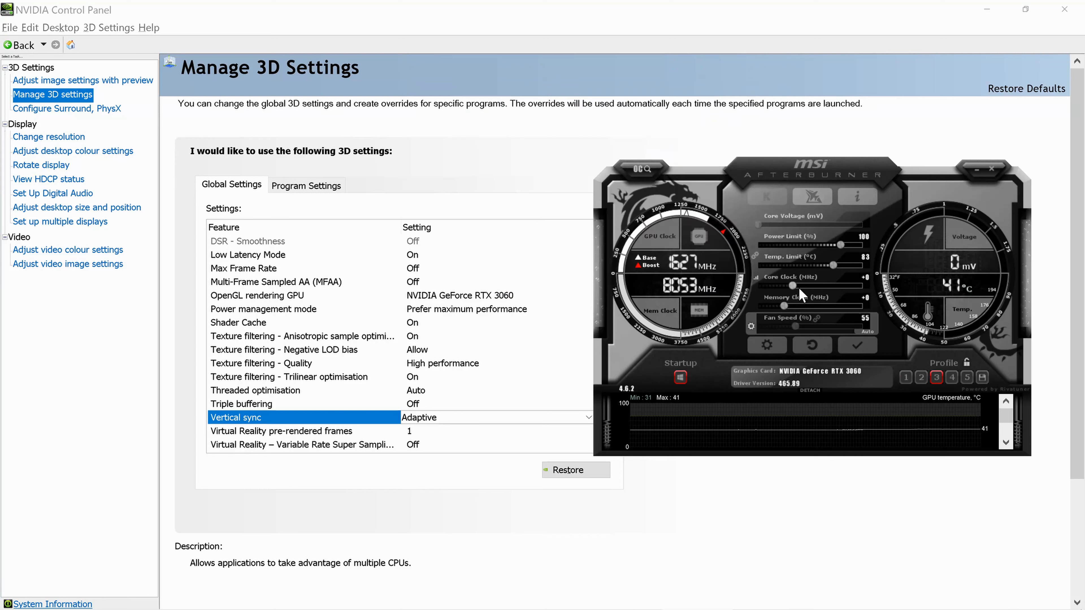
mouse_move(869, 307)
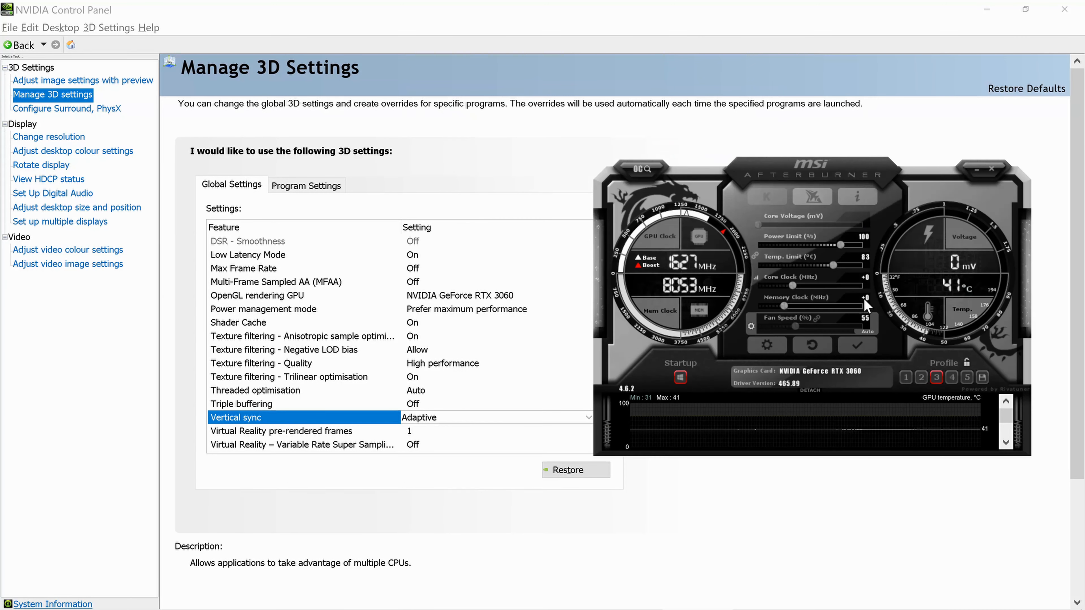
mouse_move(803, 290)
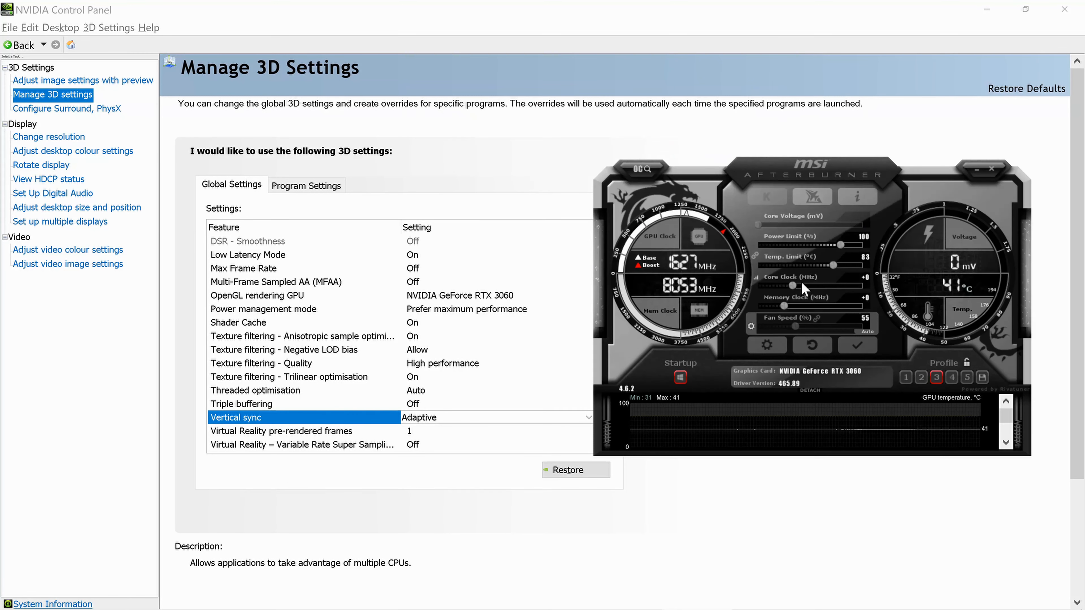
mouse_move(797, 290)
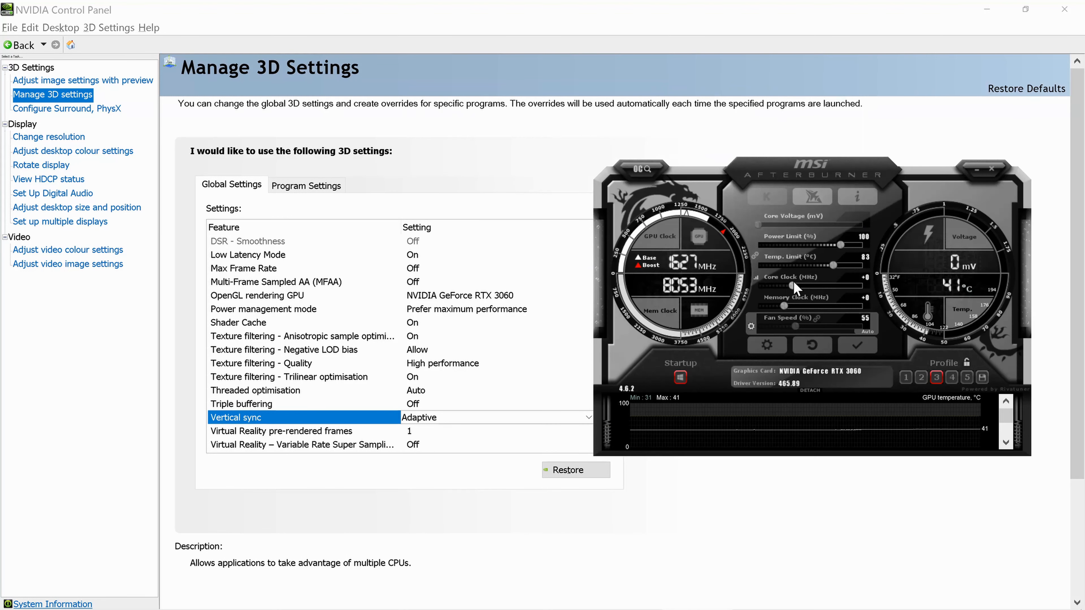
mouse_move(801, 299)
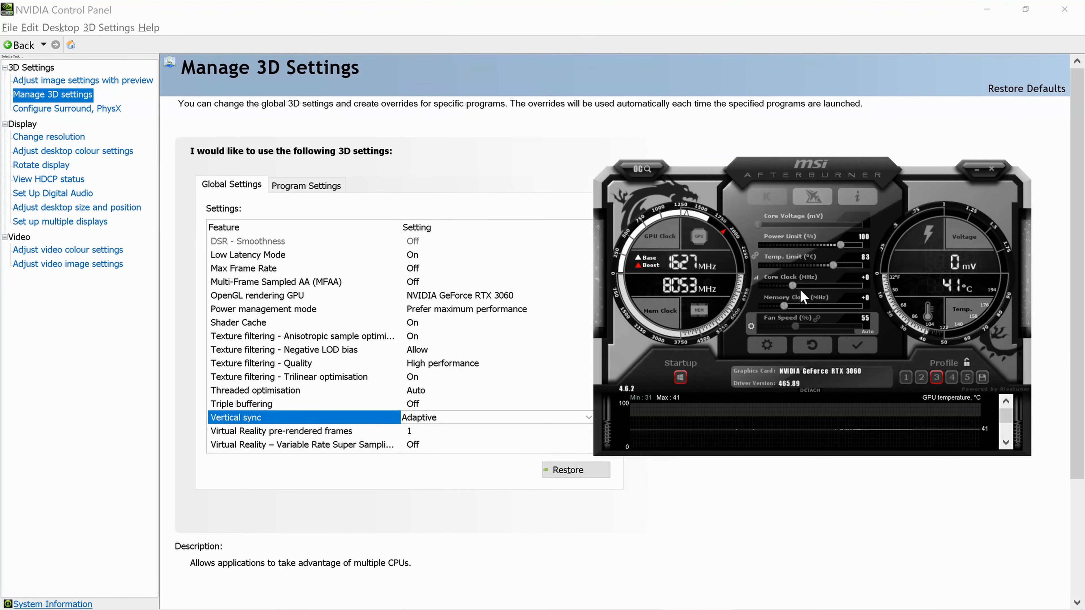
mouse_move(782, 291)
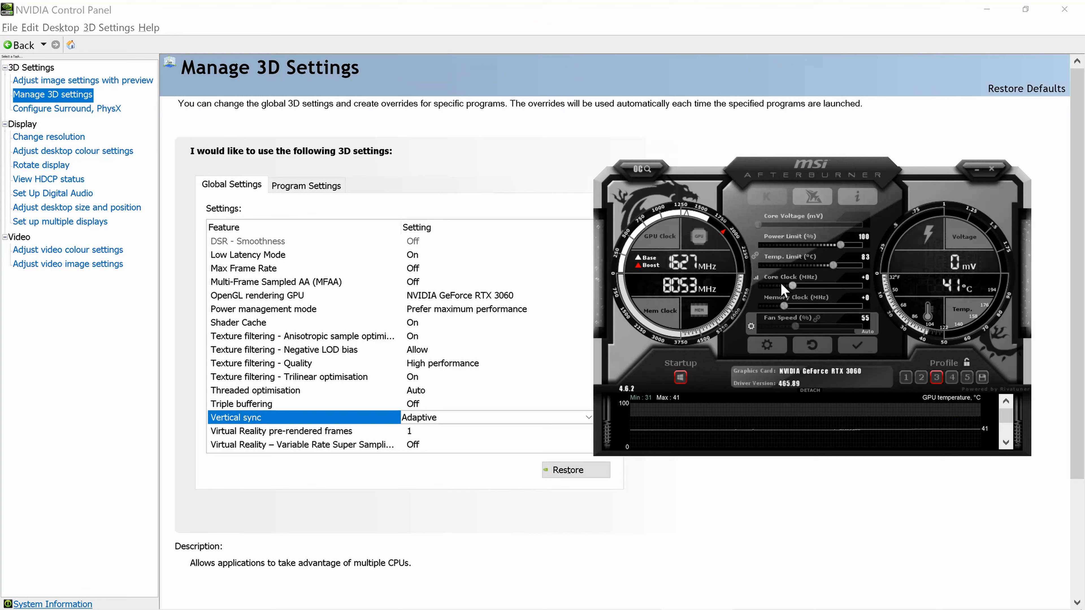
mouse_move(867, 287)
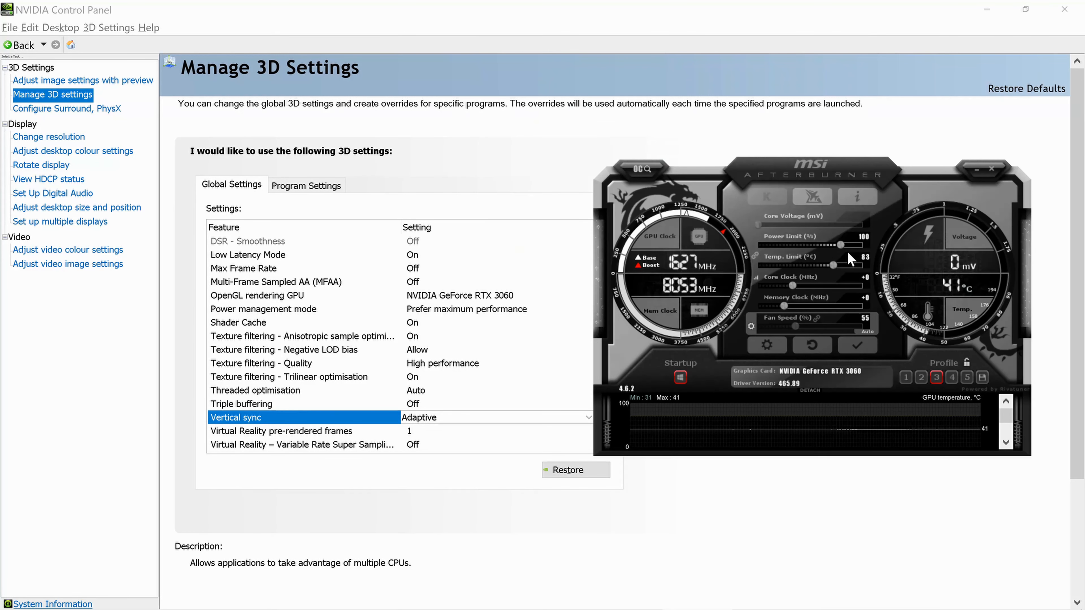
mouse_move(826, 275)
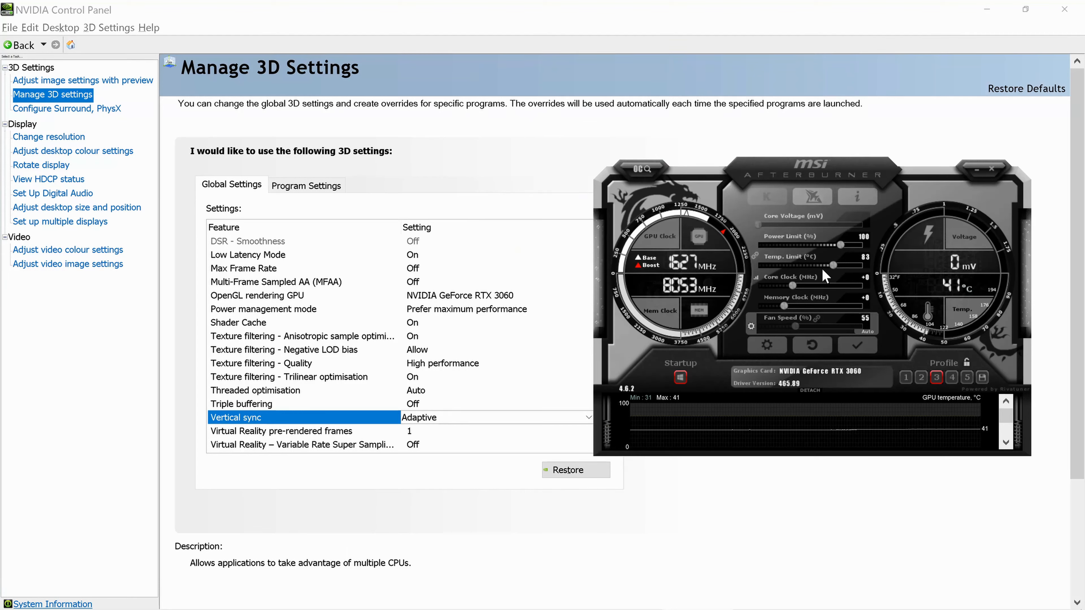
mouse_move(840, 247)
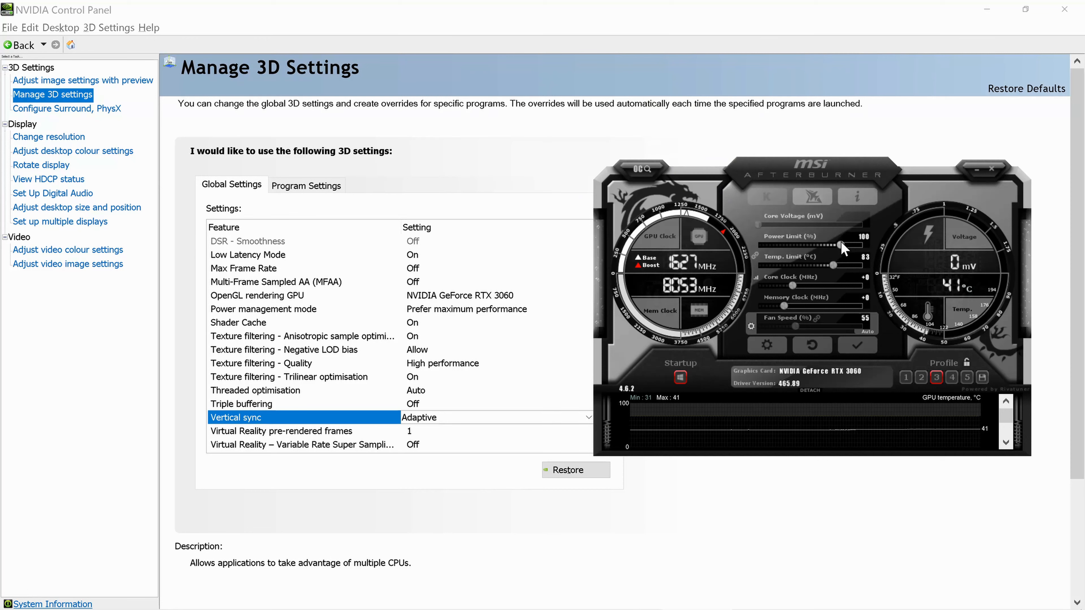
mouse_move(823, 251)
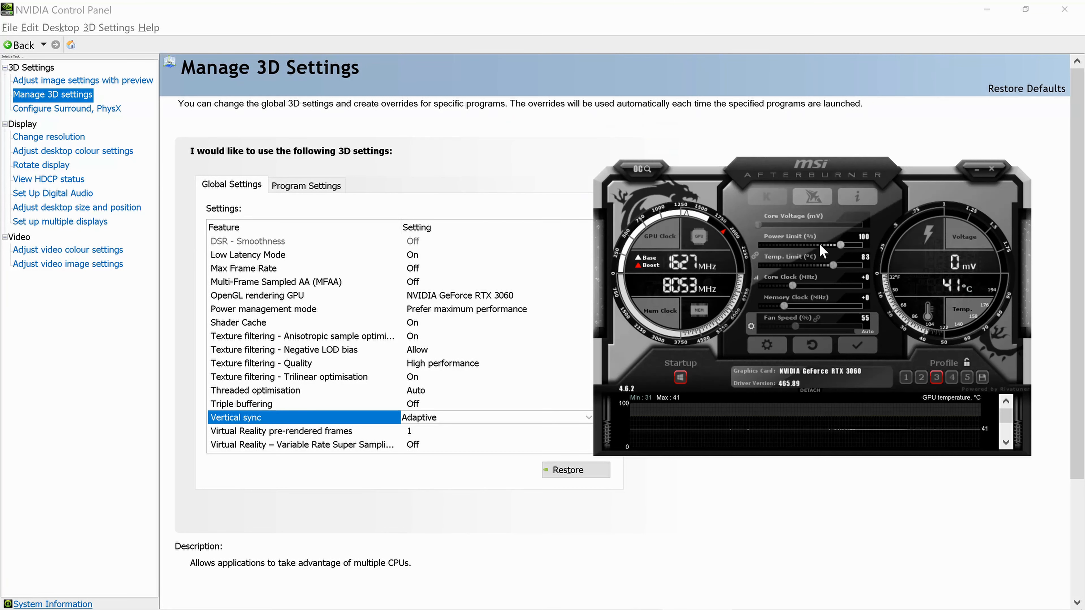
mouse_move(802, 287)
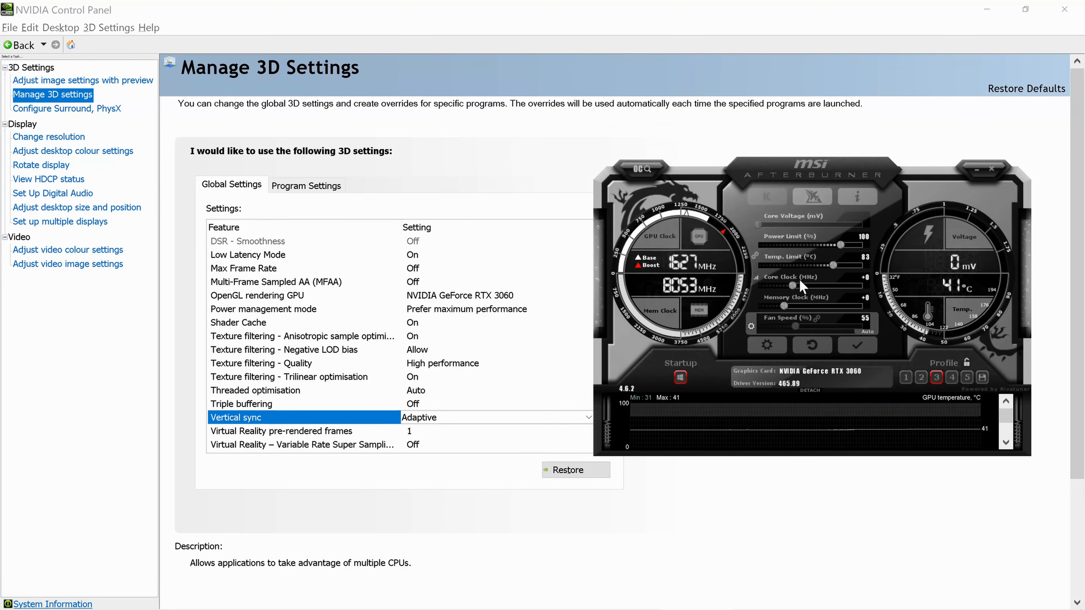
mouse_move(568, 571)
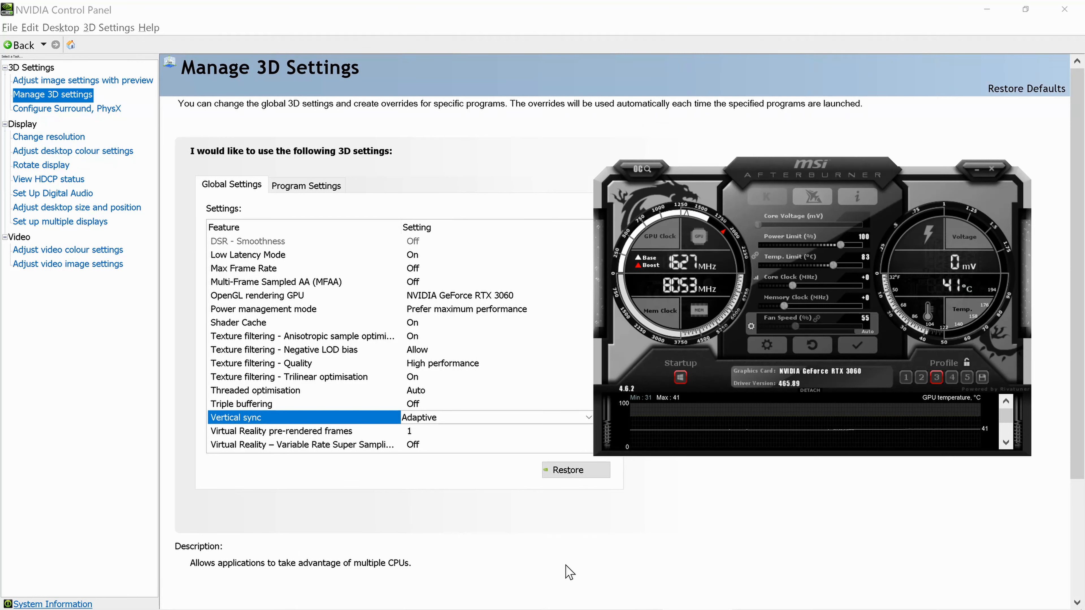
mouse_move(625, 523)
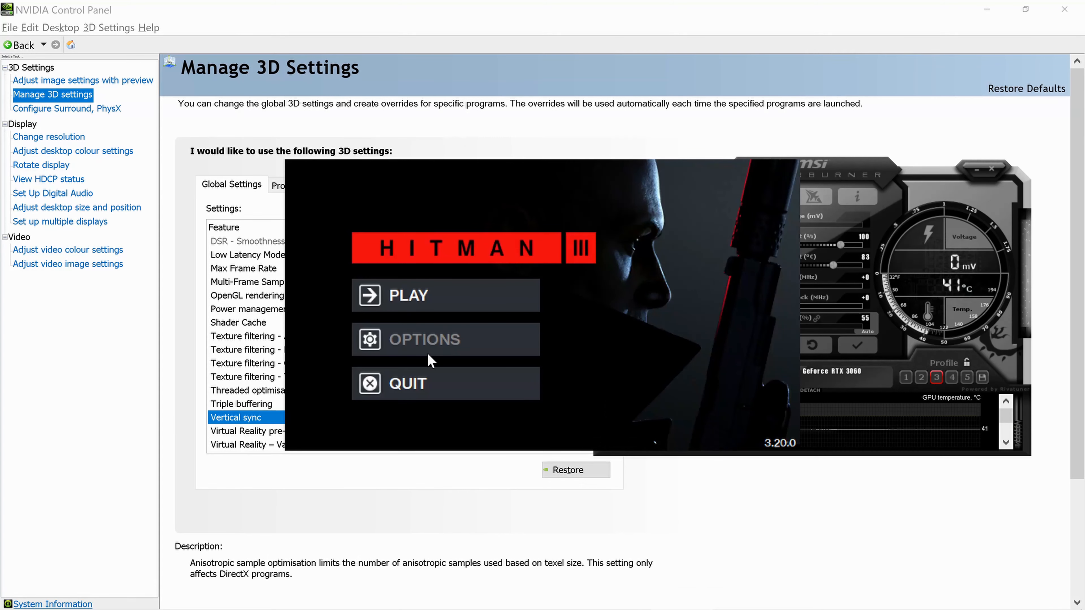
Review the Hitman 3 launcher options: V-Sync on, 3840 x 2160, Ultra level of detail.
click(425, 339)
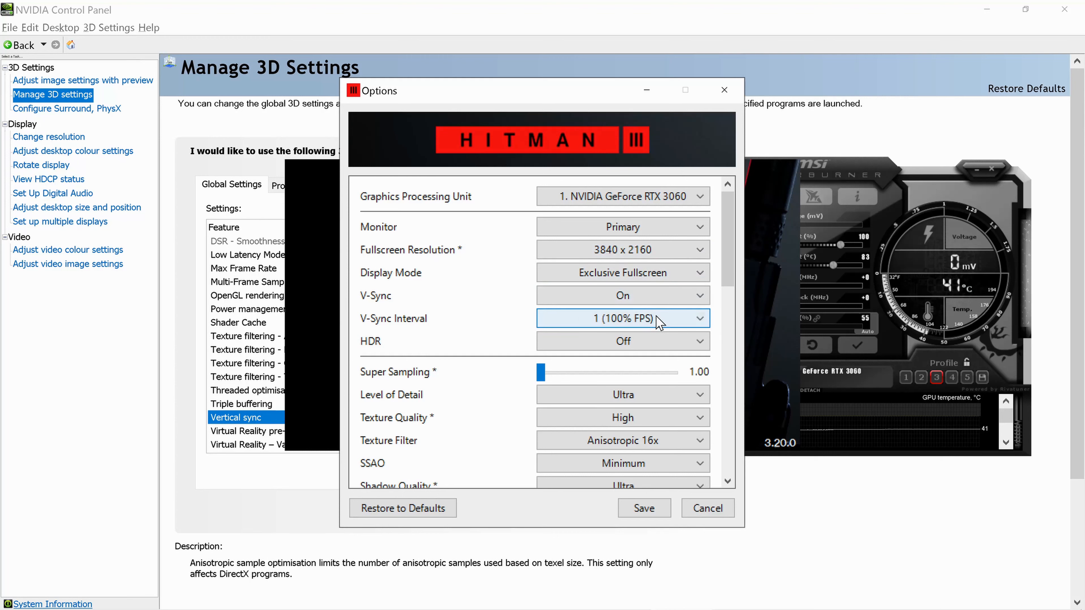
mouse_move(580, 330)
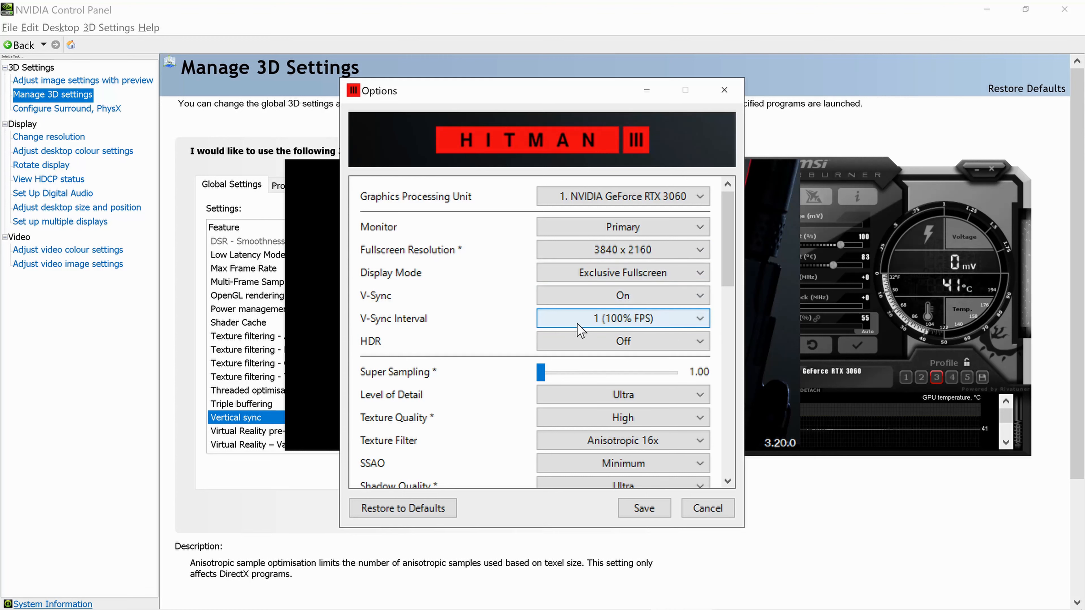
click(623, 340)
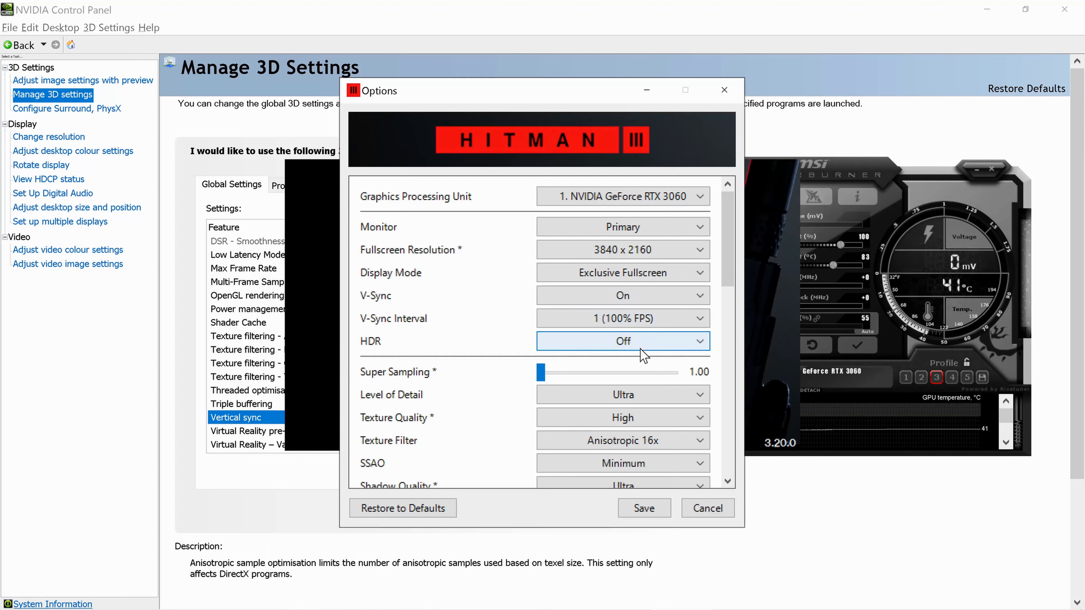
scroll(down, 3)
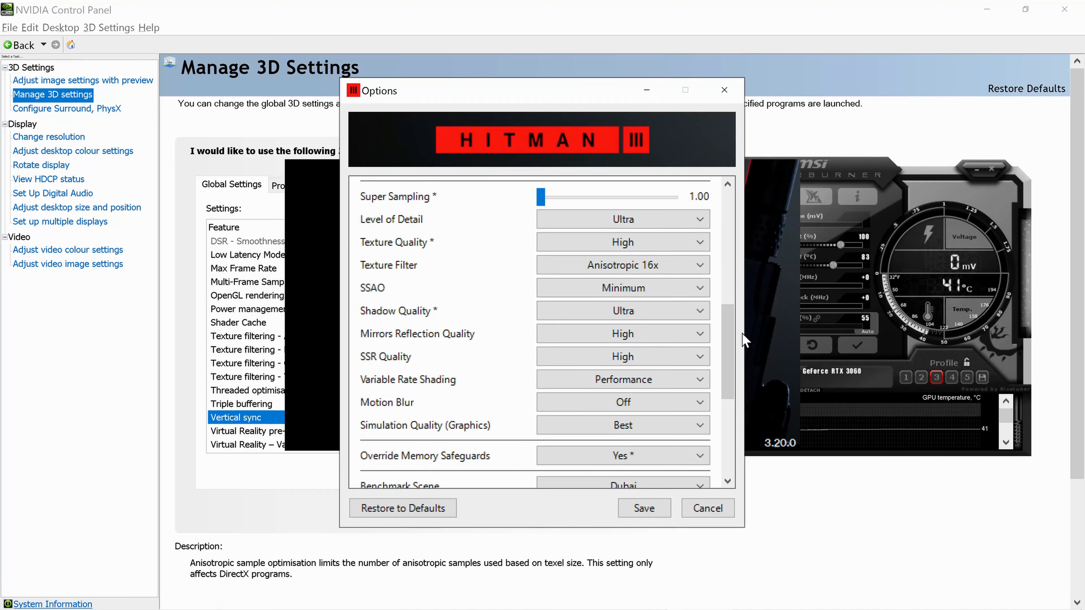
scroll(down, 3)
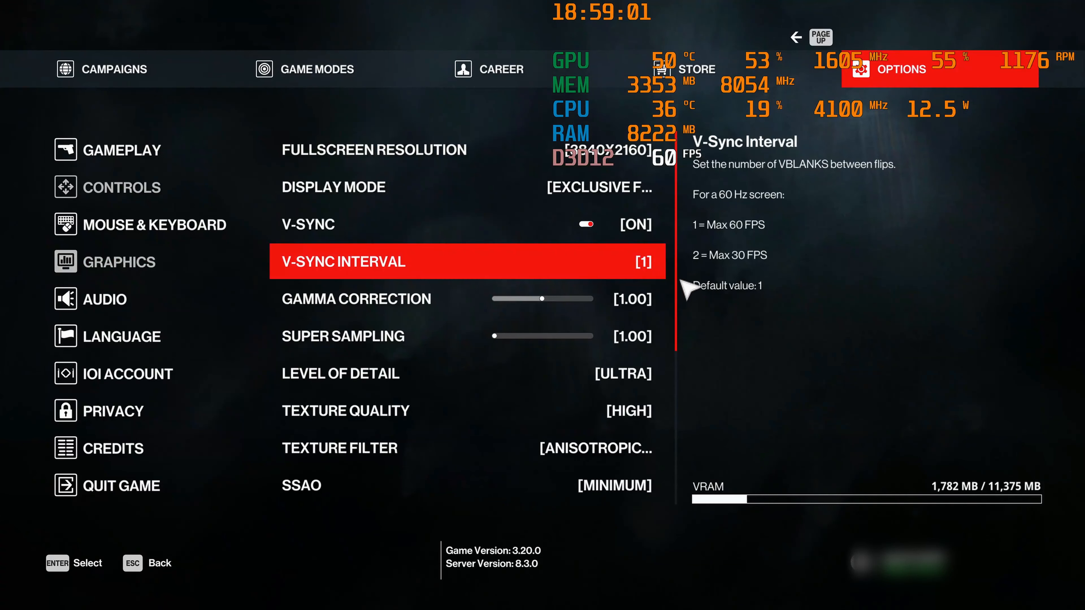
mouse_move(433, 281)
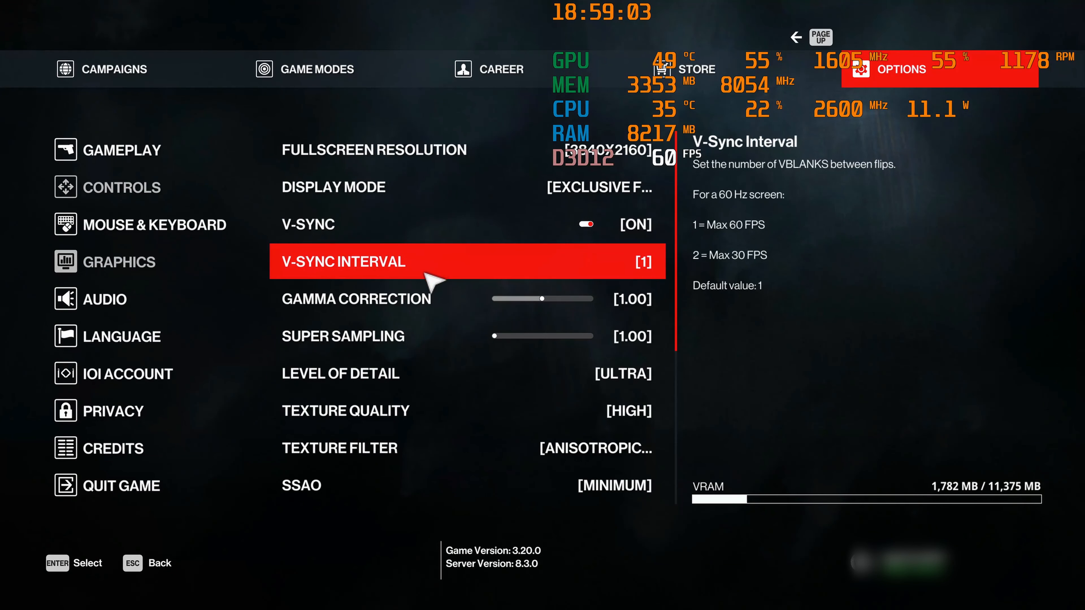
scroll(down, 3)
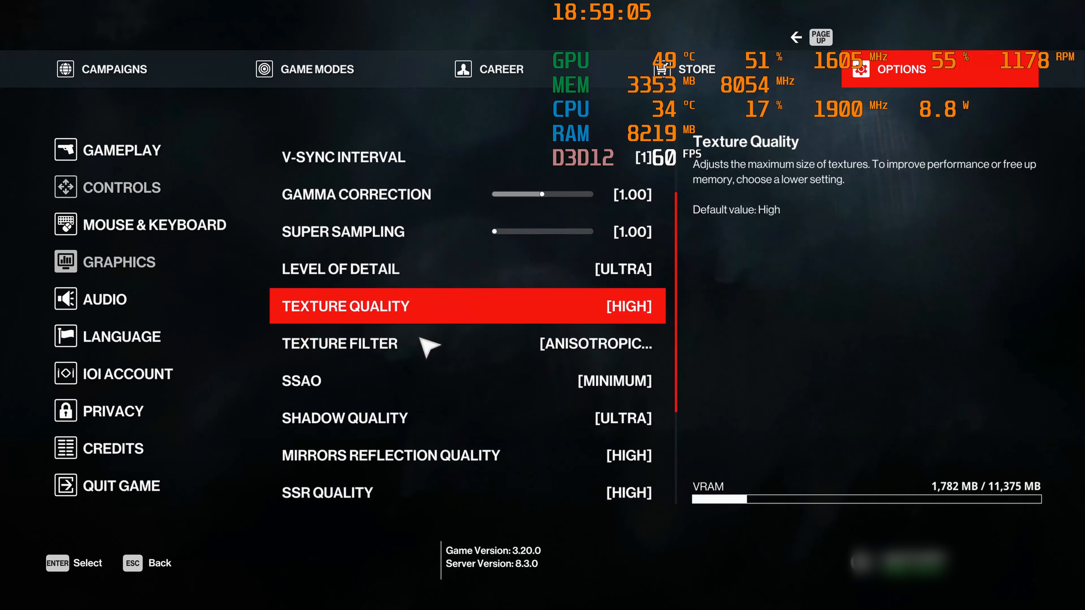
scroll(down, 3)
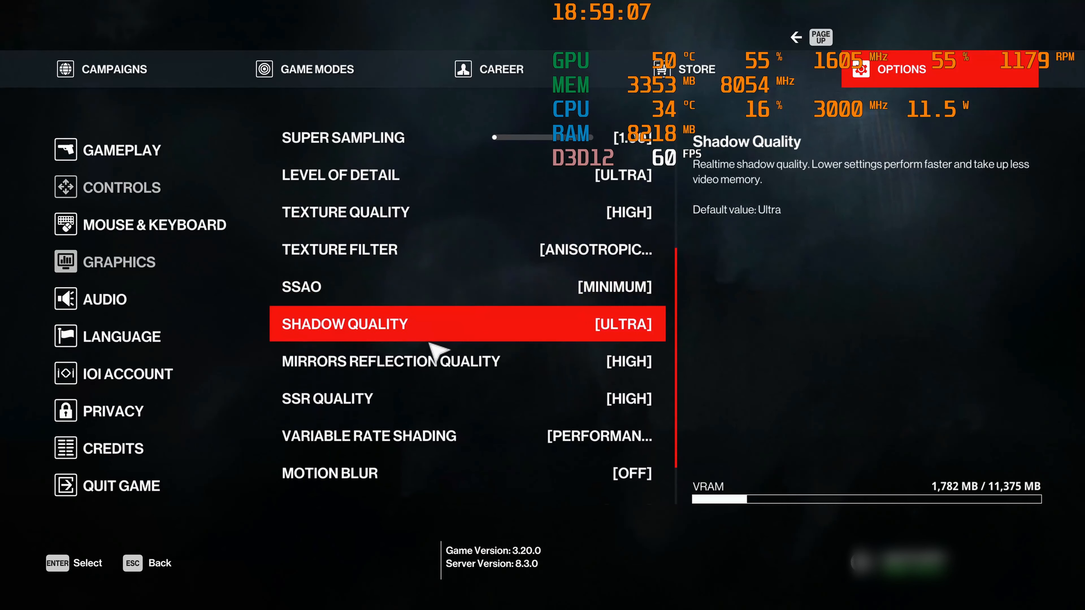
scroll(down, 3)
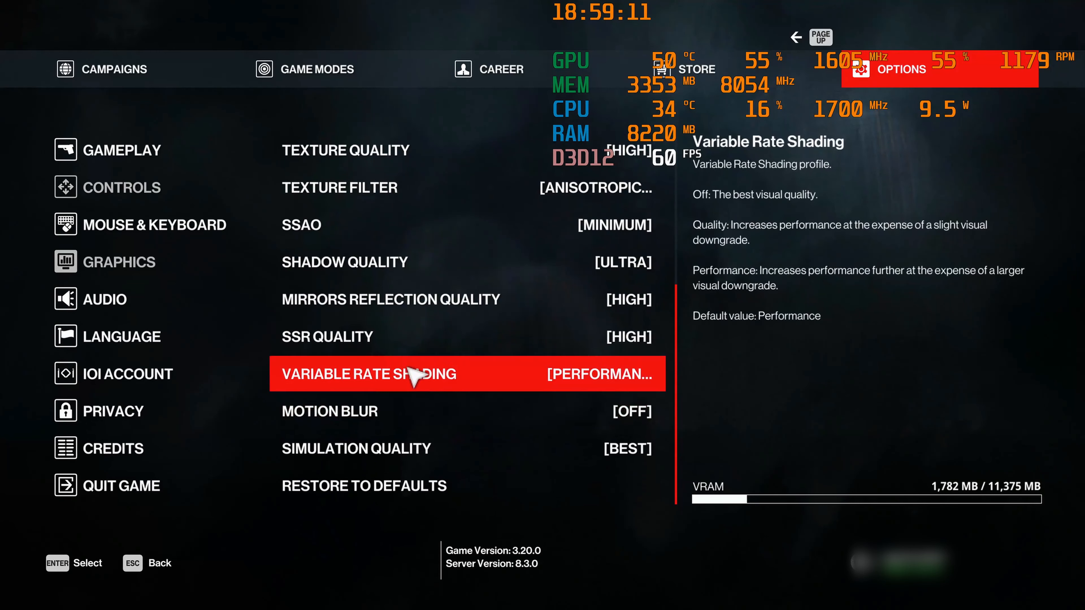
scroll(up, 3)
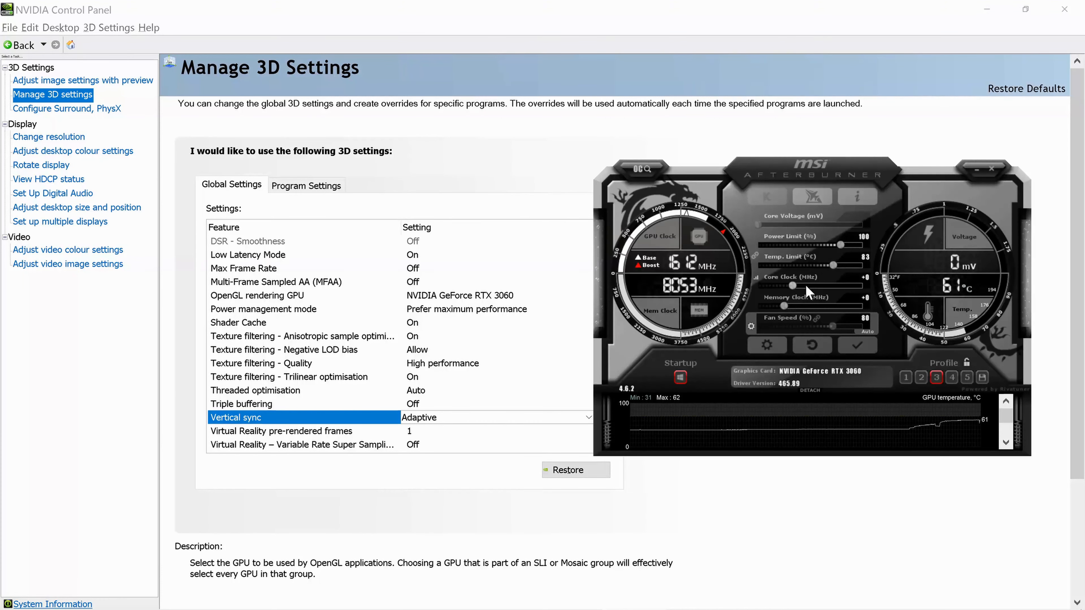
mouse_move(785, 309)
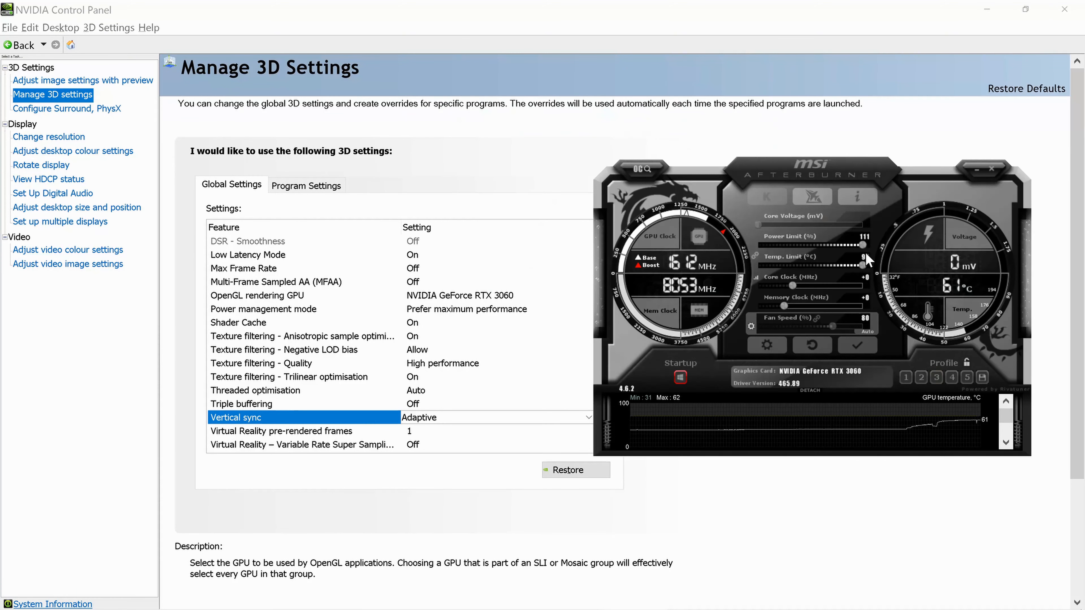
mouse_move(861, 271)
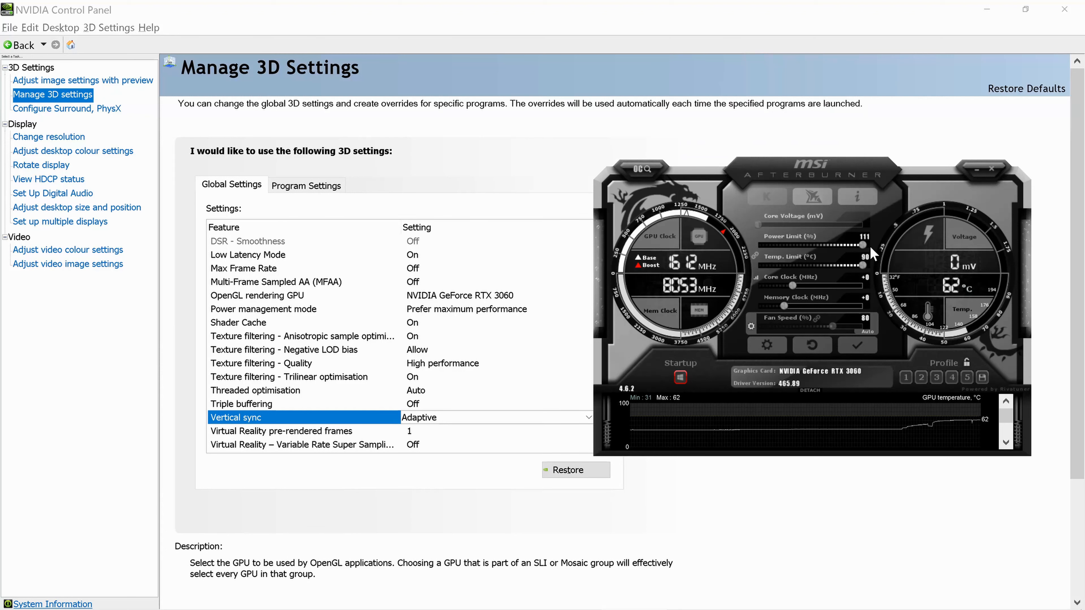
mouse_move(817, 275)
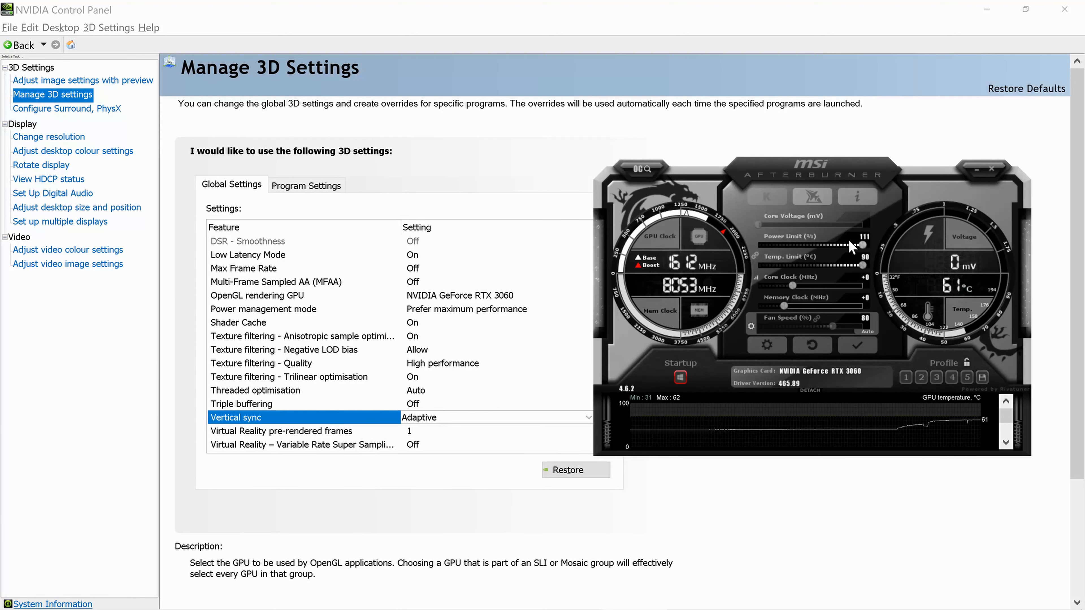
mouse_move(820, 283)
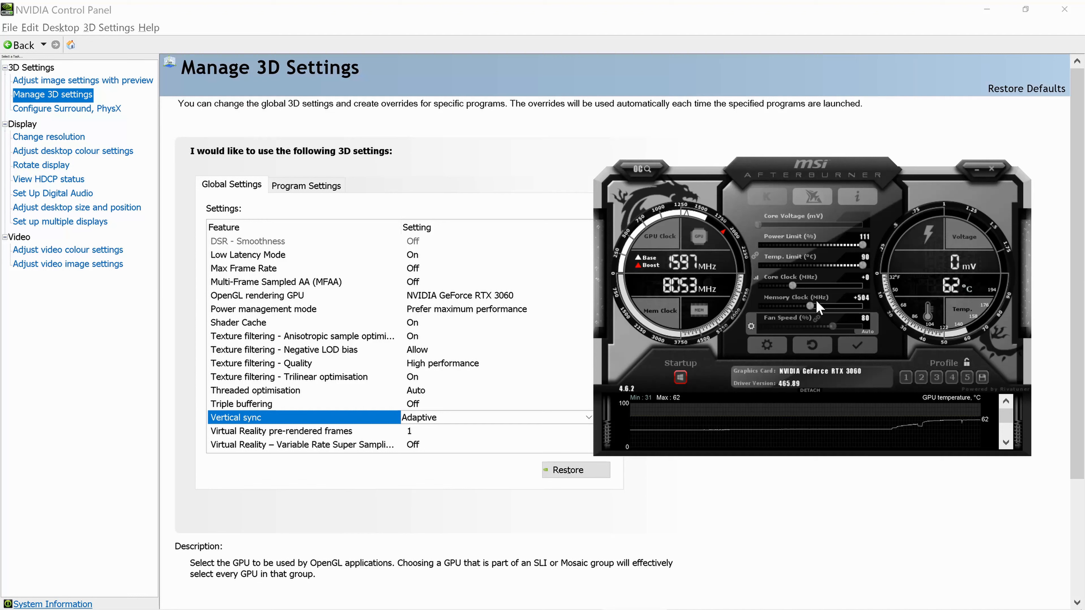
mouse_move(819, 303)
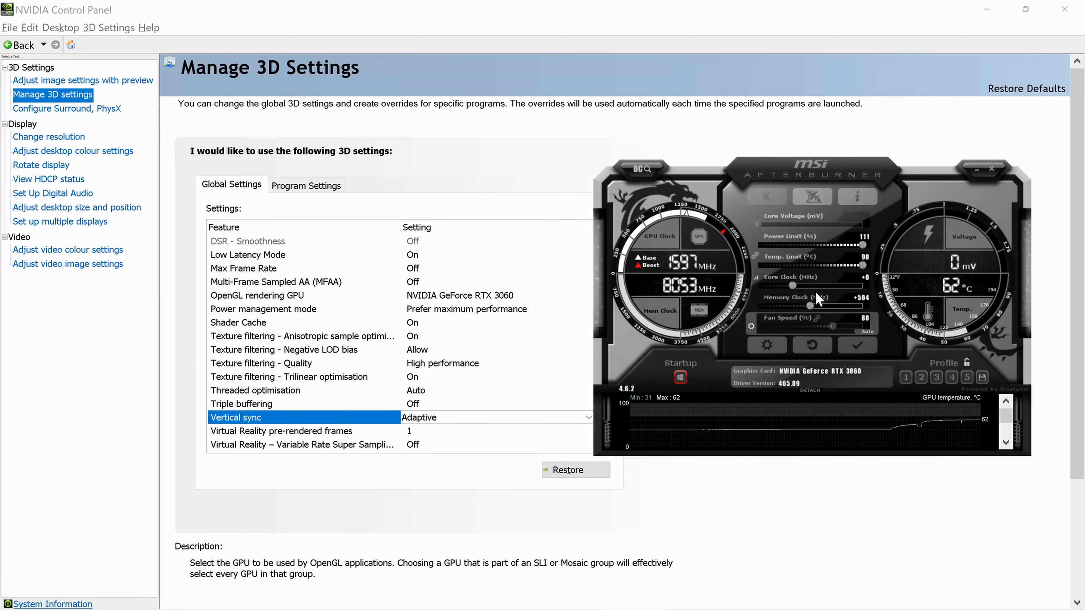
mouse_move(800, 309)
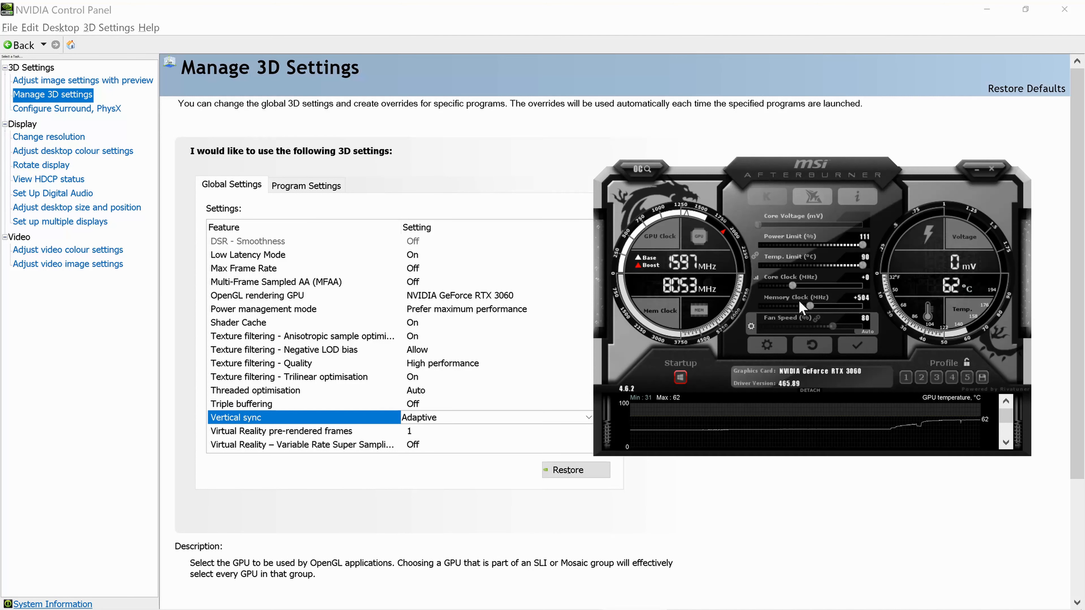
mouse_move(825, 305)
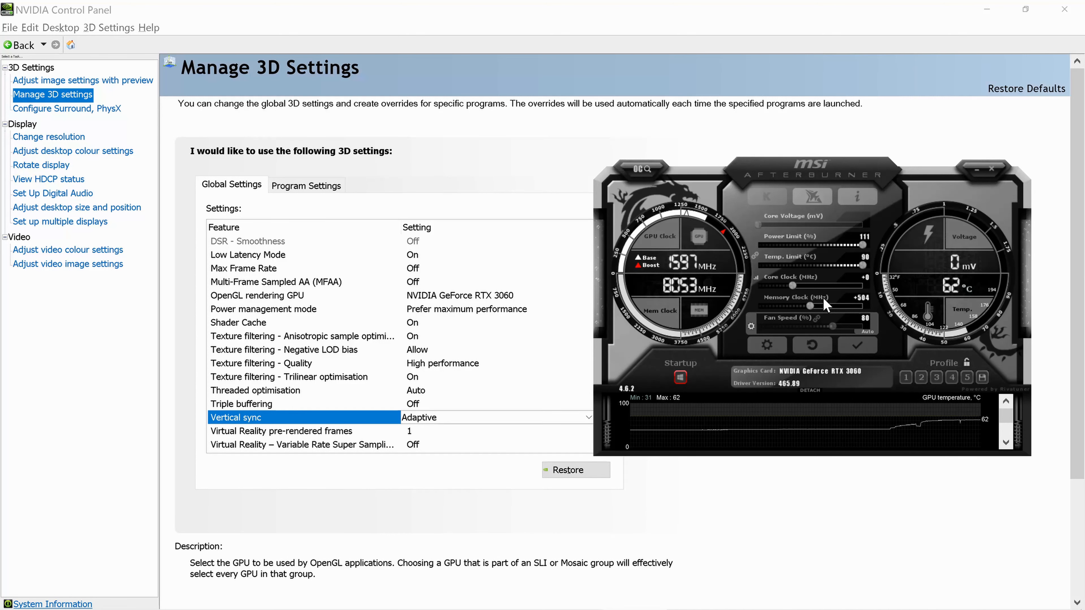
mouse_move(826, 303)
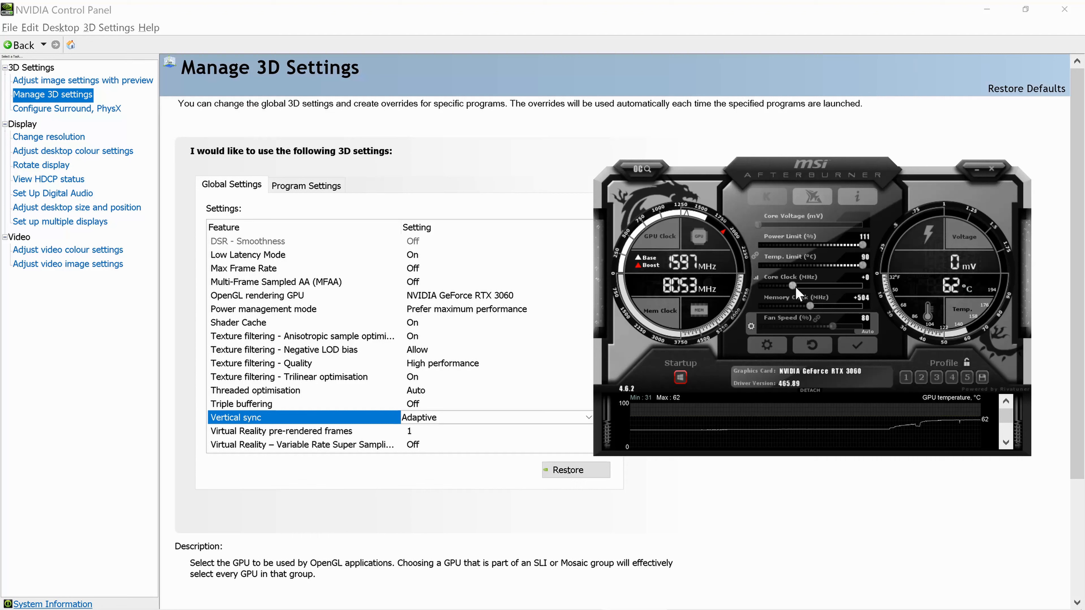
mouse_move(813, 310)
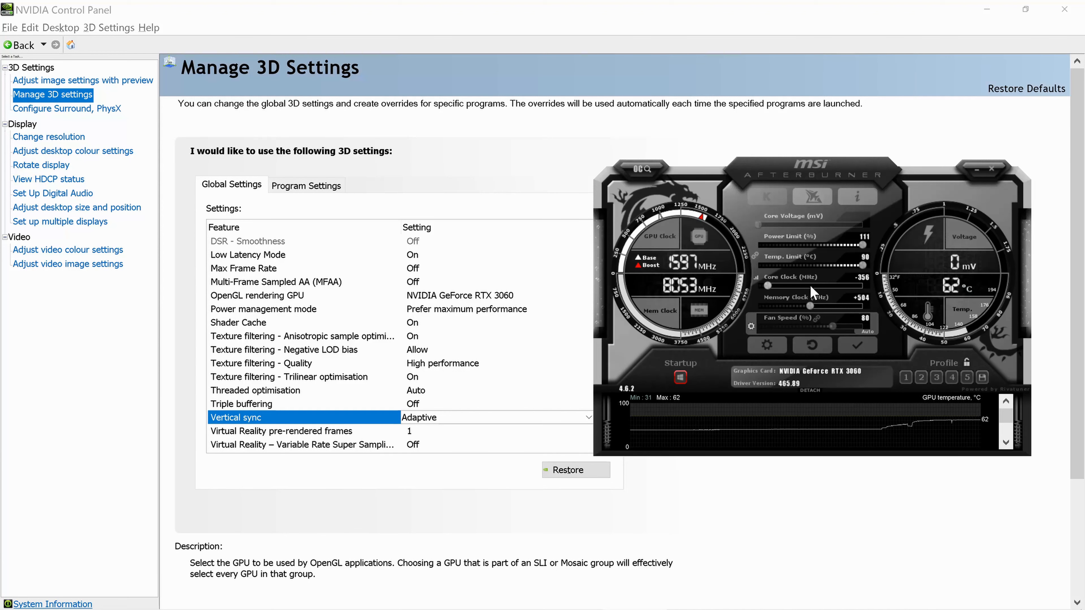
mouse_move(850, 313)
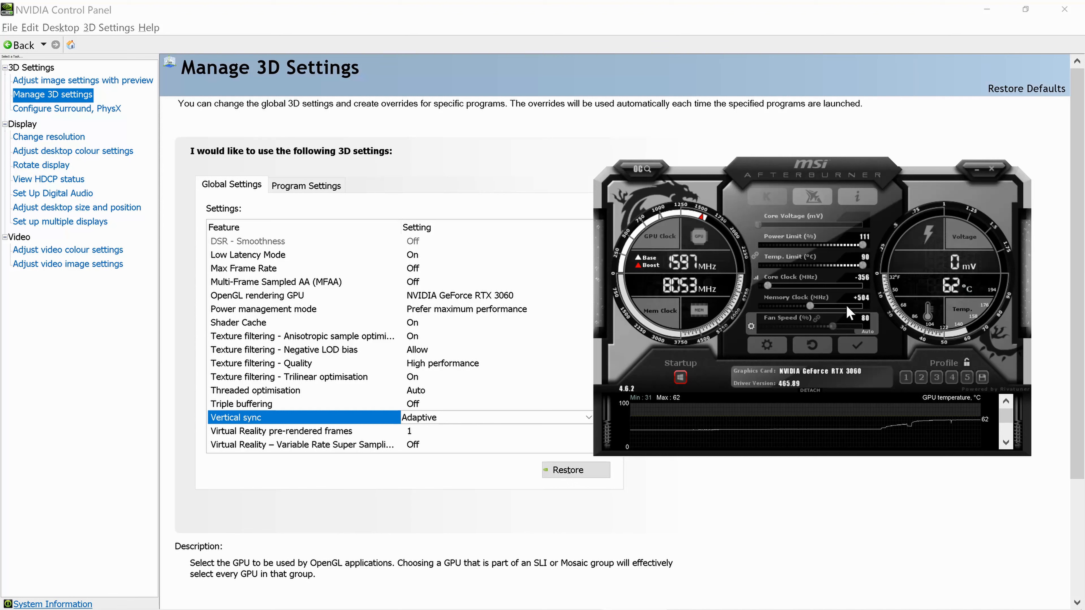
mouse_move(861, 258)
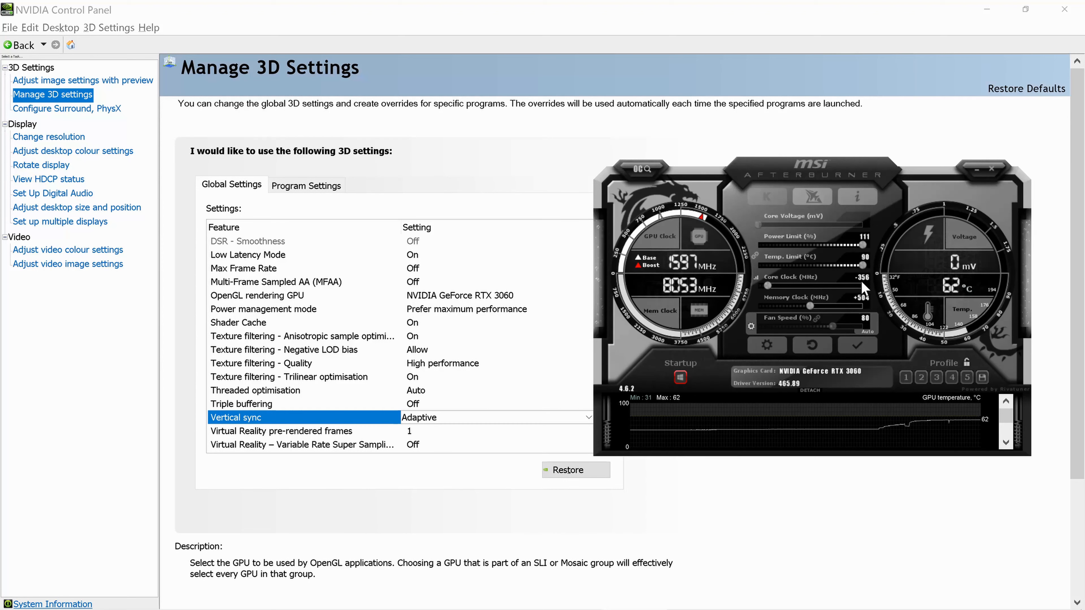
mouse_move(830, 312)
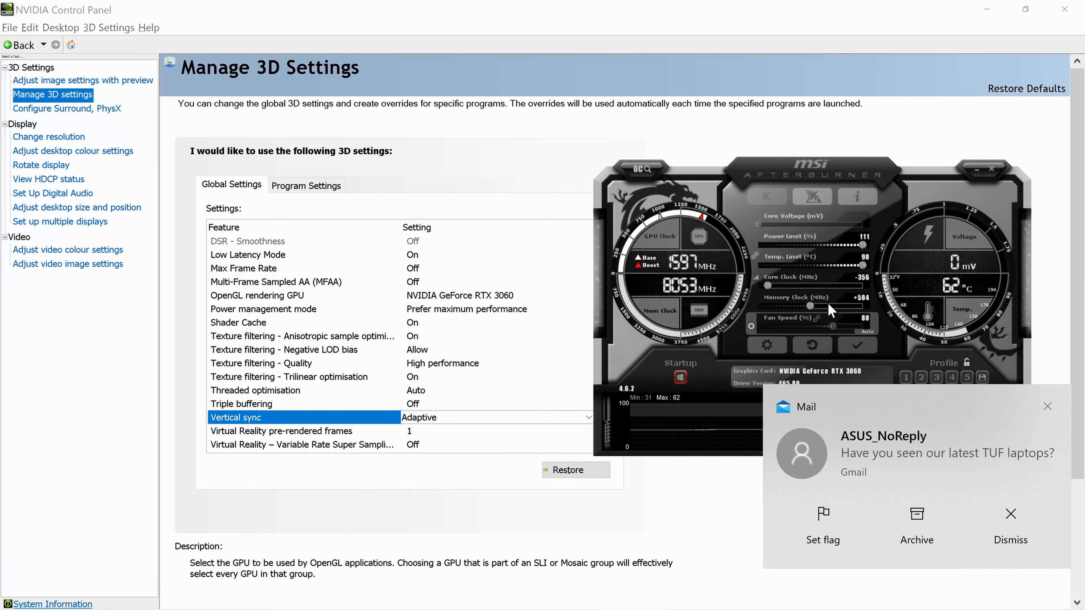
mouse_move(1048, 408)
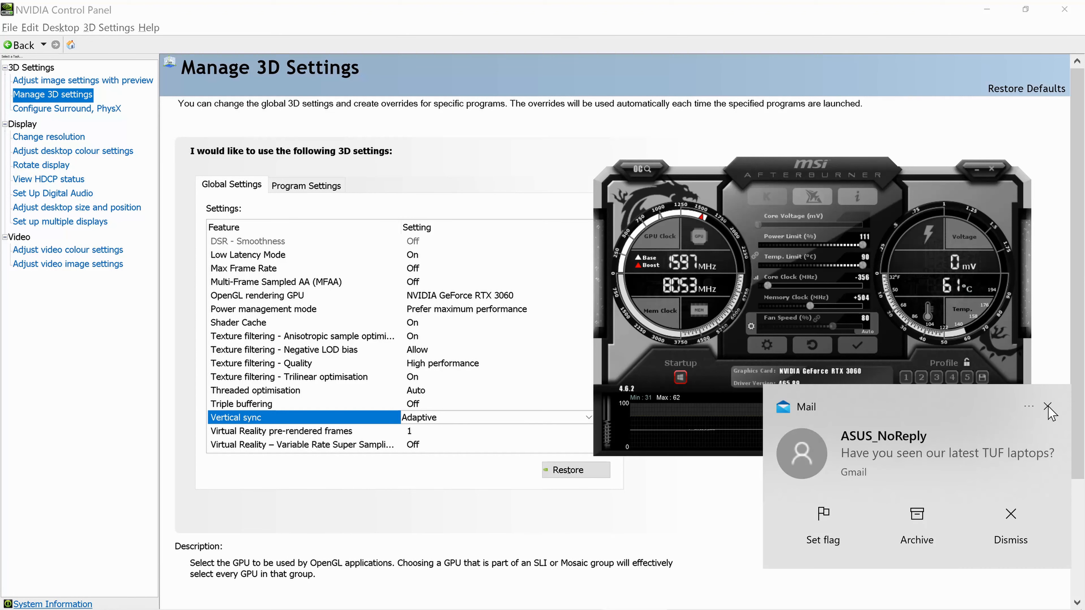
Dismiss the Mail notification toast over Afterburner.
click(1049, 406)
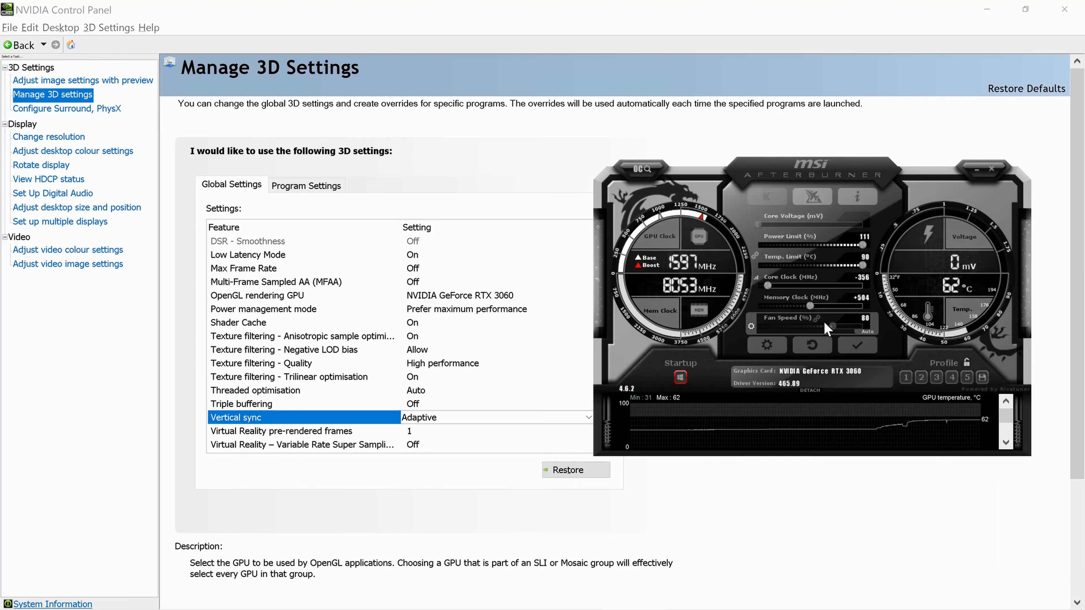
mouse_move(859, 311)
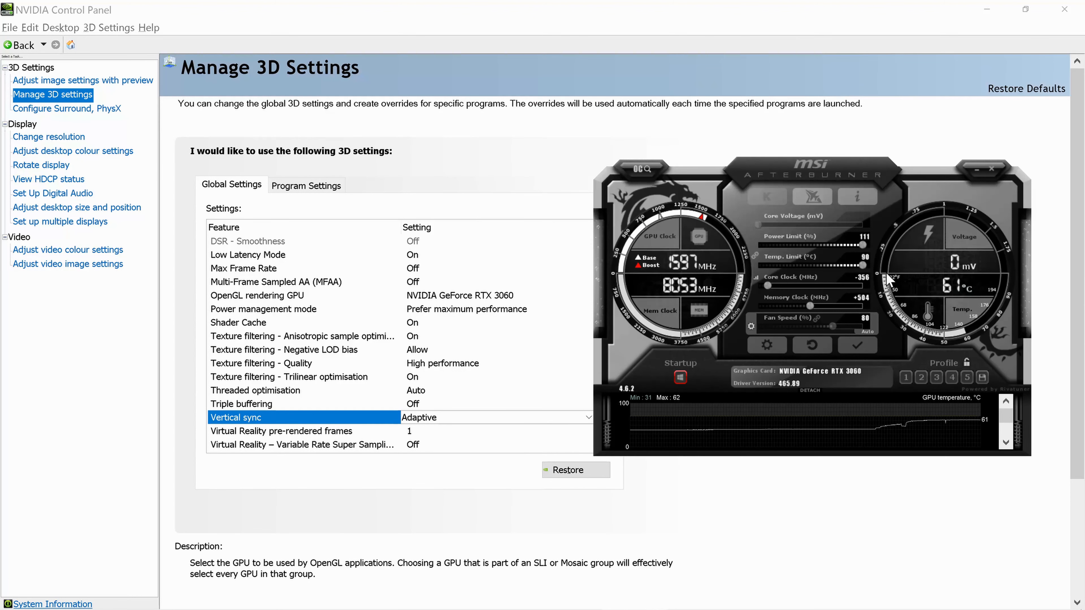
mouse_move(858, 345)
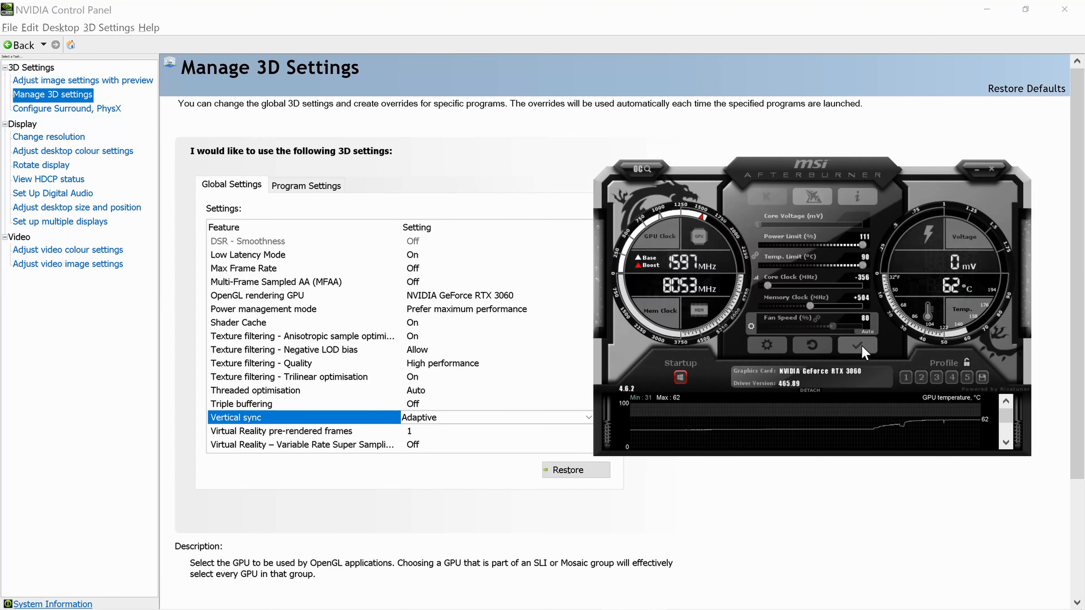
mouse_move(861, 352)
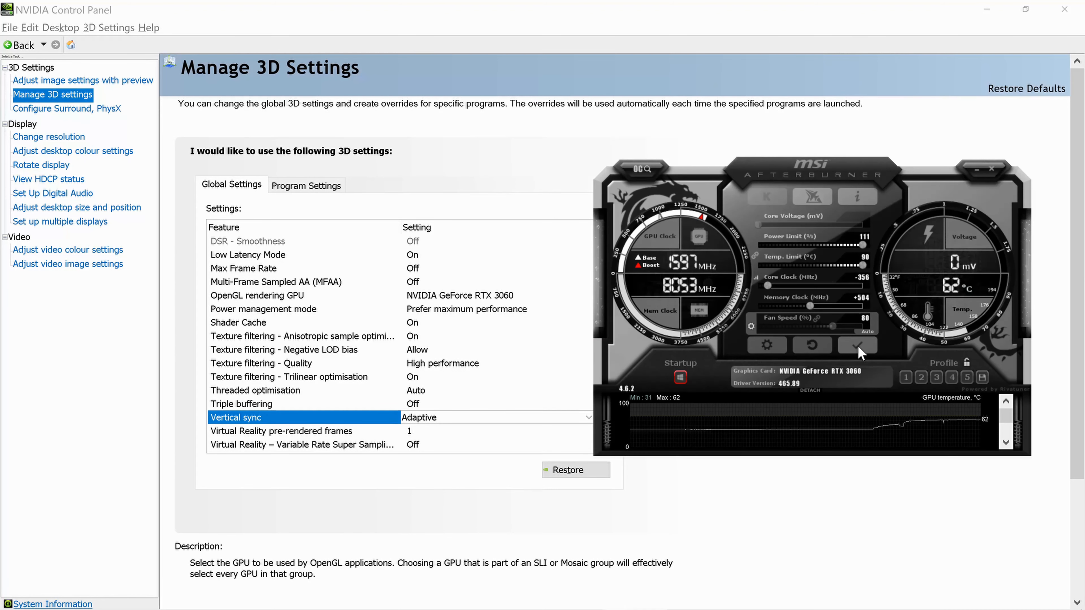
mouse_move(858, 345)
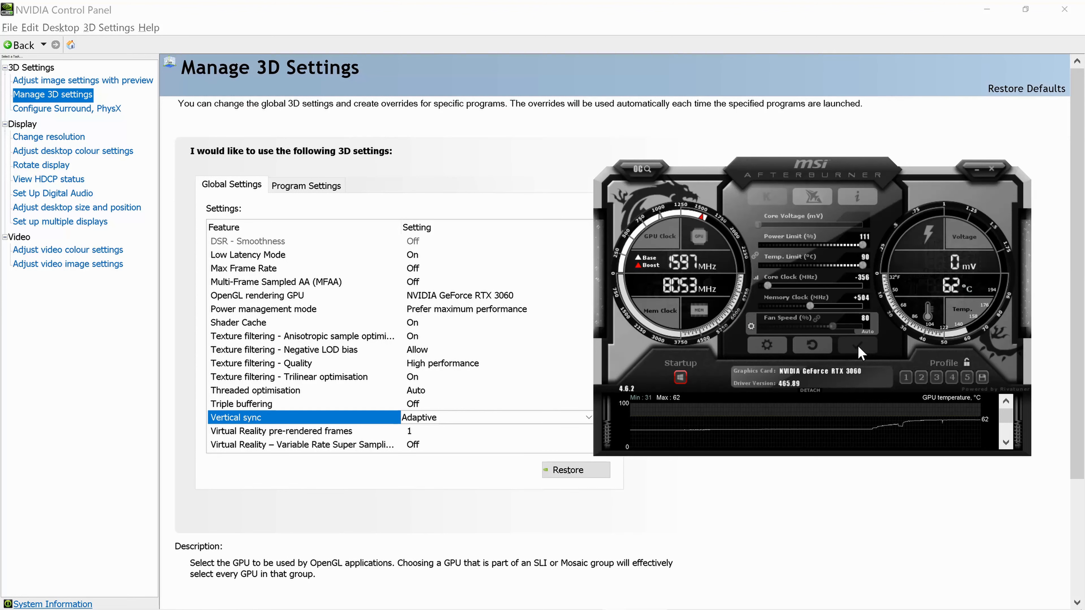
mouse_move(881, 386)
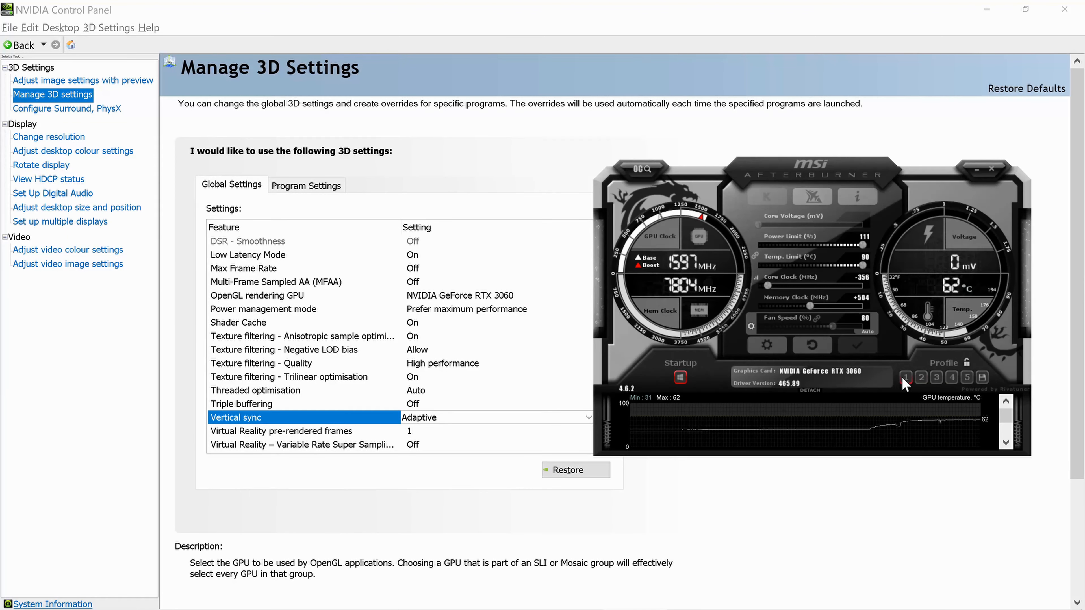
mouse_move(982, 377)
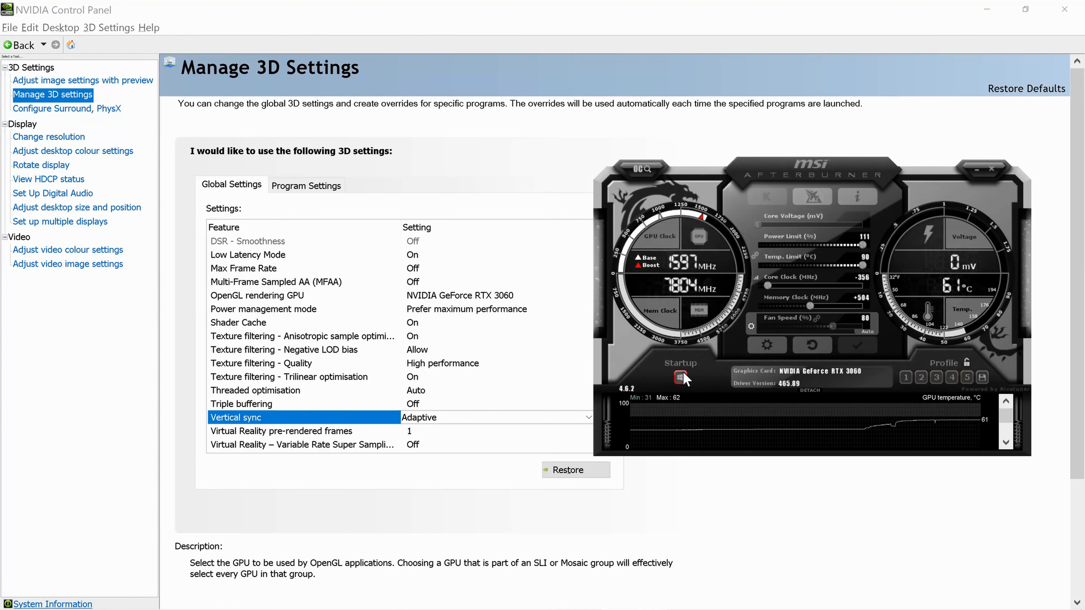
mouse_move(679, 378)
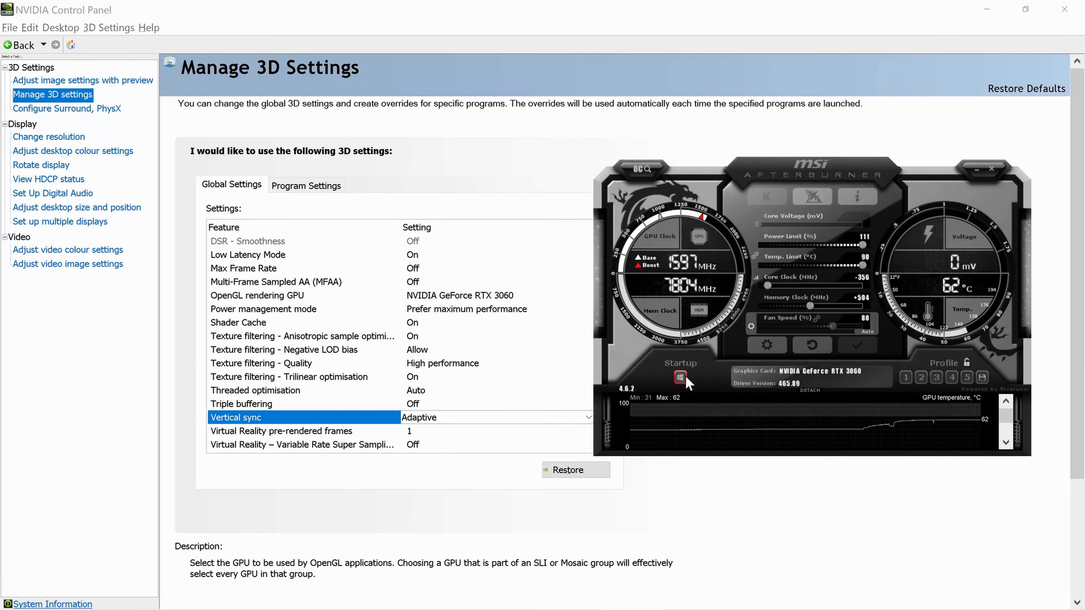
mouse_move(799, 329)
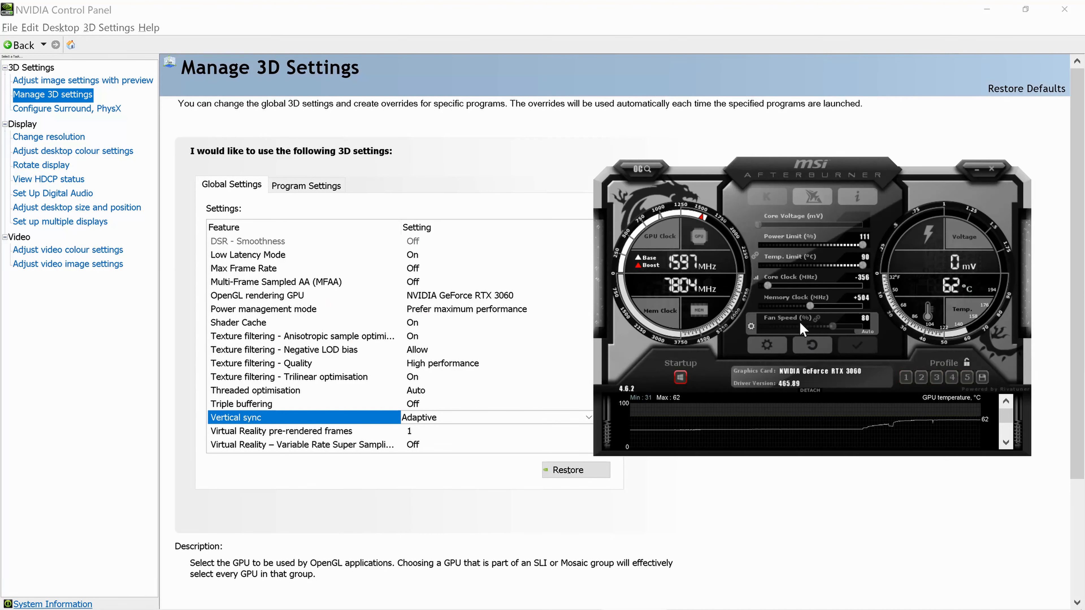
mouse_move(955, 360)
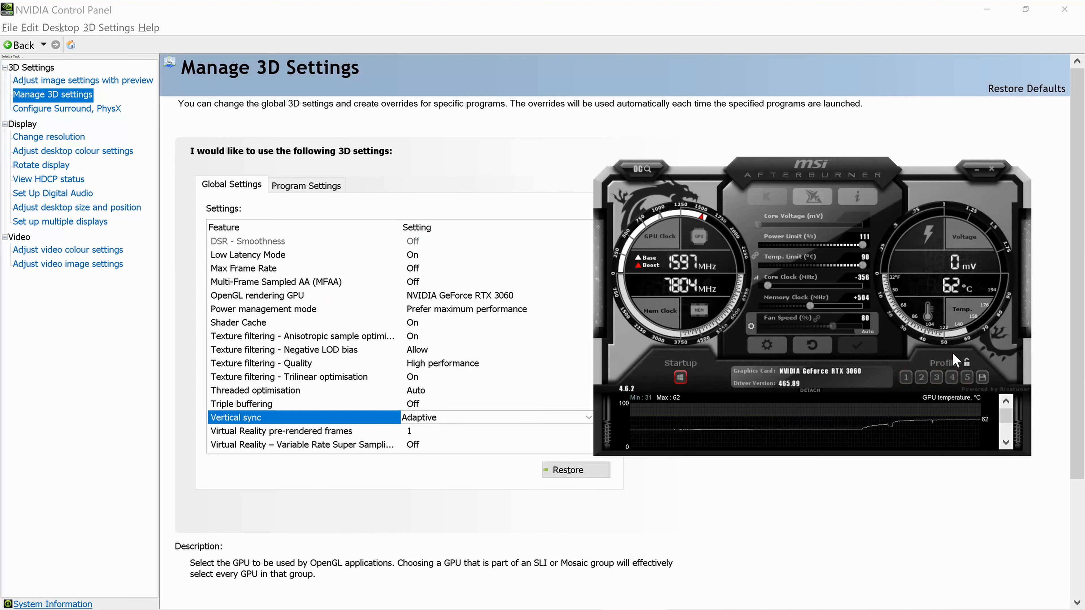
mouse_move(953, 390)
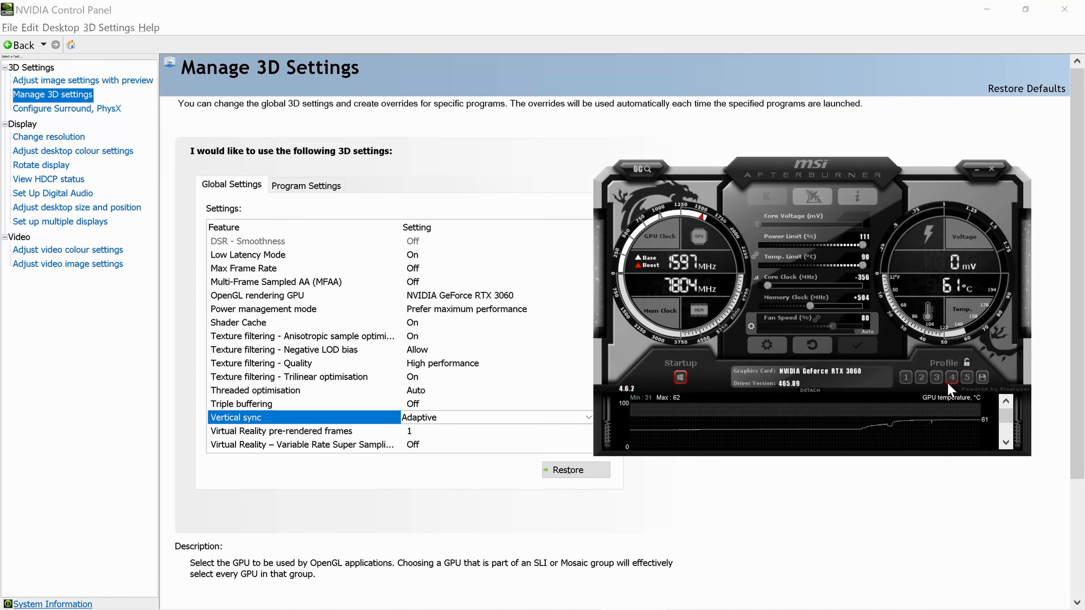
Apply the underclock settings so they take effect on the card.
click(951, 379)
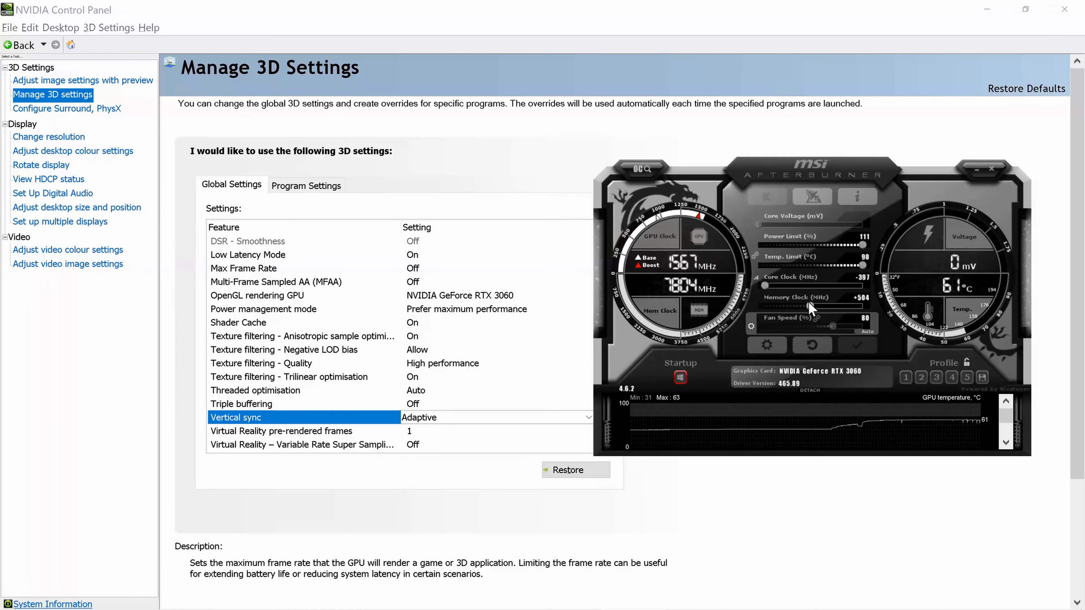
mouse_move(882, 331)
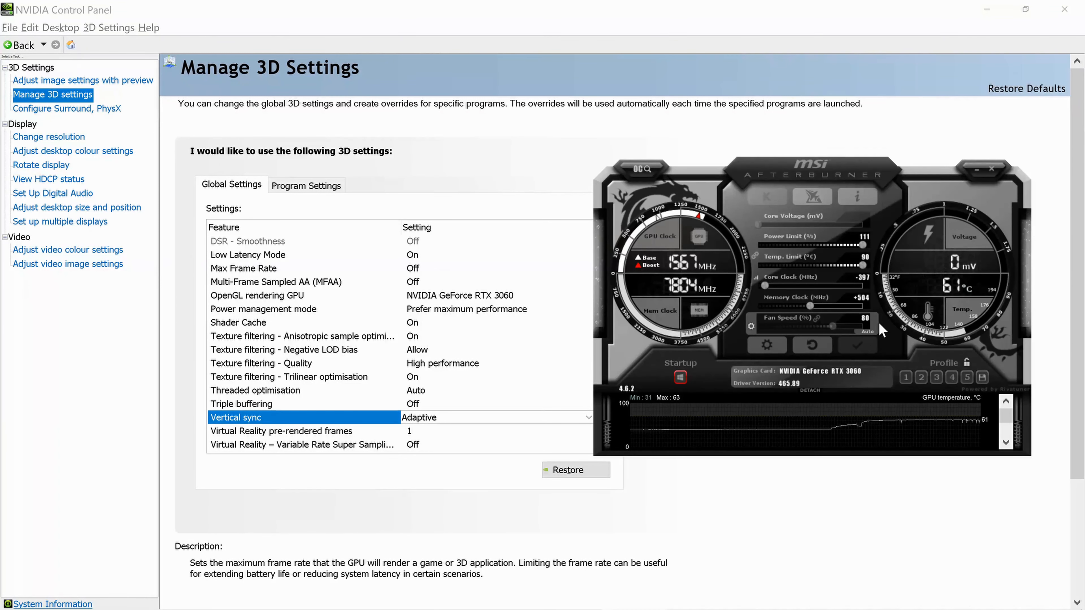
mouse_move(955, 384)
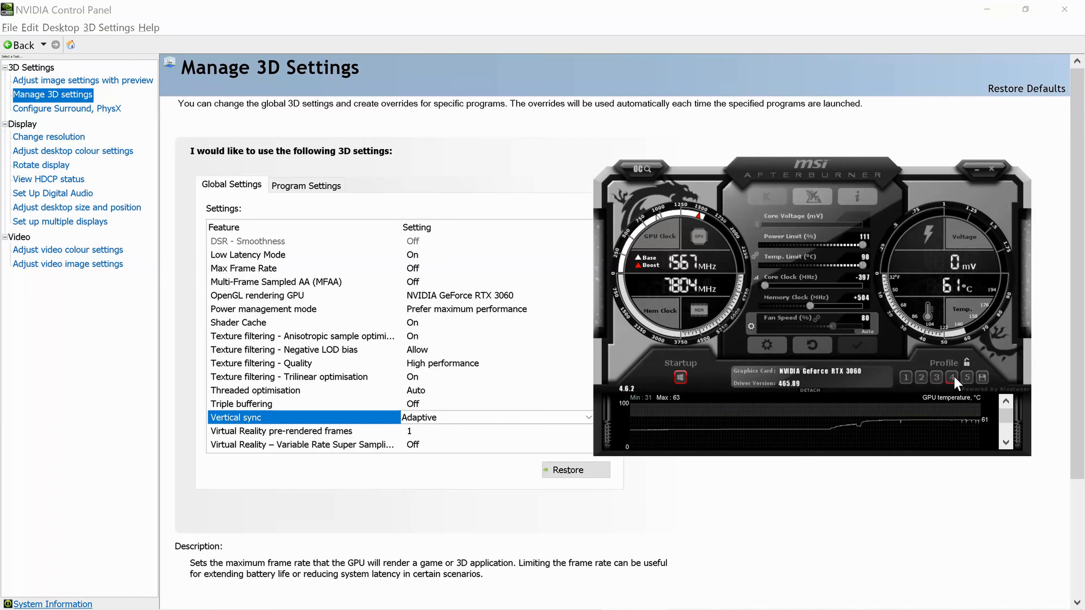
Apply core −251, memory +504, power 111, temp 90 and save them to a profile.
click(952, 377)
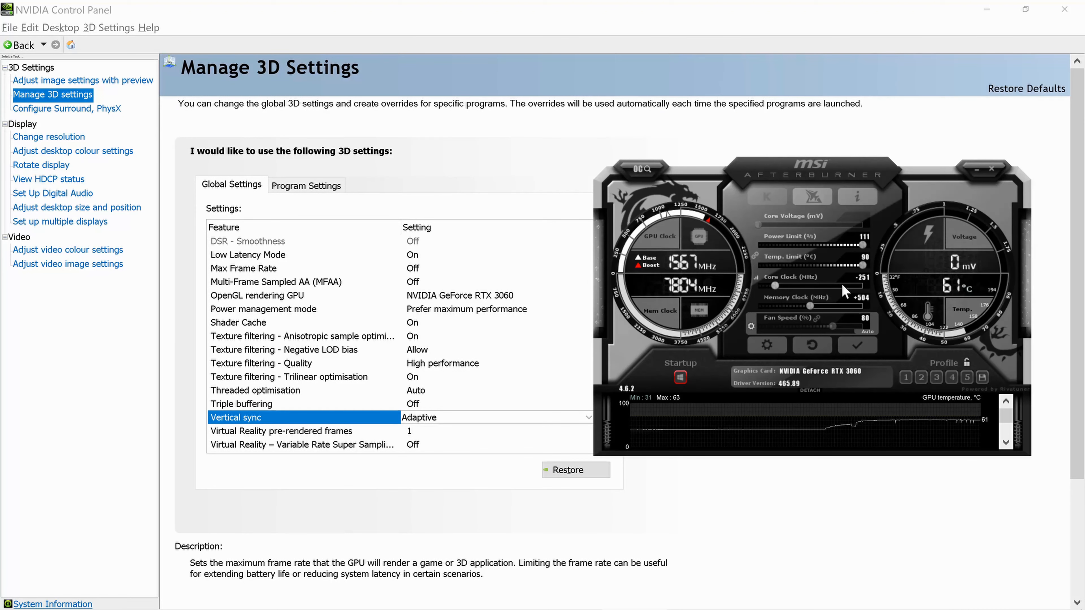
mouse_move(808, 287)
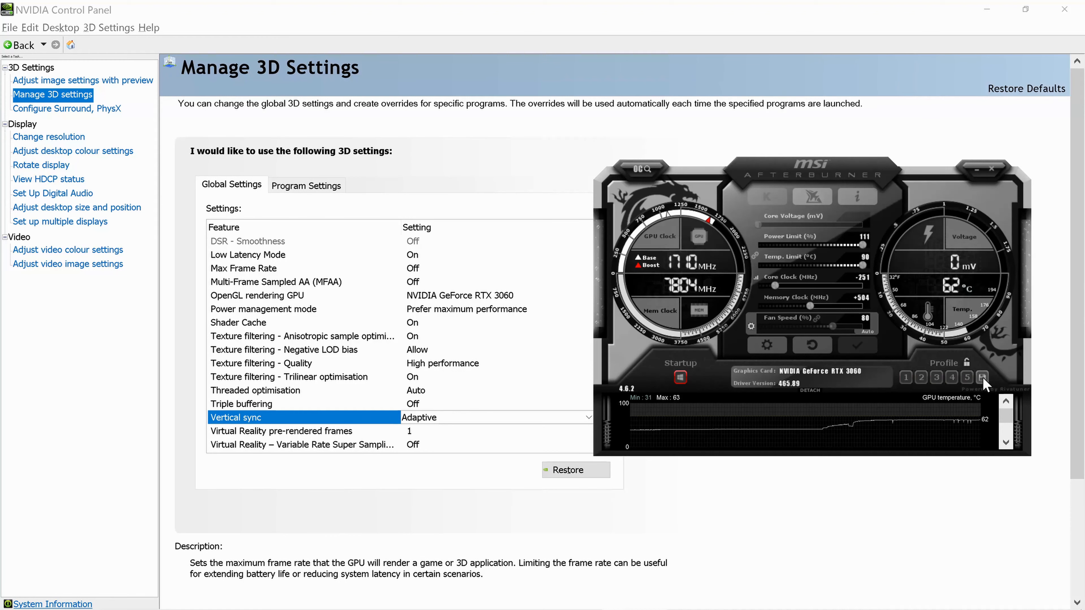
click(983, 377)
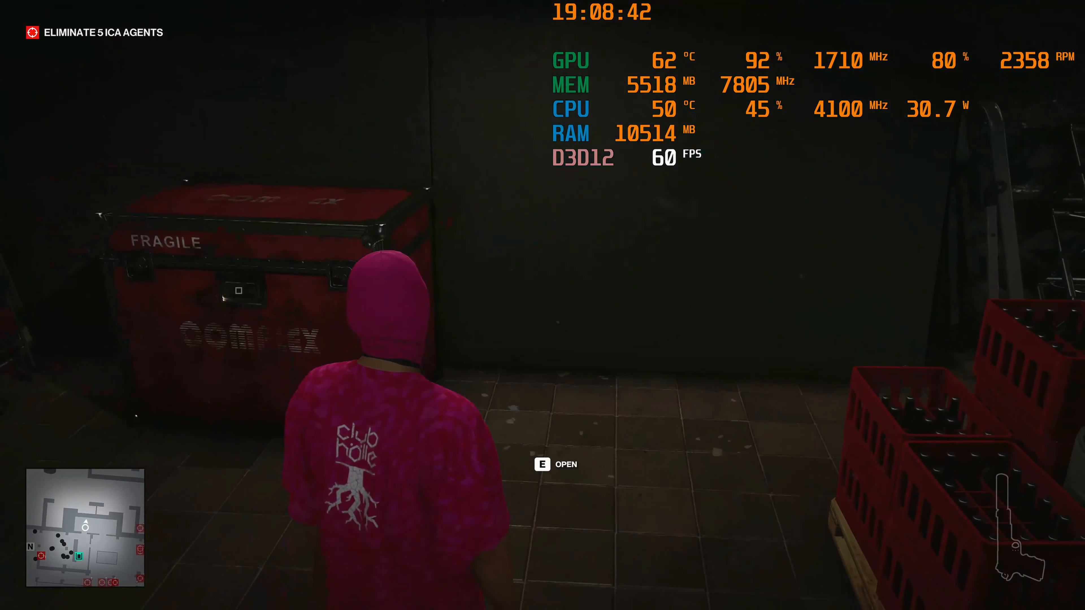
Use instinct in the Berlin mission to reveal nearby people through walls.
key(e)
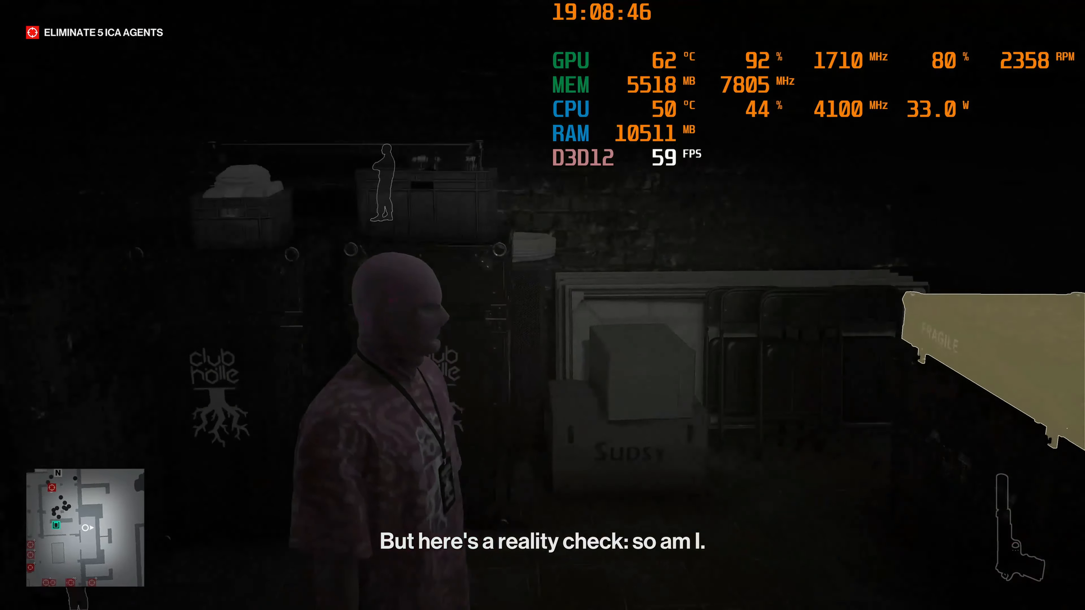
mouse_move(543, 306)
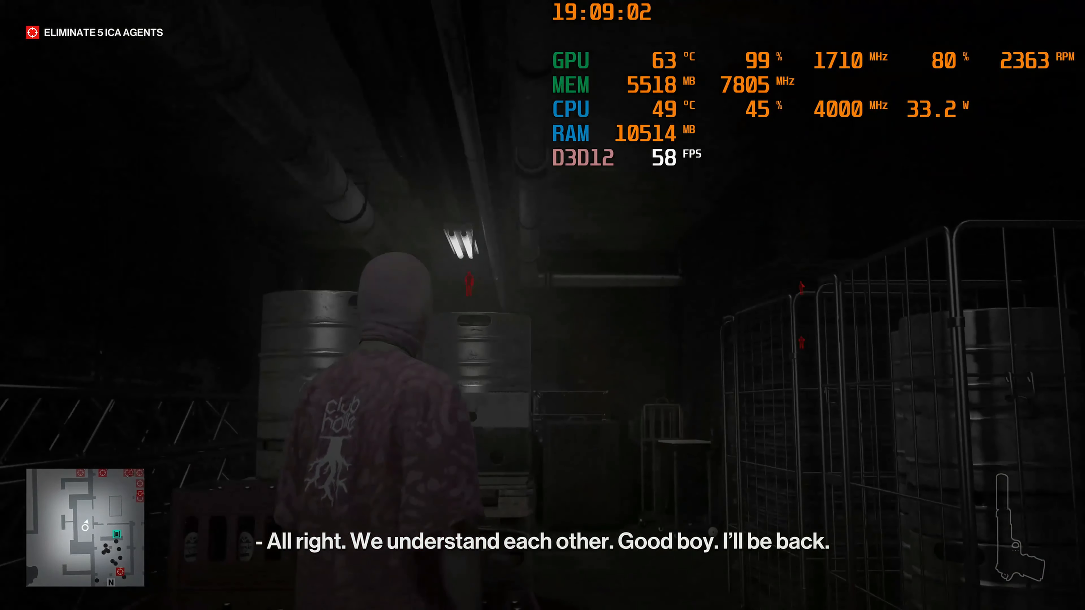
mouse_move(543, 305)
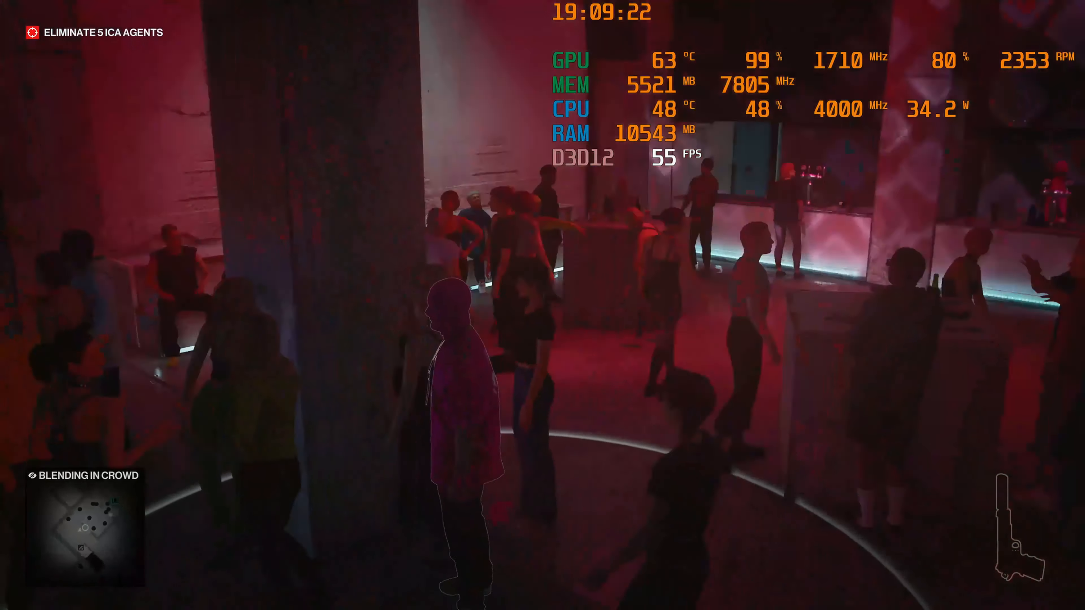
mouse_move(543, 305)
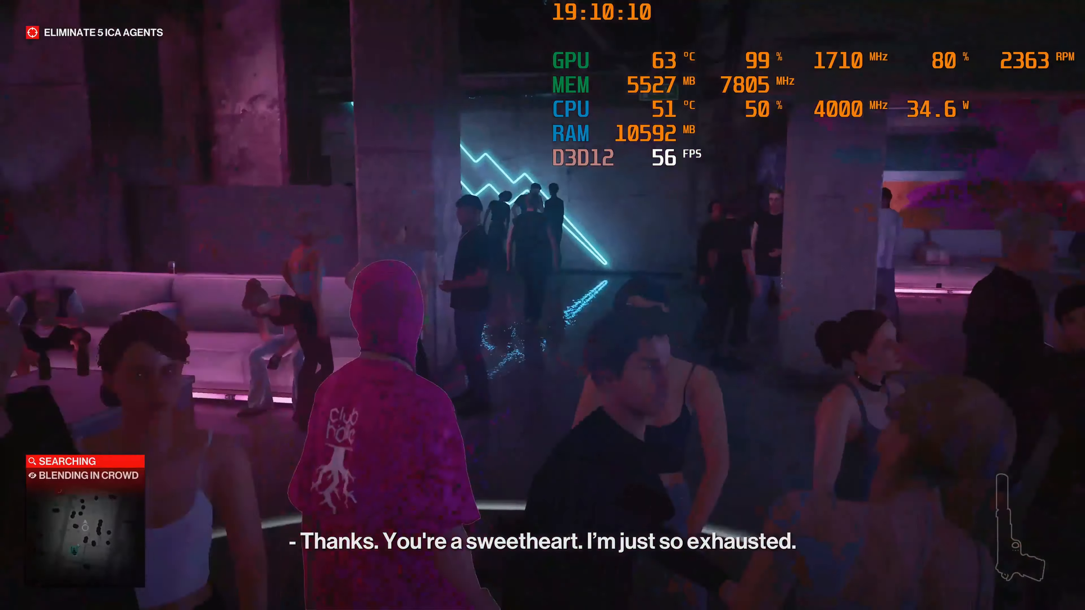
mouse_move(542, 305)
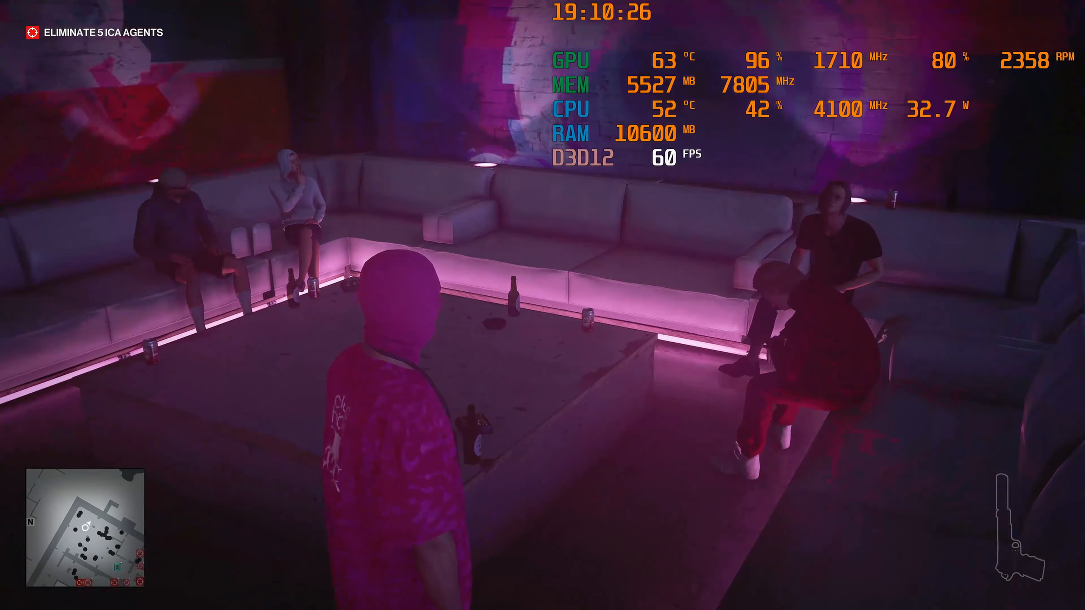
mouse_move(543, 305)
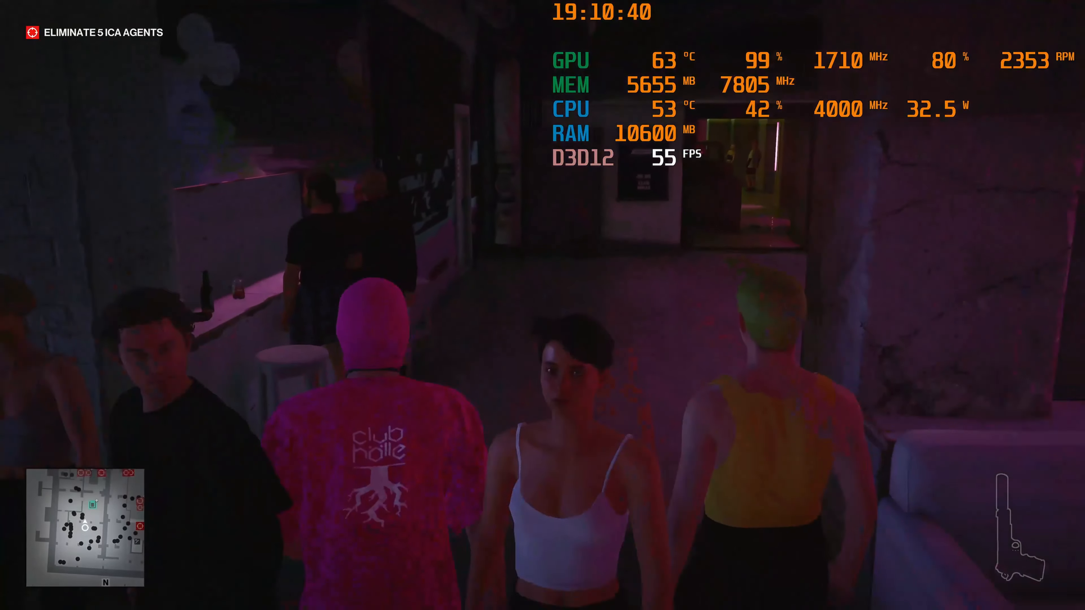
mouse_move(543, 305)
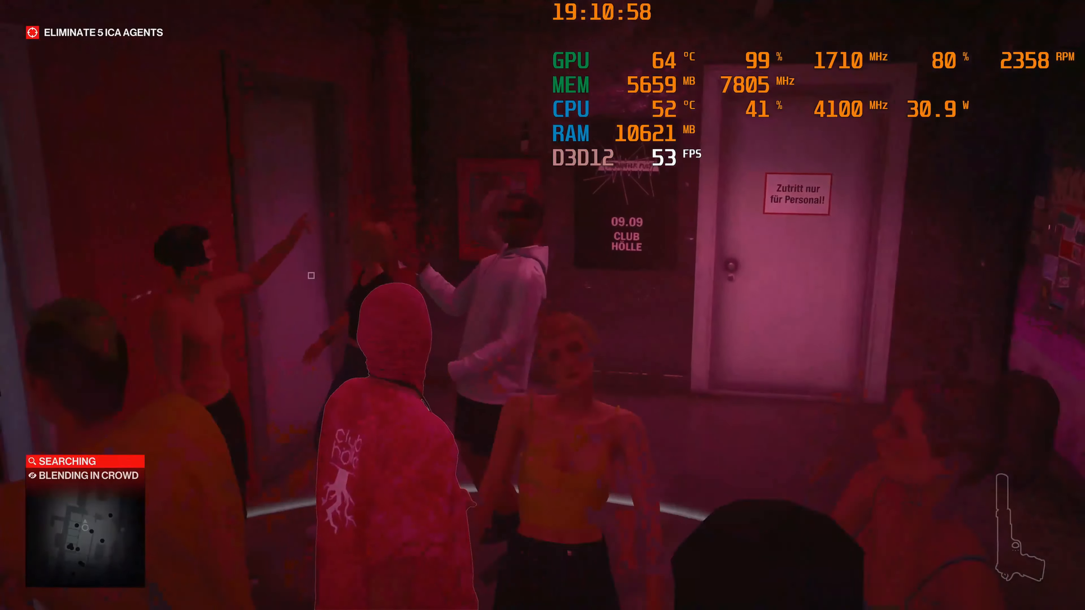
Walk forward past the lounge and corridor to the staff-only door.
key(w)
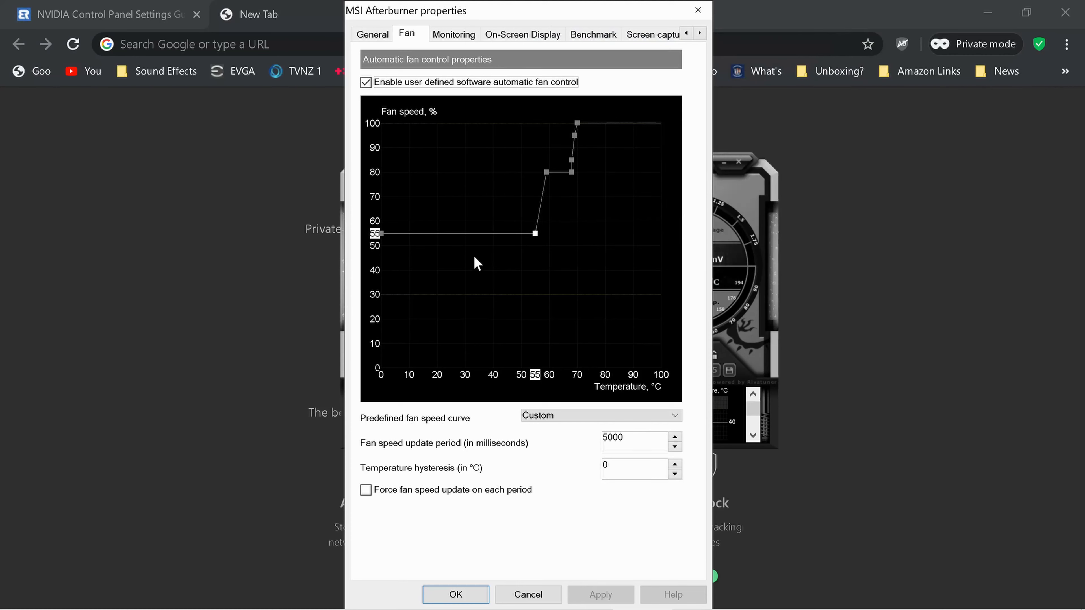
mouse_move(413, 234)
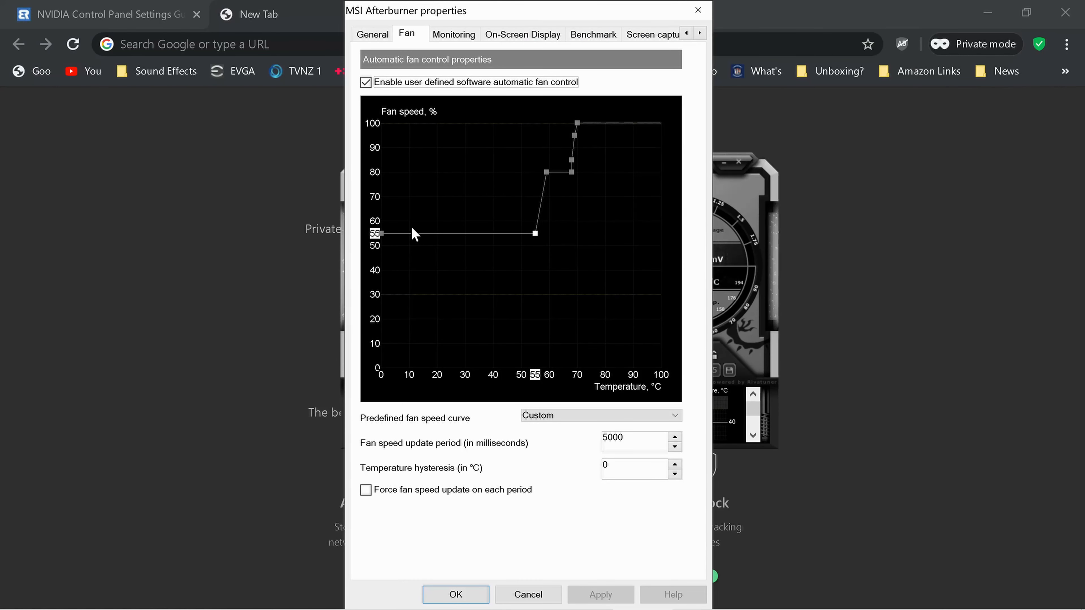
mouse_move(413, 380)
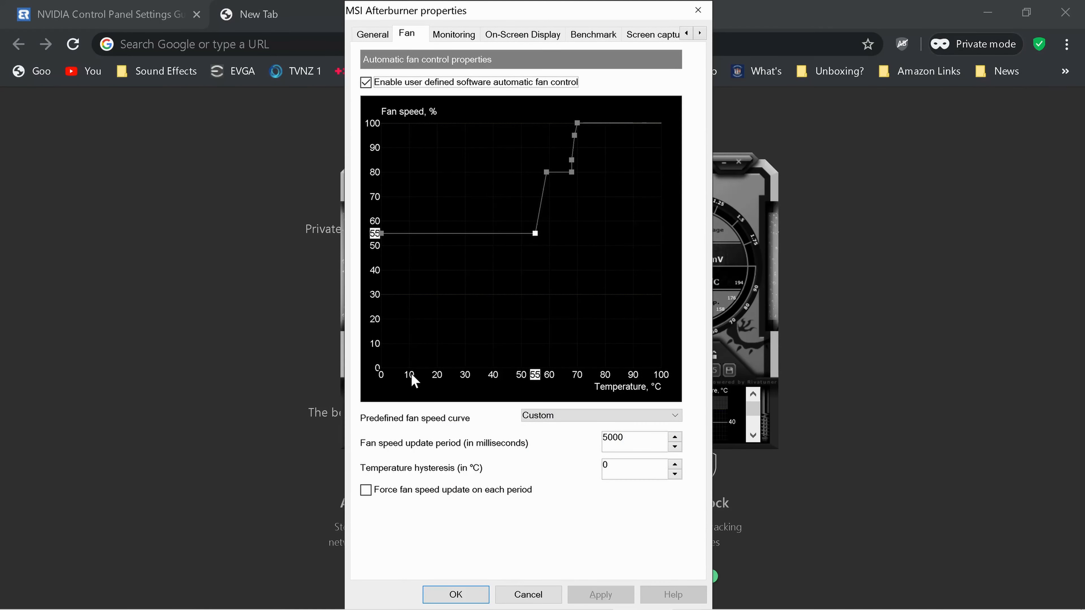
mouse_move(377, 232)
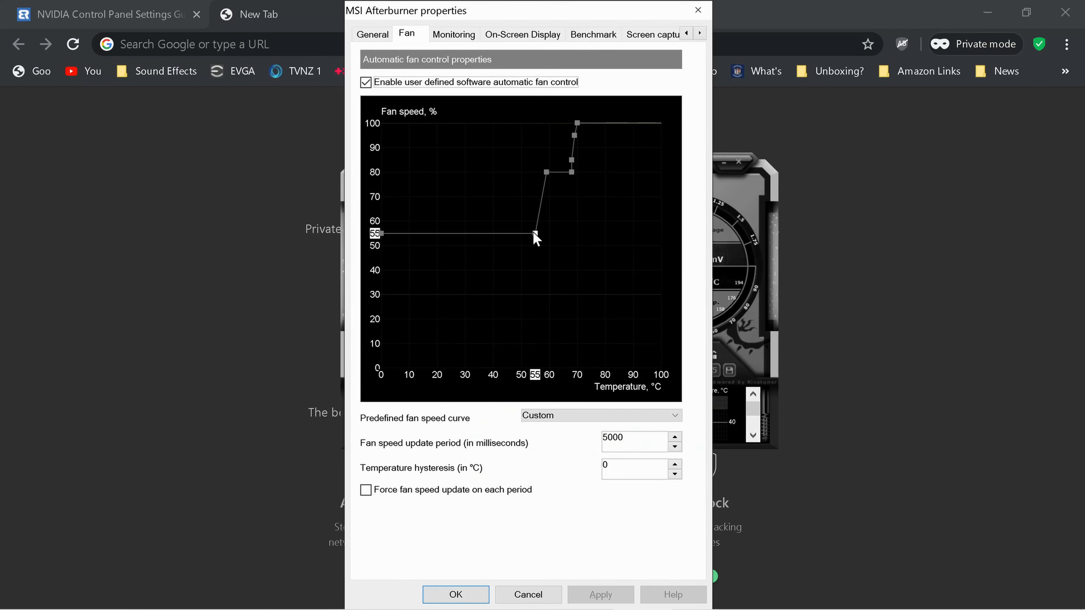
mouse_move(535, 233)
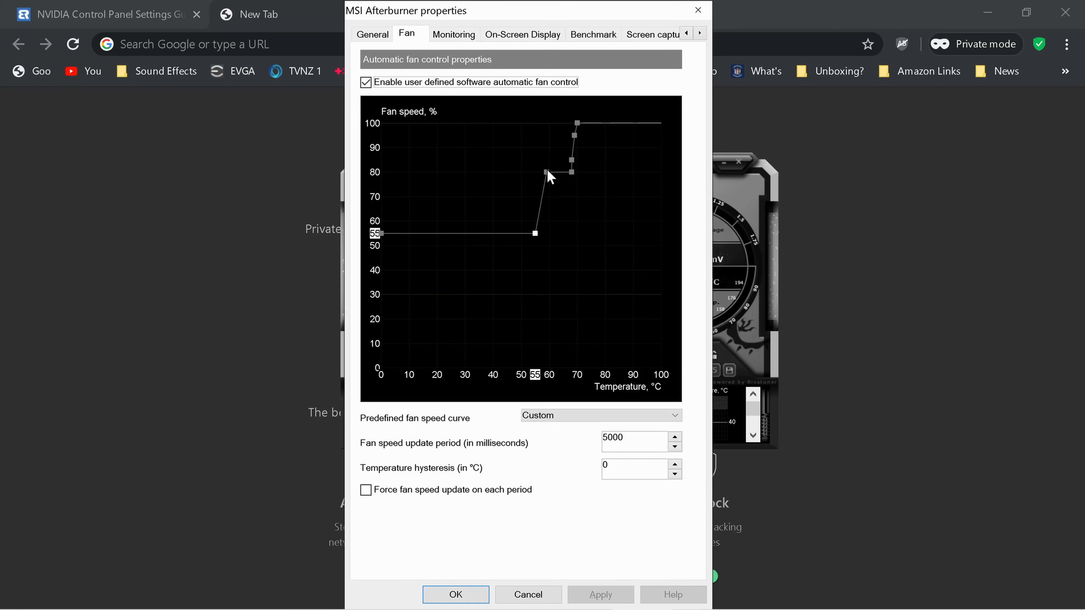
mouse_move(549, 176)
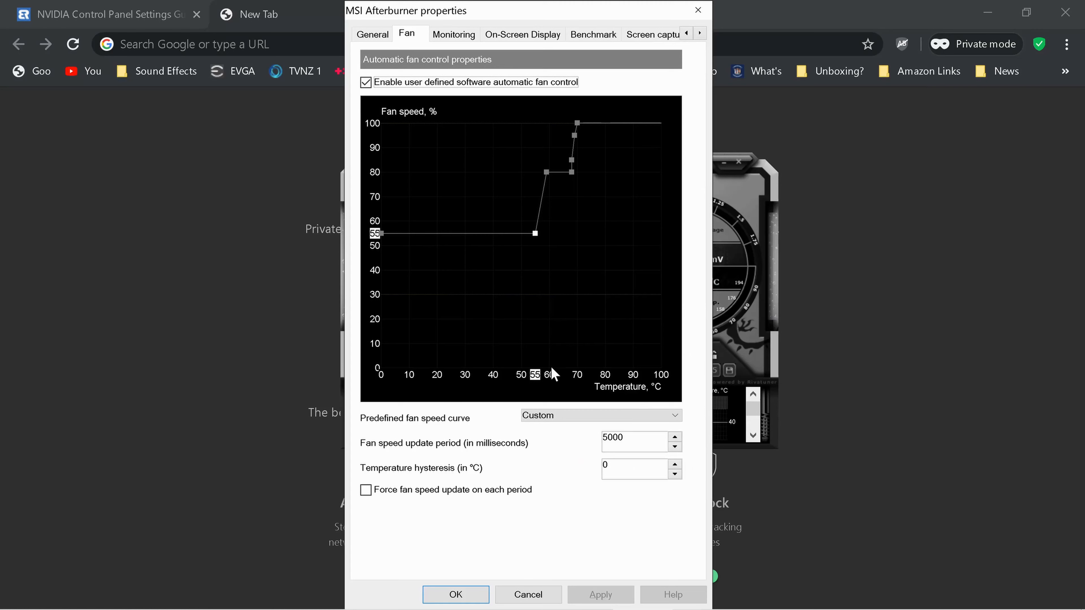
mouse_move(551, 269)
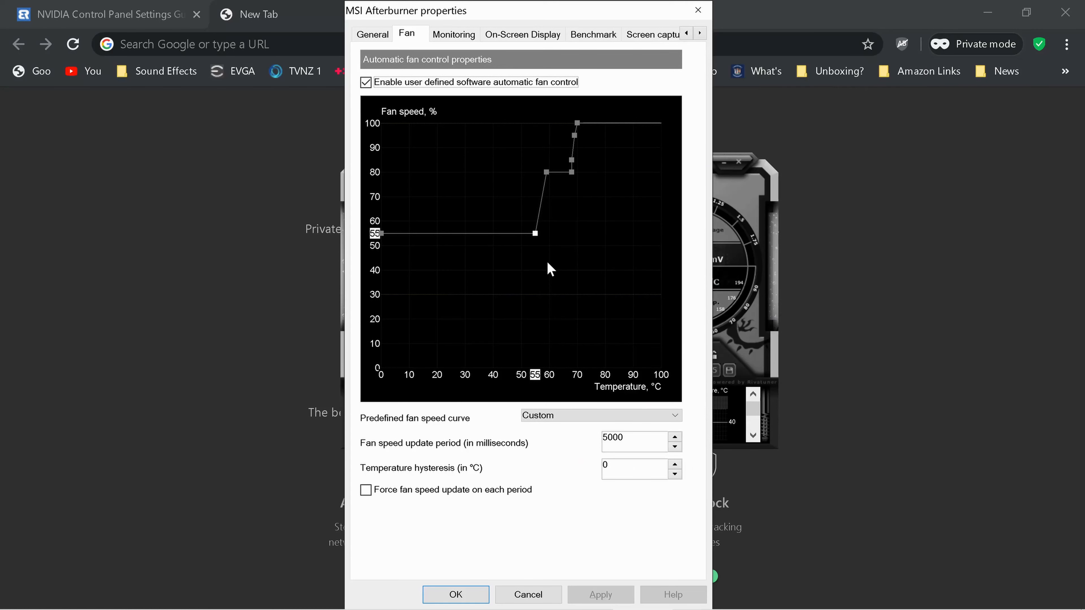
mouse_move(547, 174)
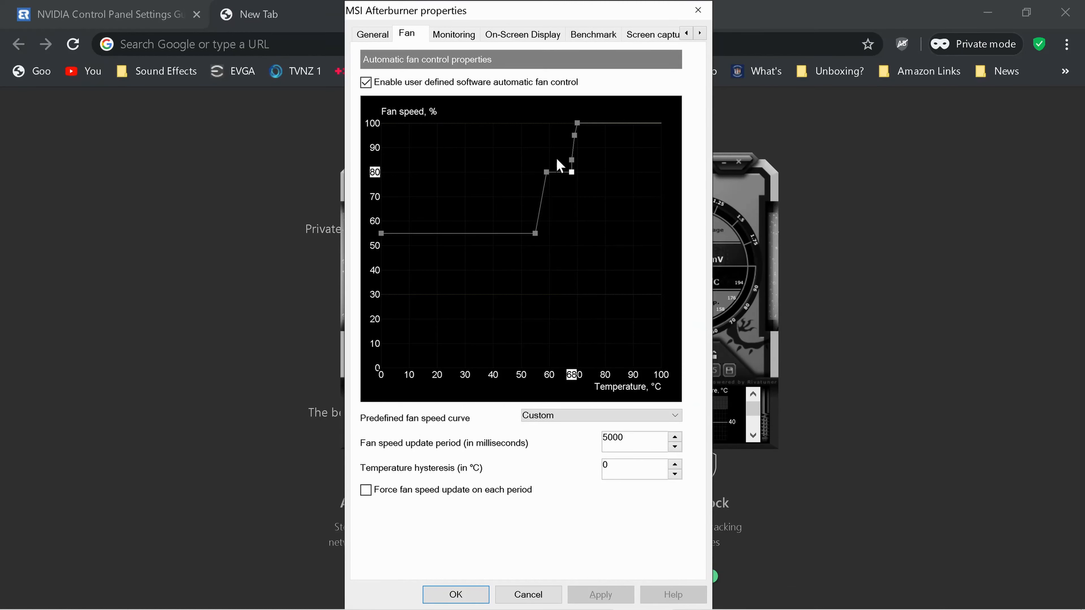
mouse_move(583, 380)
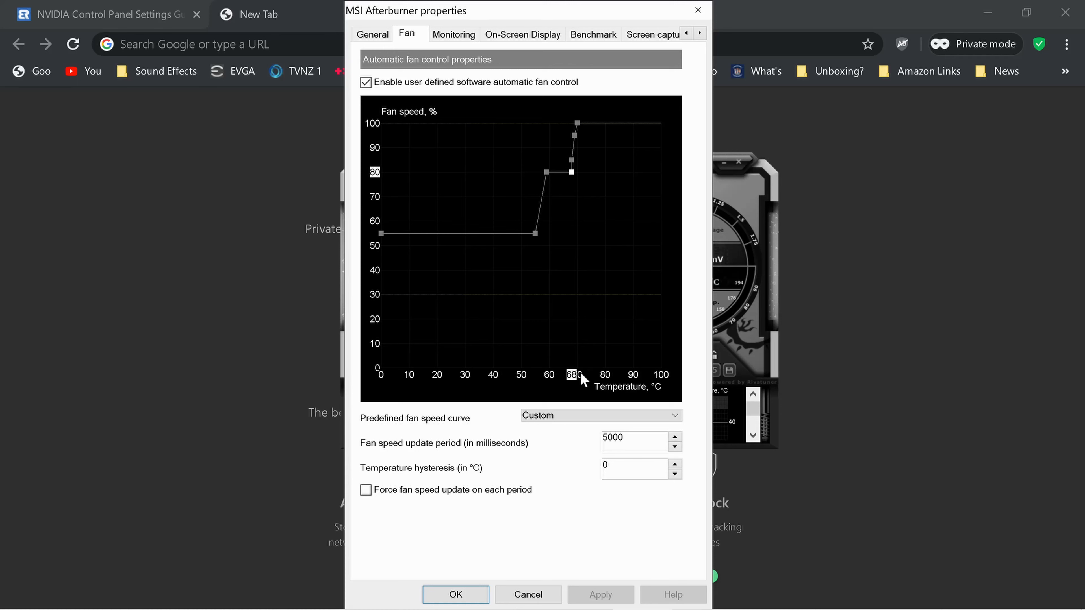
mouse_move(573, 178)
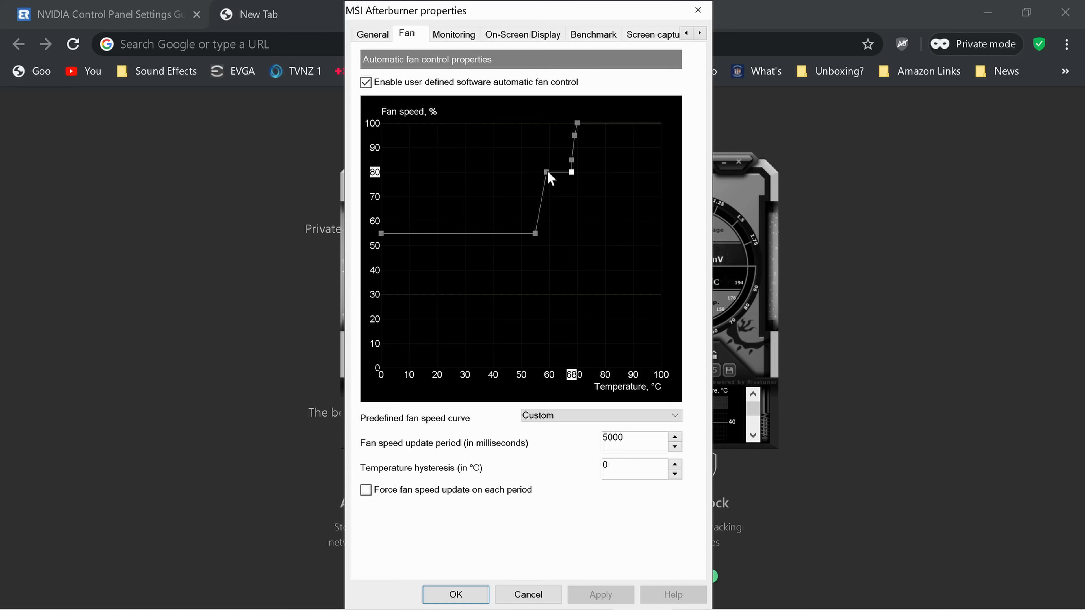
mouse_move(389, 183)
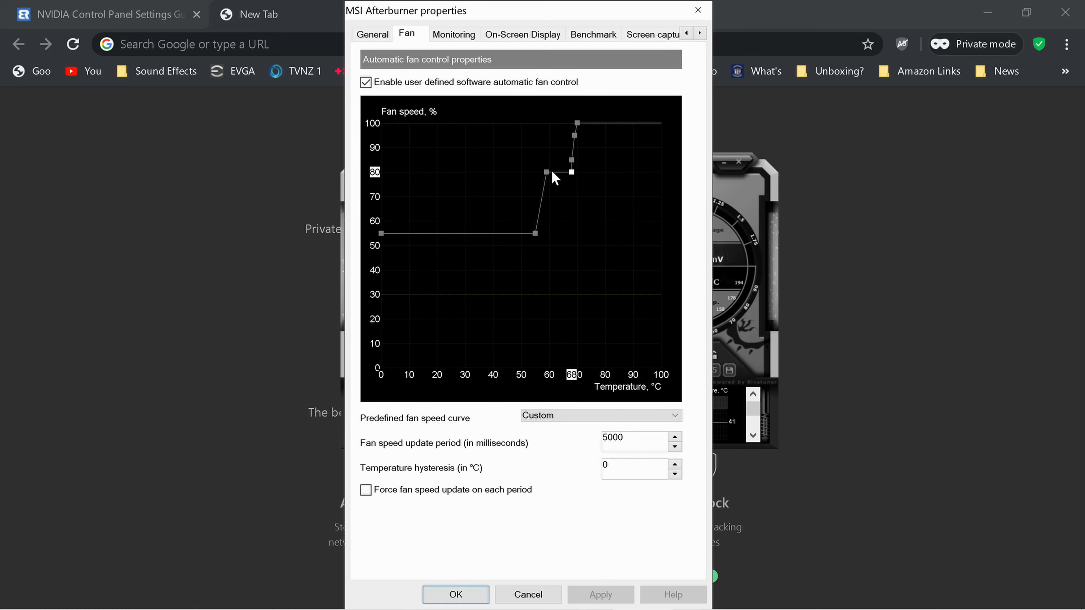
mouse_move(554, 177)
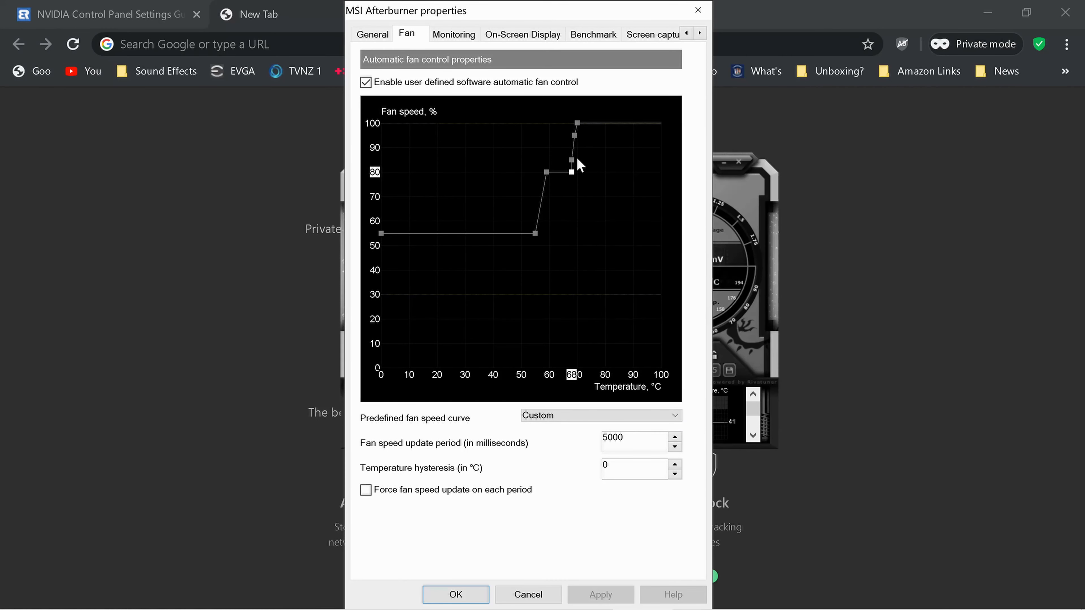
mouse_move(574, 175)
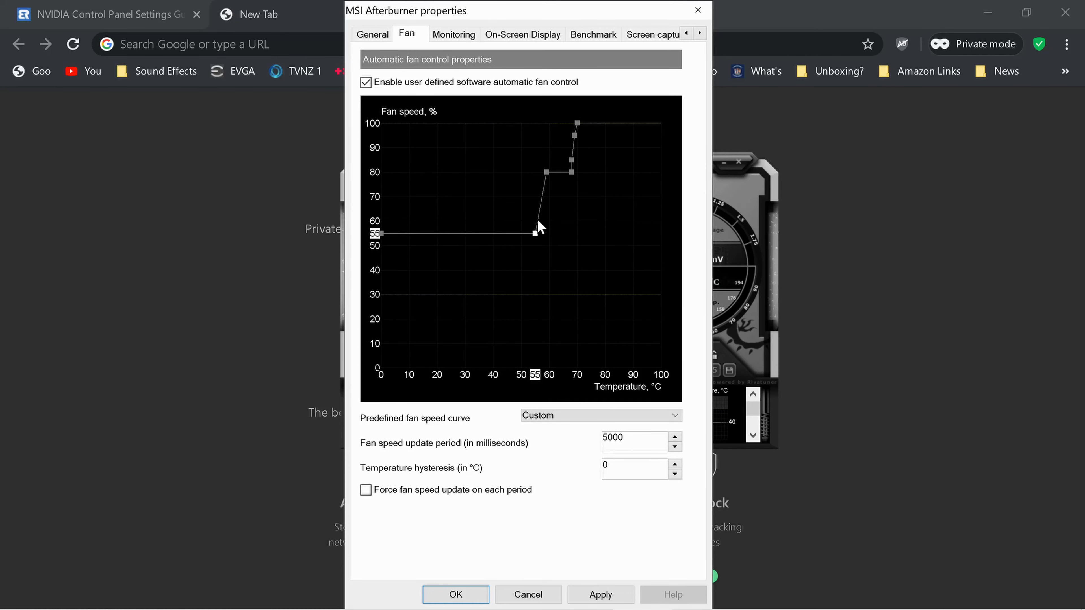
mouse_move(426, 117)
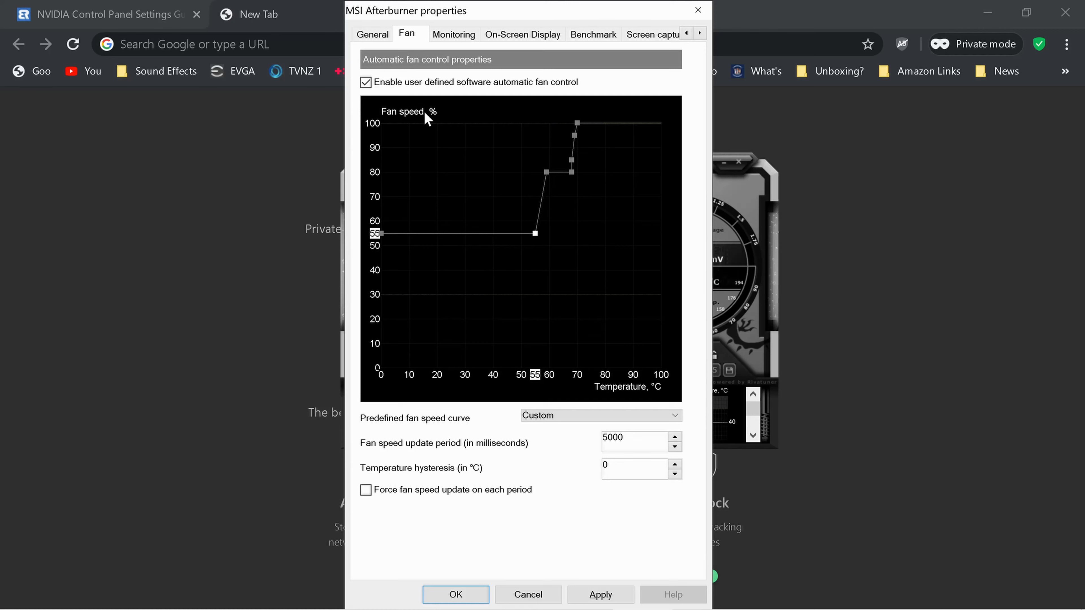
mouse_move(514, 484)
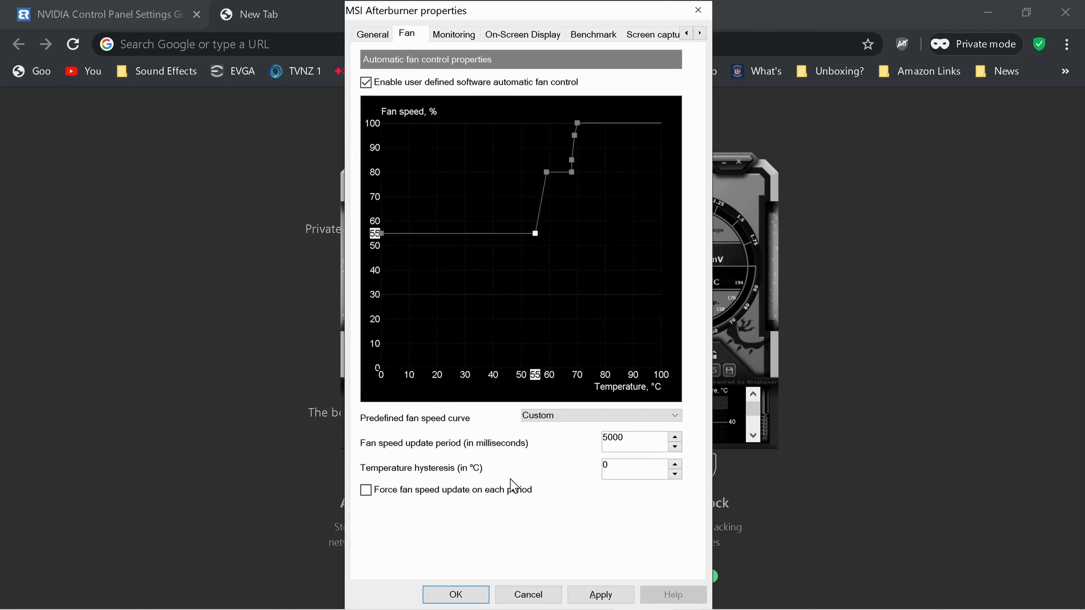
Apply the custom fan curve (55% to ~56°C, 80% at 60°C, 100% by 70°C) and confirm with OK.
click(600, 594)
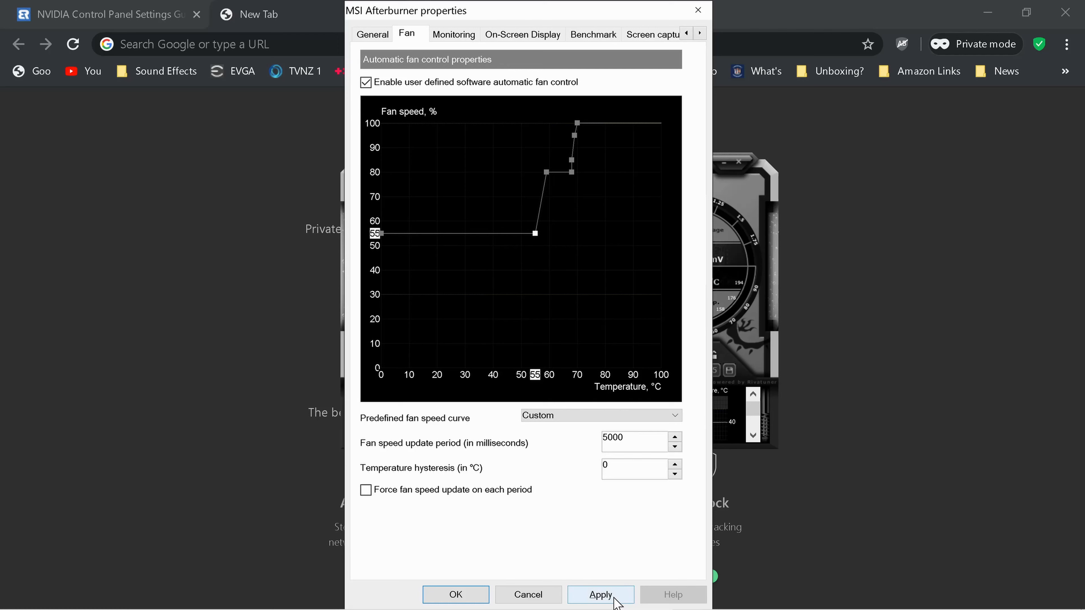
click(599, 594)
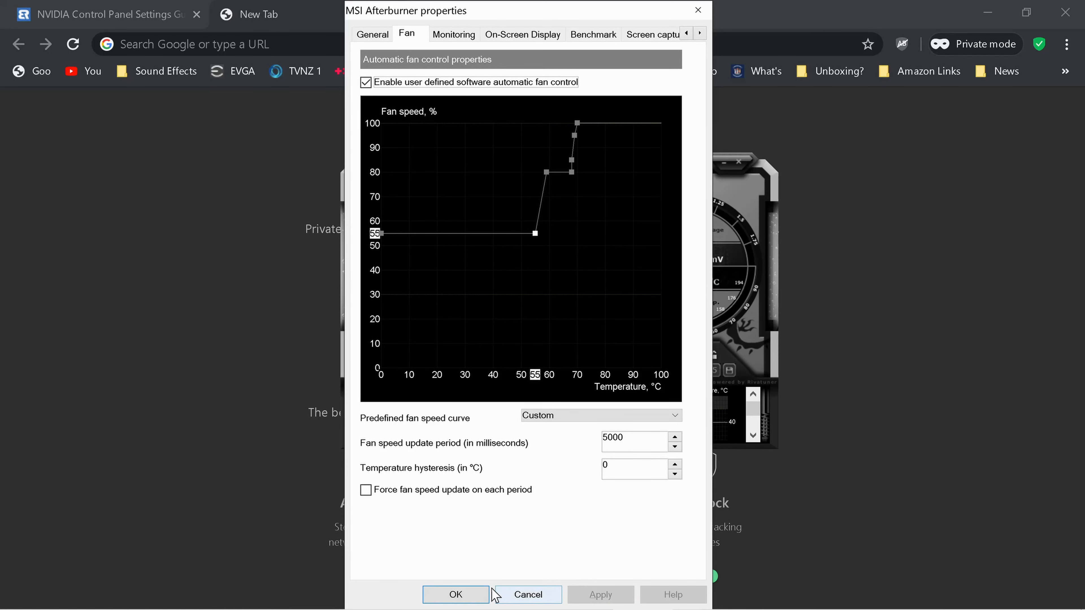
click(455, 594)
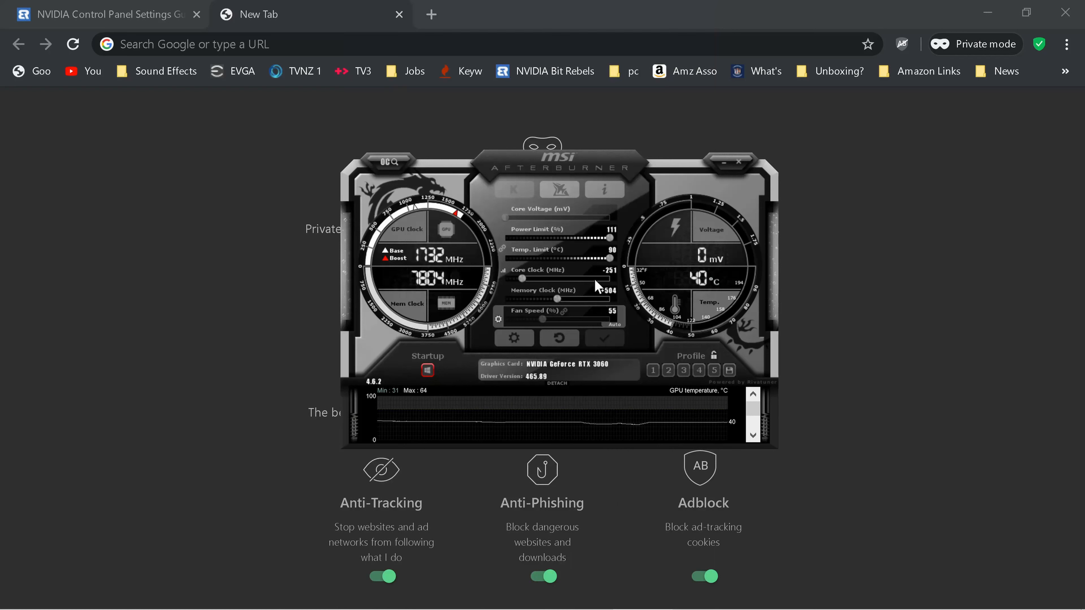
mouse_move(543, 284)
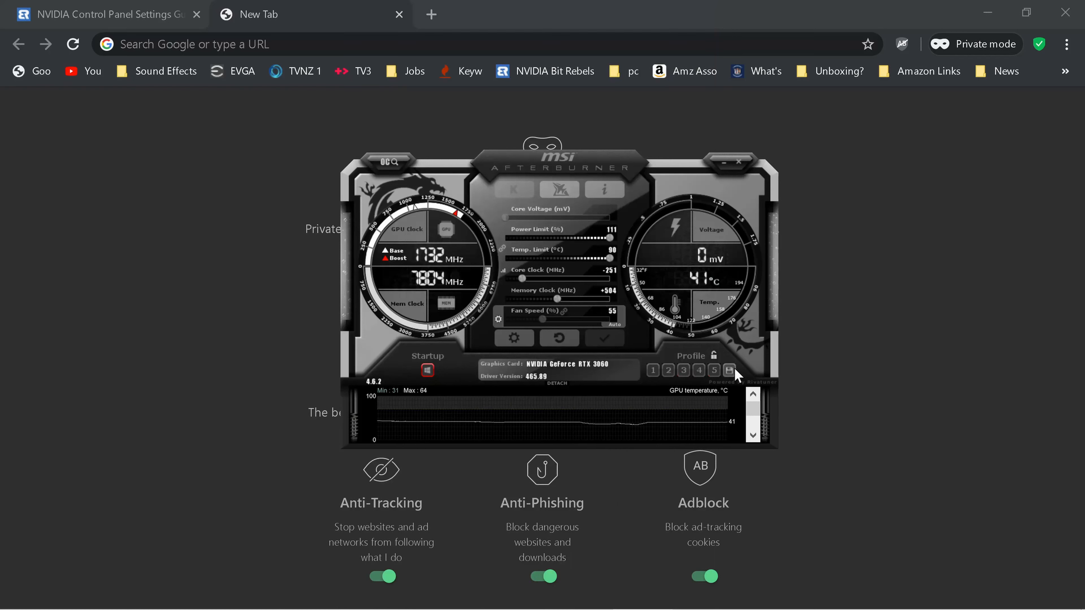
mouse_move(617, 374)
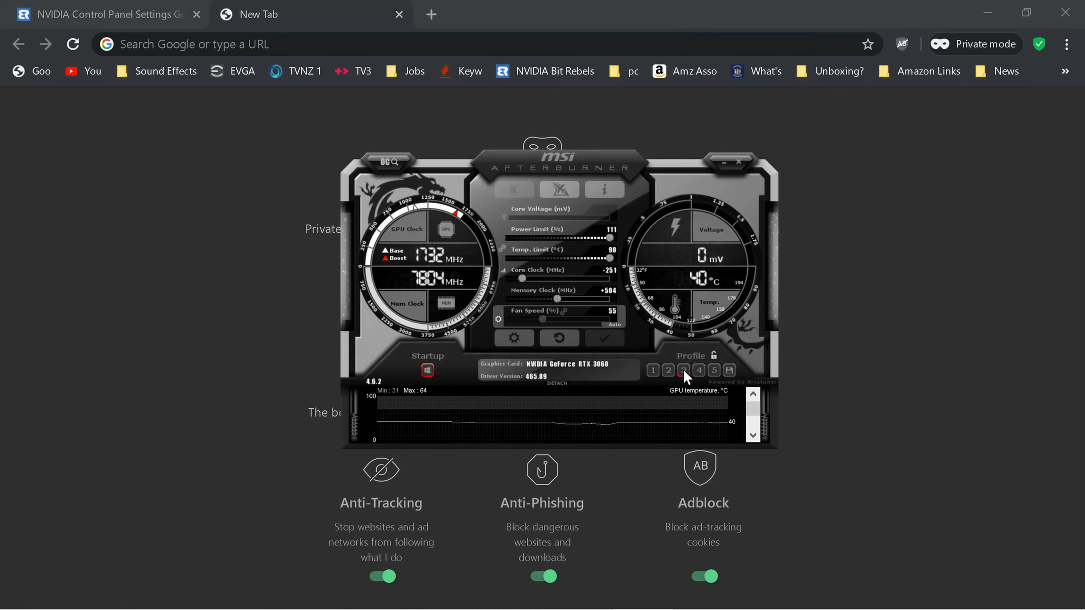
Load and apply profile 3's stock settings: power limit 100%, temp limit 83°C, zero clock offsets.
click(685, 370)
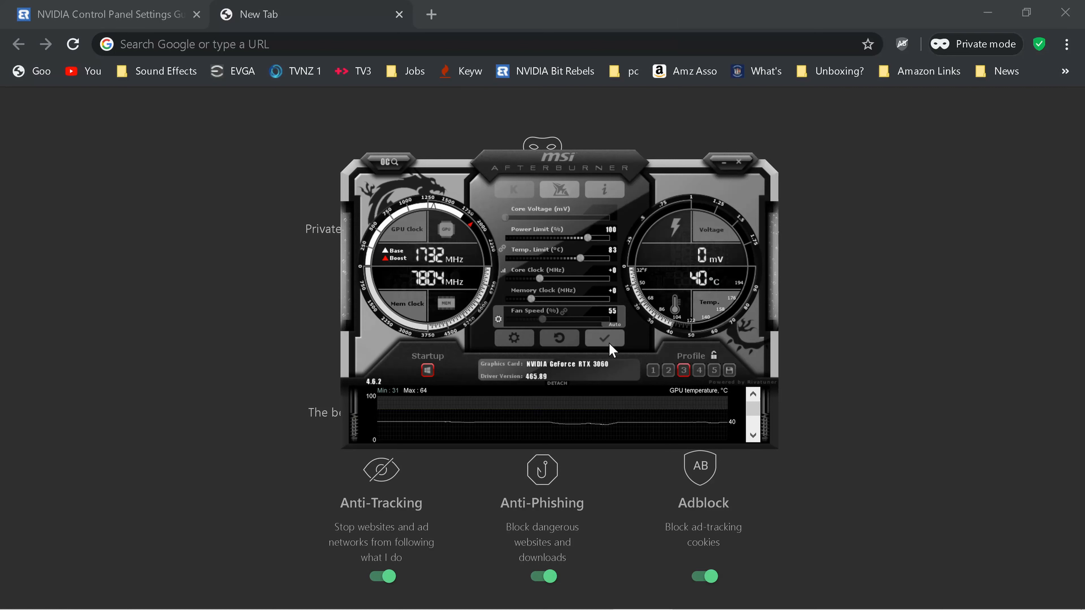
click(603, 338)
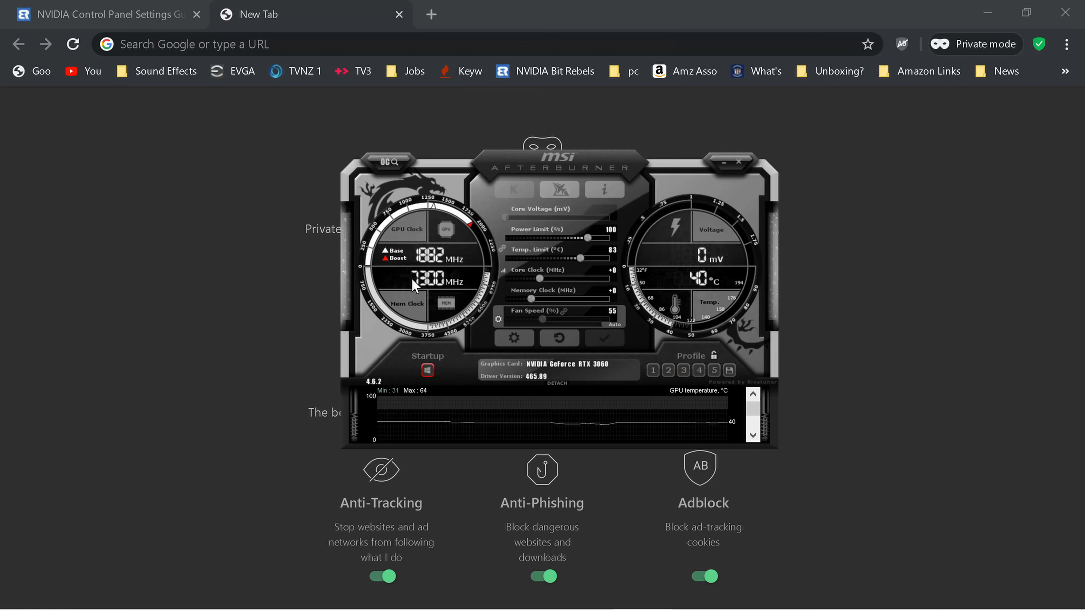
mouse_move(440, 278)
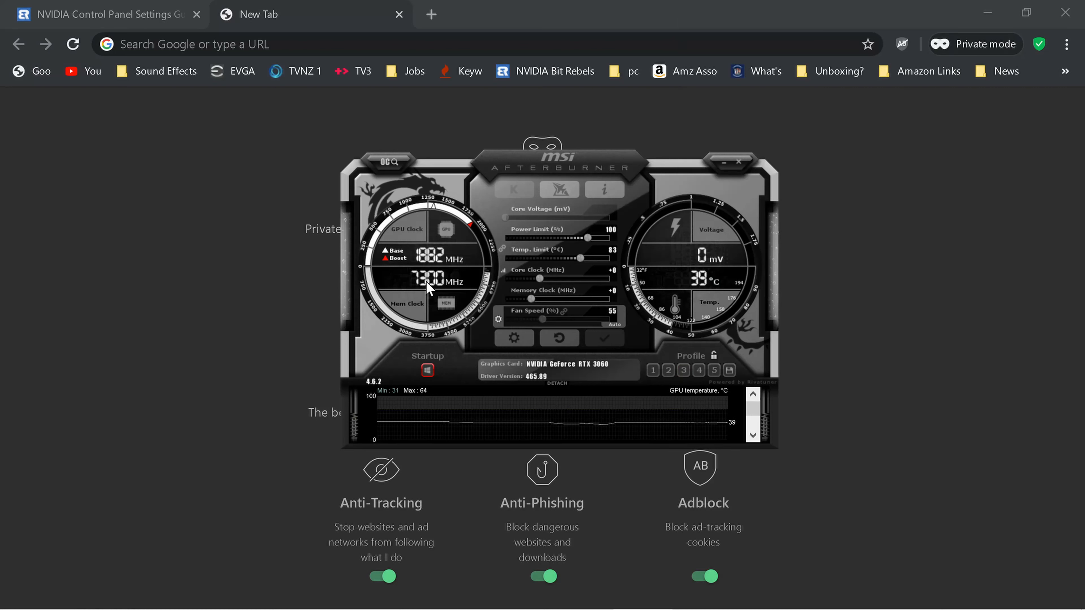
mouse_move(443, 287)
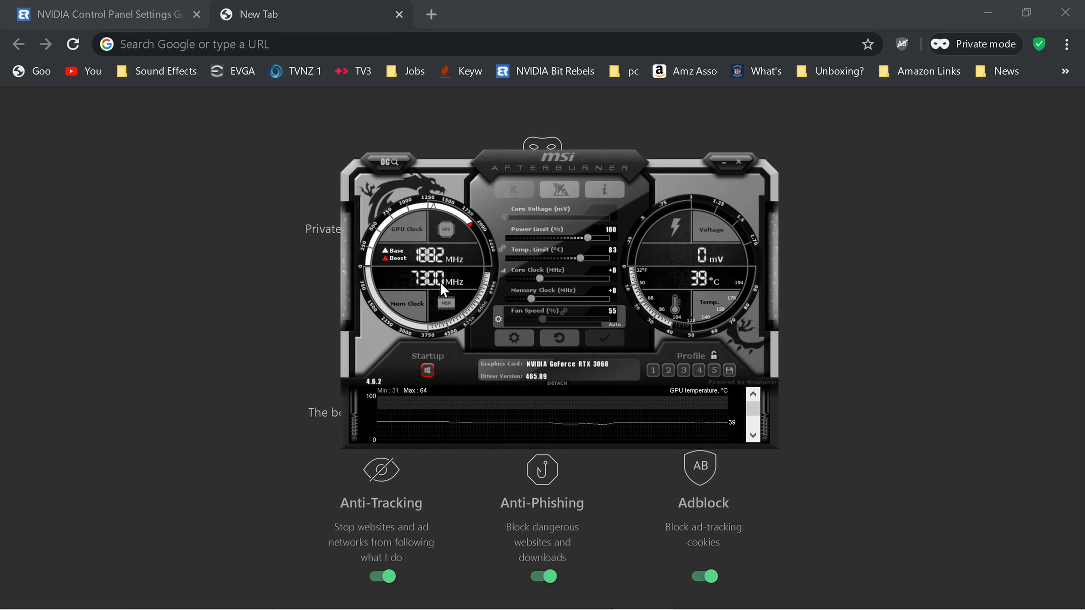
mouse_move(536, 304)
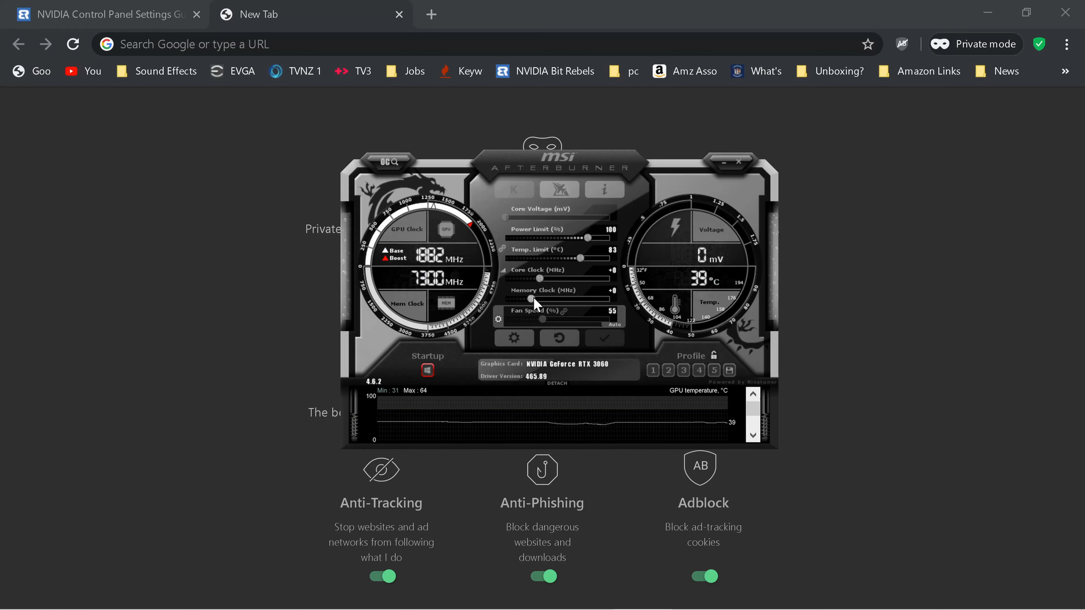
mouse_move(614, 299)
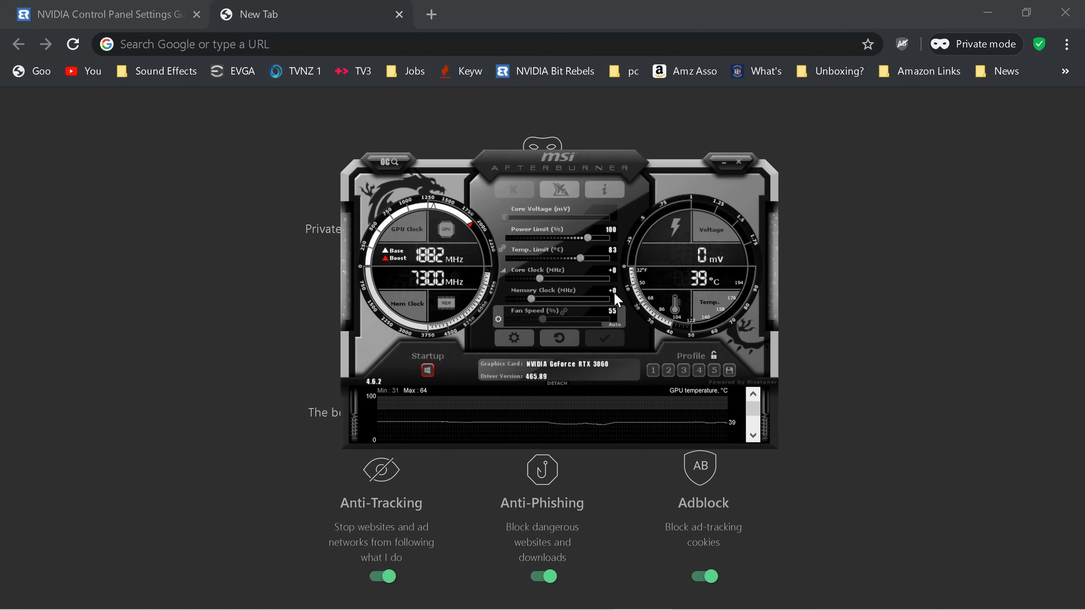
mouse_move(610, 289)
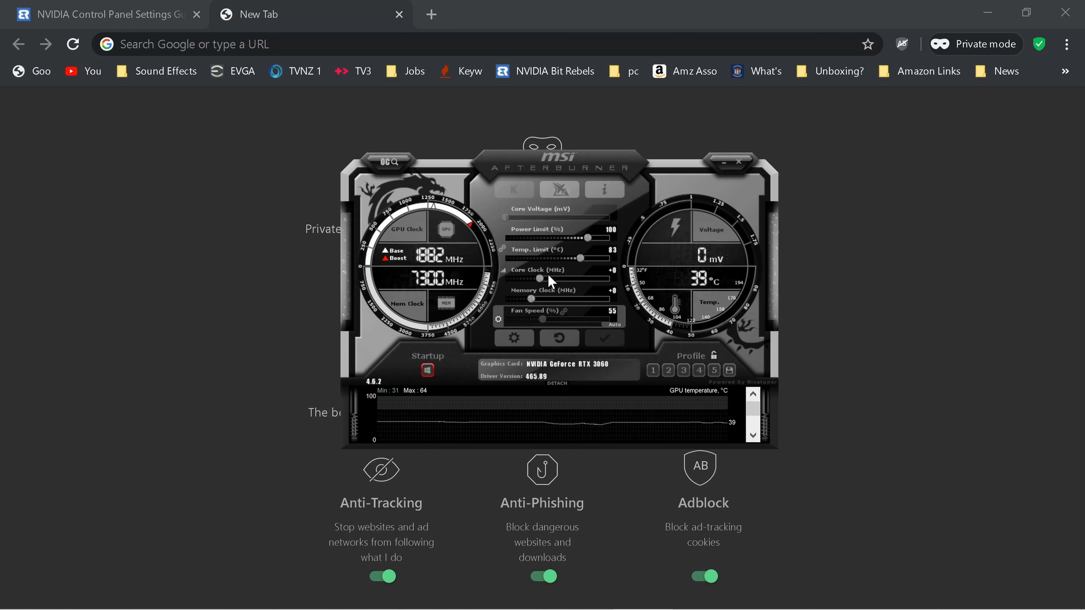
mouse_move(615, 282)
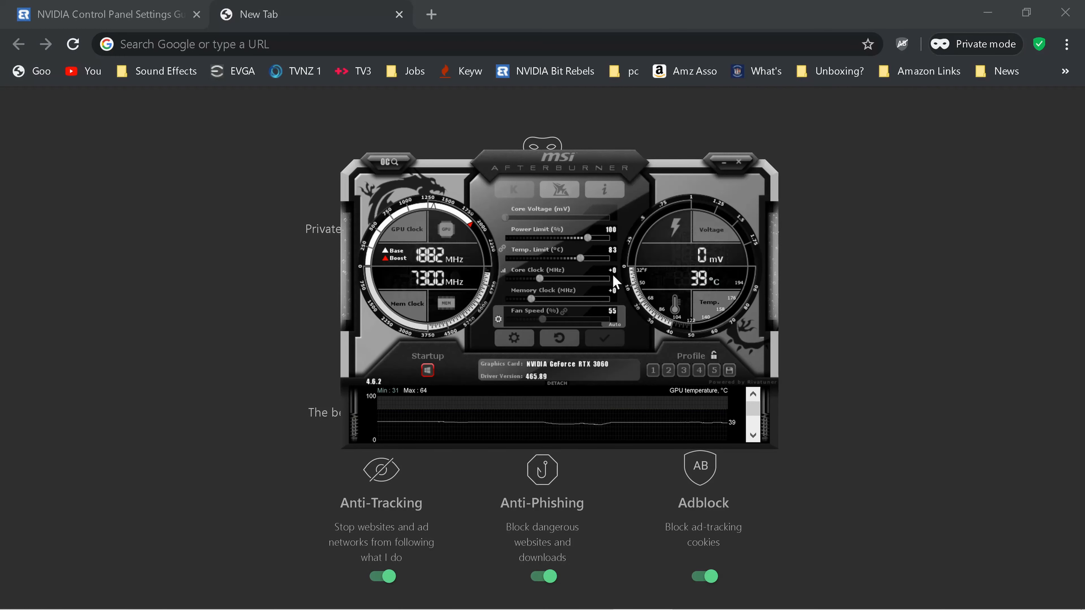
mouse_move(581, 262)
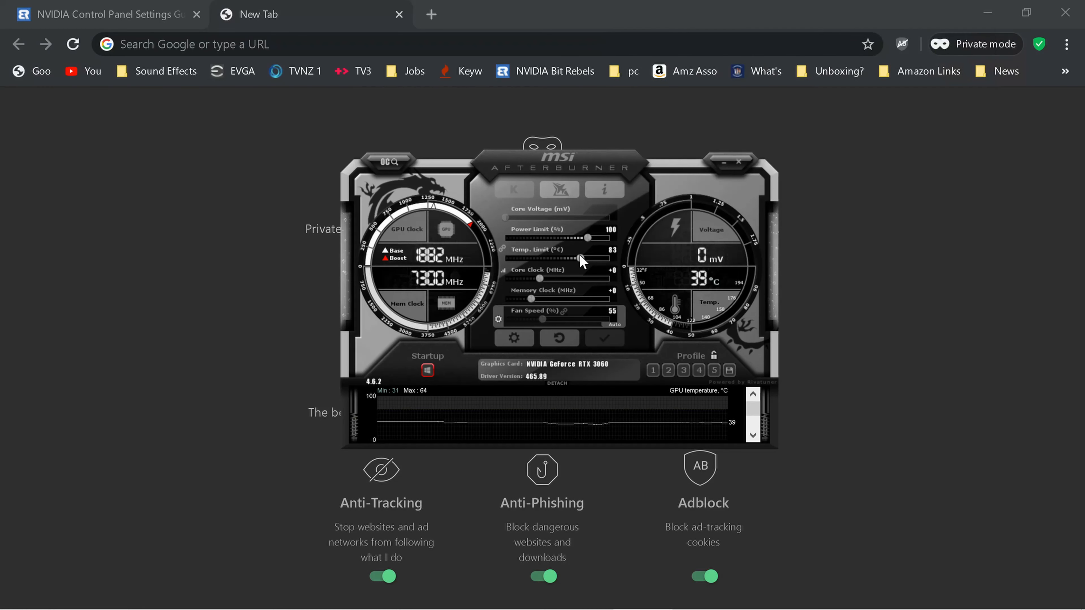
mouse_move(589, 243)
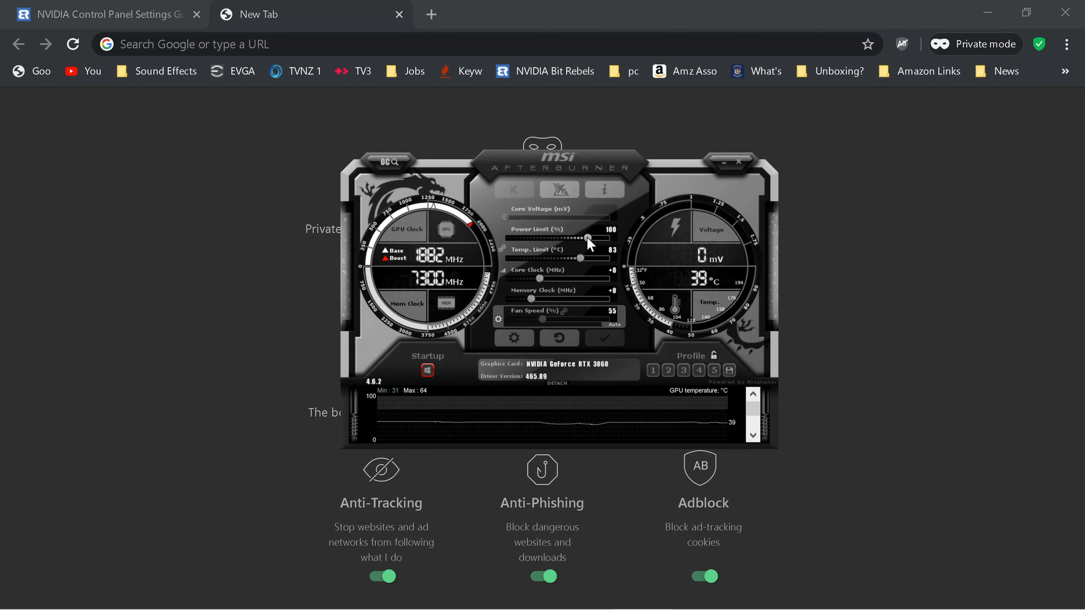
mouse_move(675, 266)
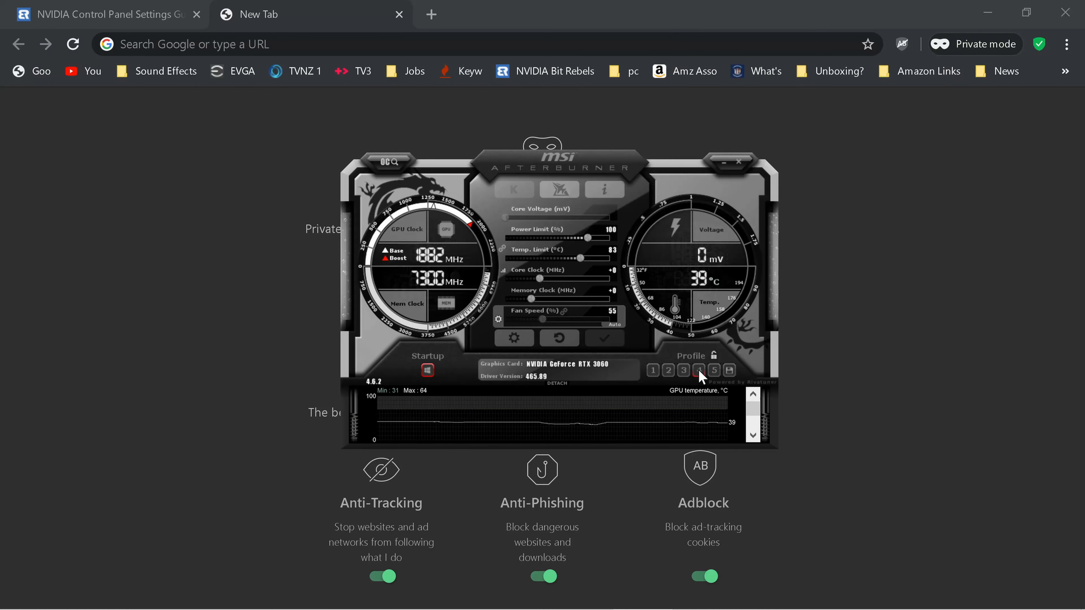
Load profile 4's underclock: power limit 111%, temp limit 90°C, core -251, memory +504.
click(699, 371)
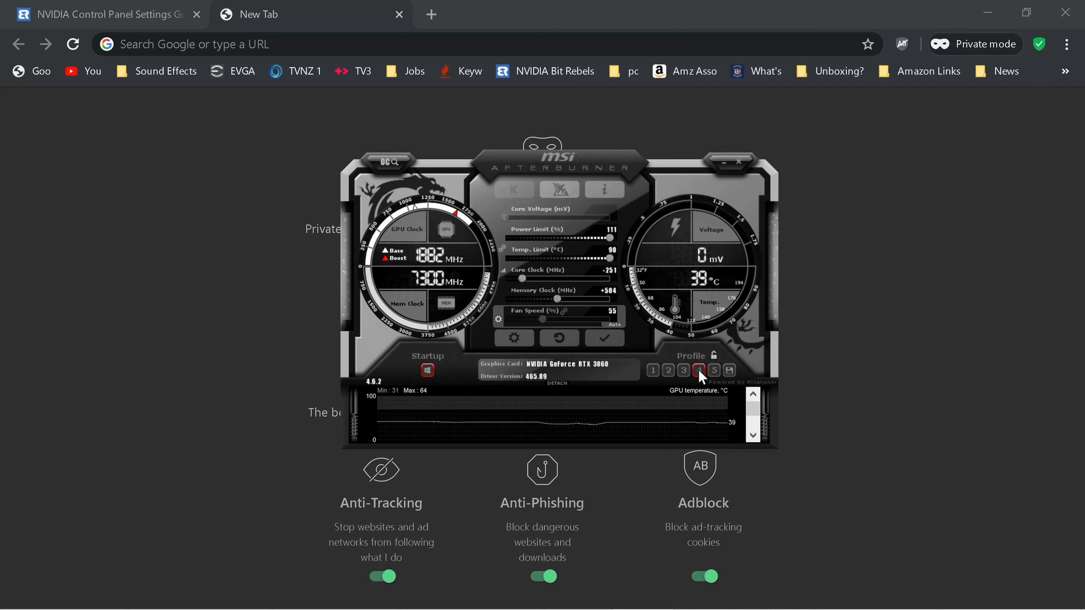
mouse_move(616, 278)
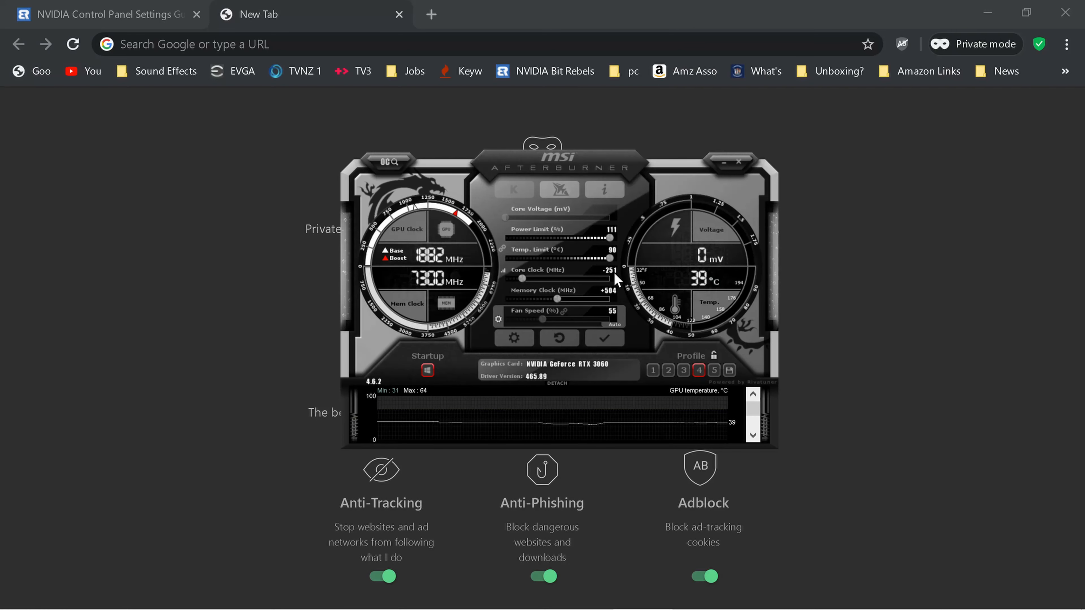
mouse_move(569, 305)
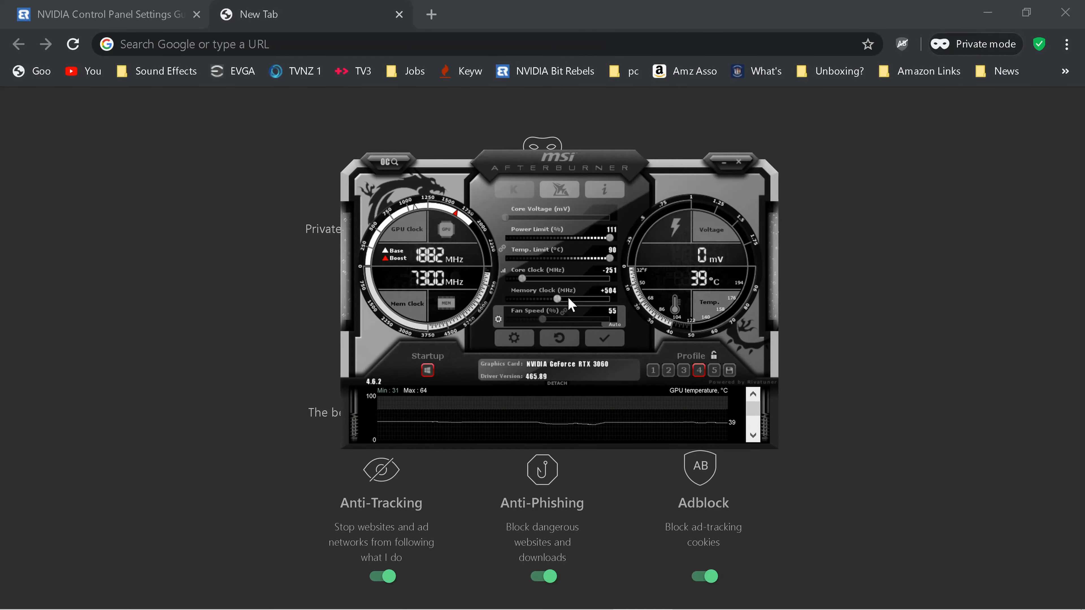
mouse_move(600, 284)
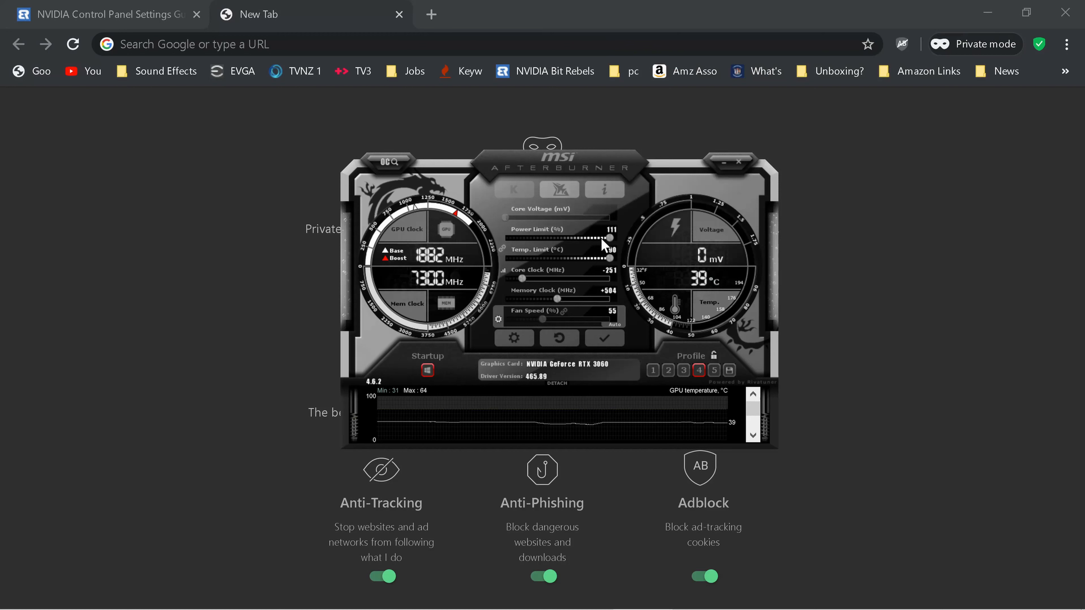
mouse_move(606, 240)
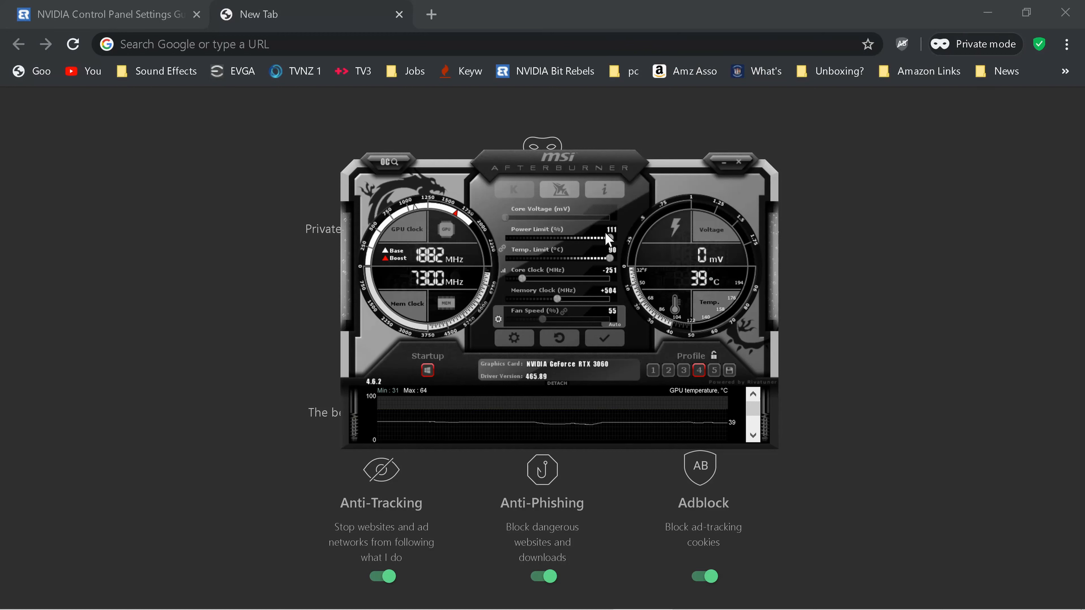
mouse_move(581, 269)
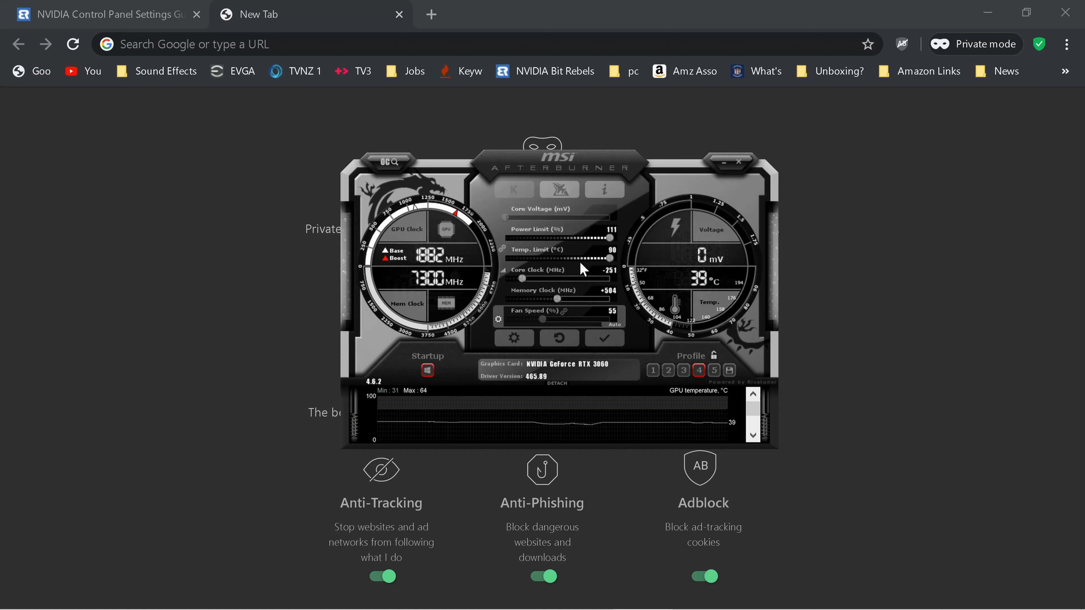
mouse_move(554, 256)
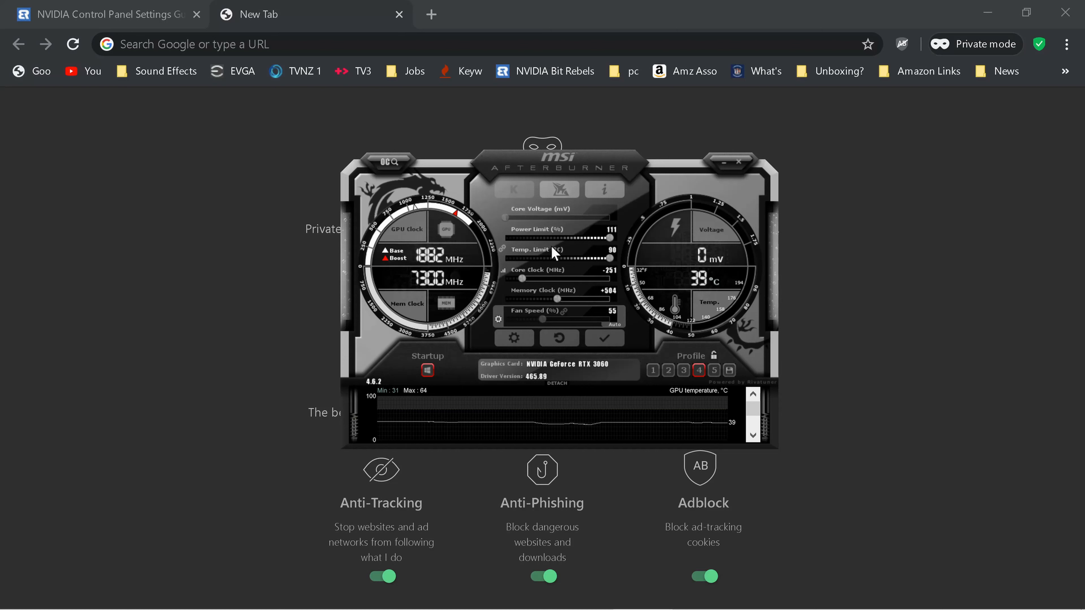
mouse_move(609, 376)
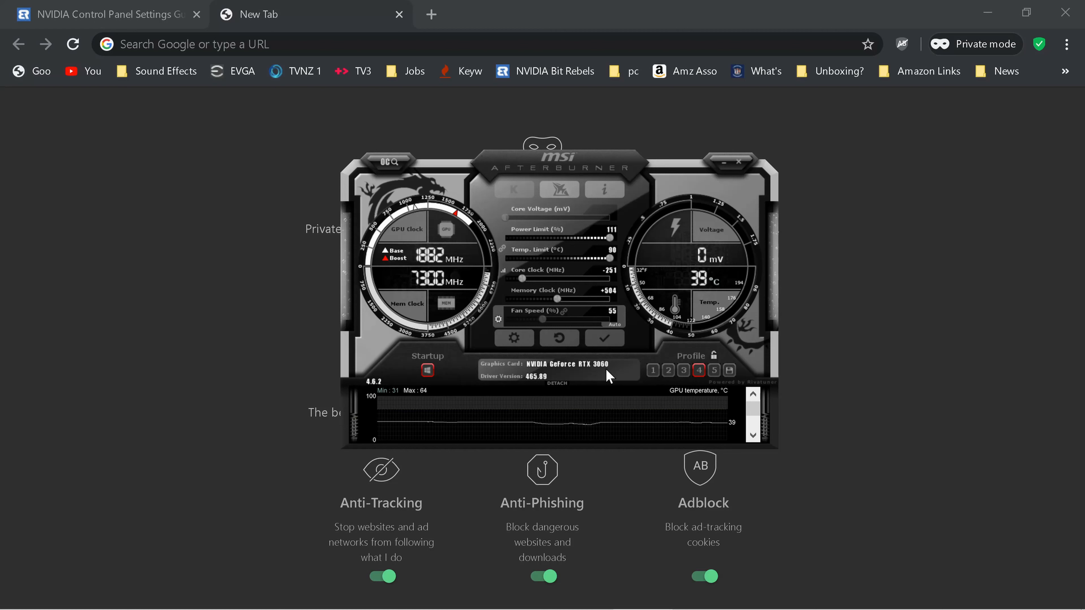
mouse_move(730, 390)
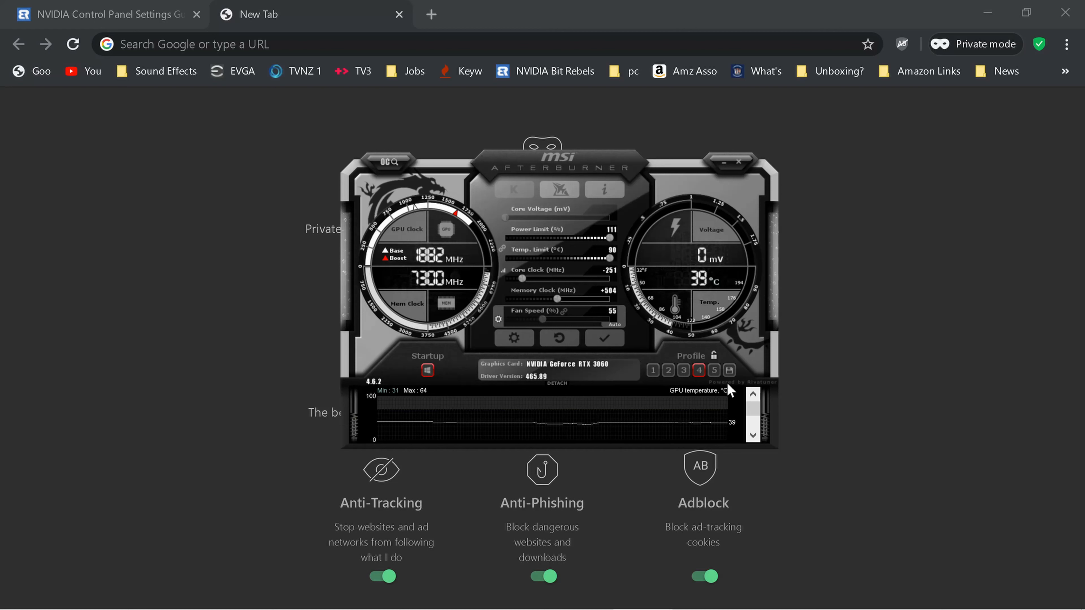